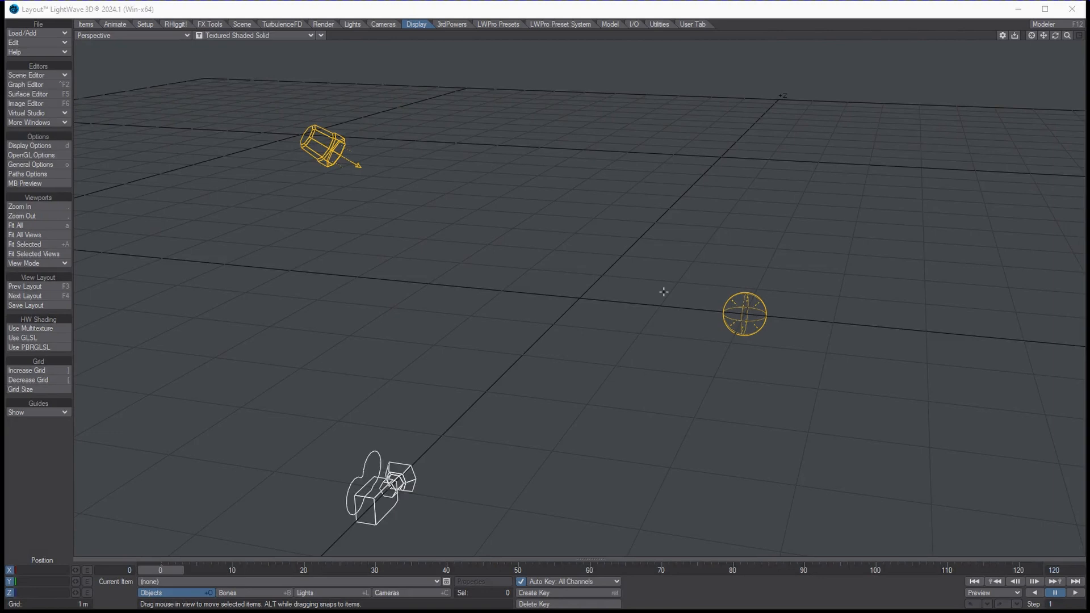
pyautogui.moveTo(336, 98)
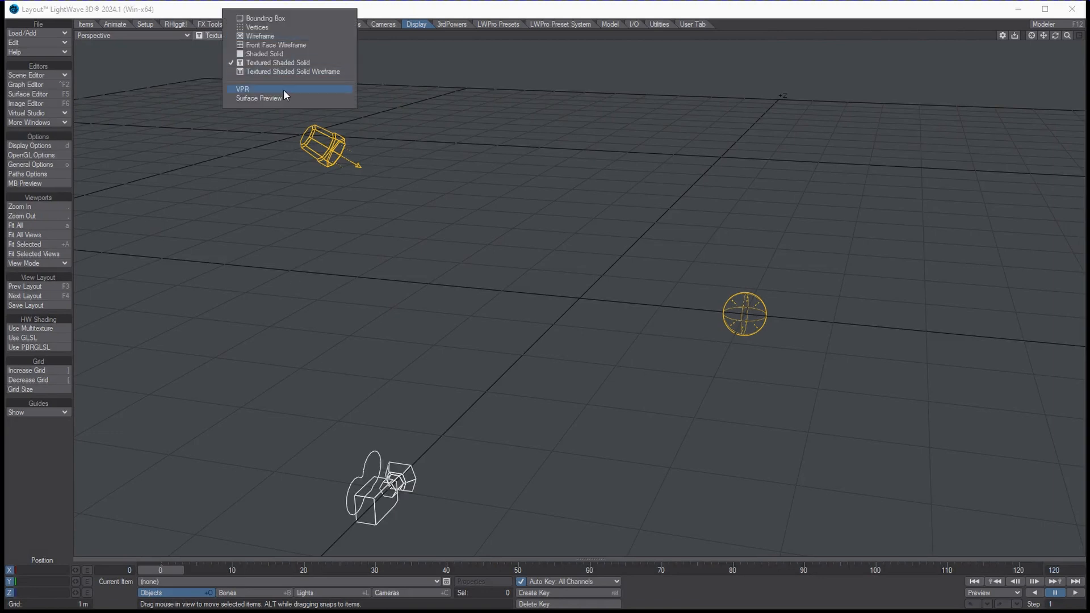
pyautogui.moveTo(282, 28)
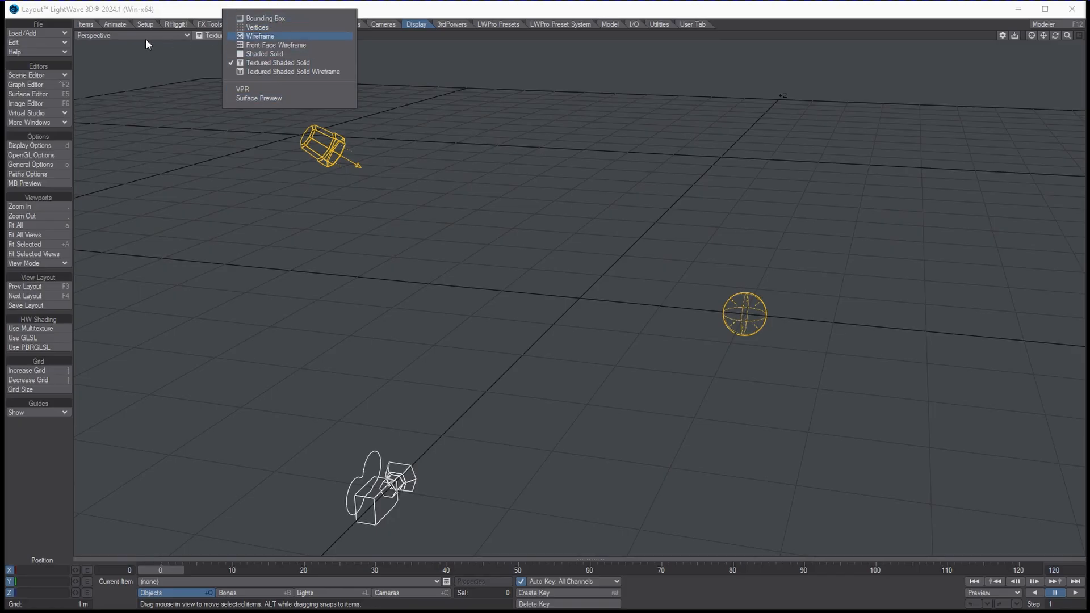
# Create a gear primitive with default settings from the Model tab's primitives.
pyautogui.click(278, 62)
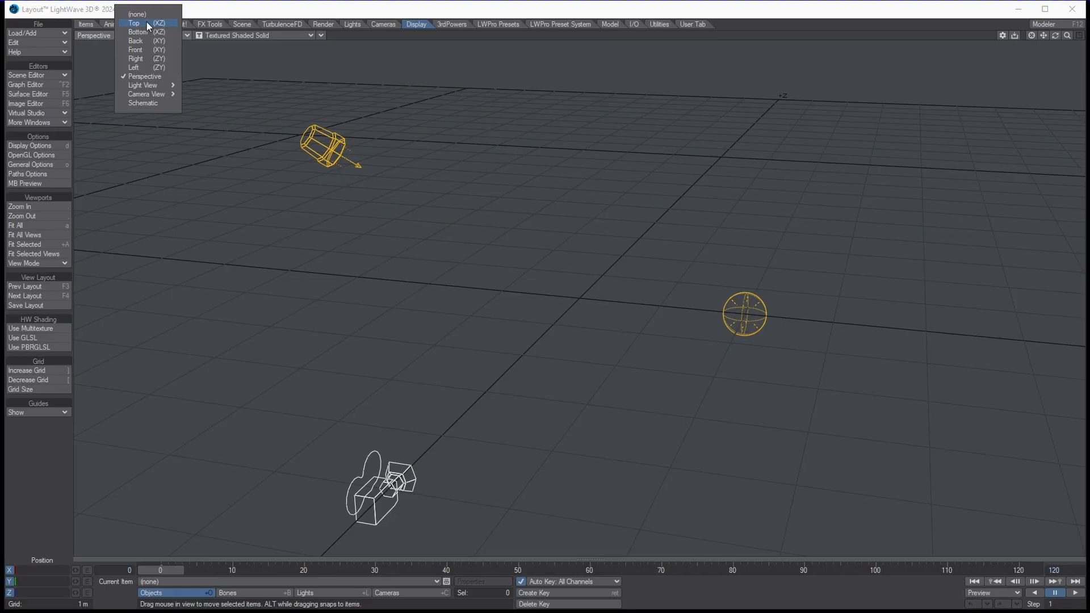
pyautogui.moveTo(156, 76)
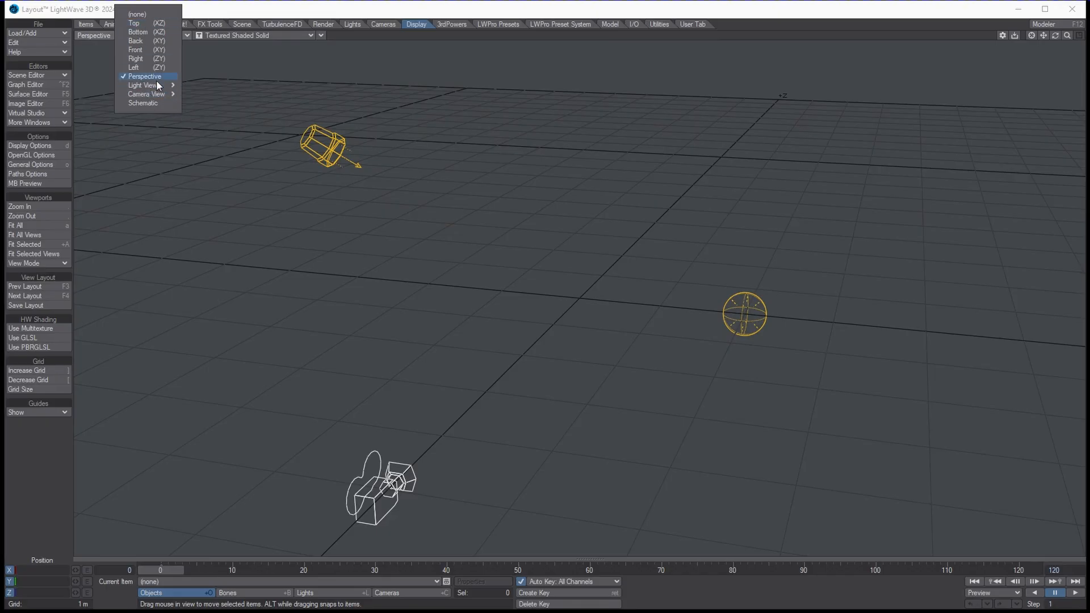
pyautogui.moveTo(145, 85)
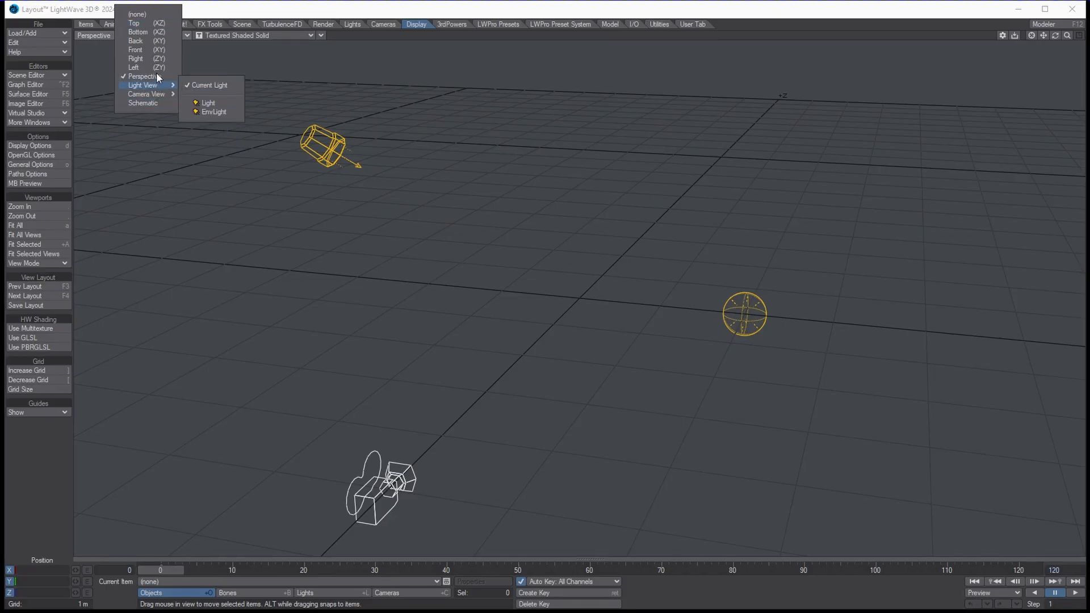
pyautogui.moveTo(136, 40)
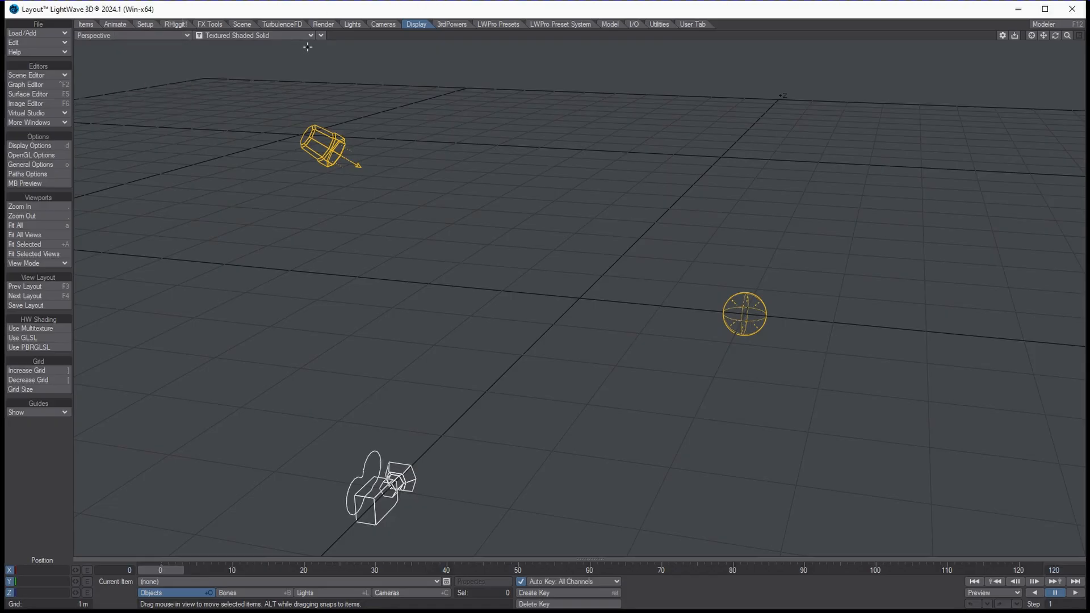
pyautogui.moveTo(464, 78)
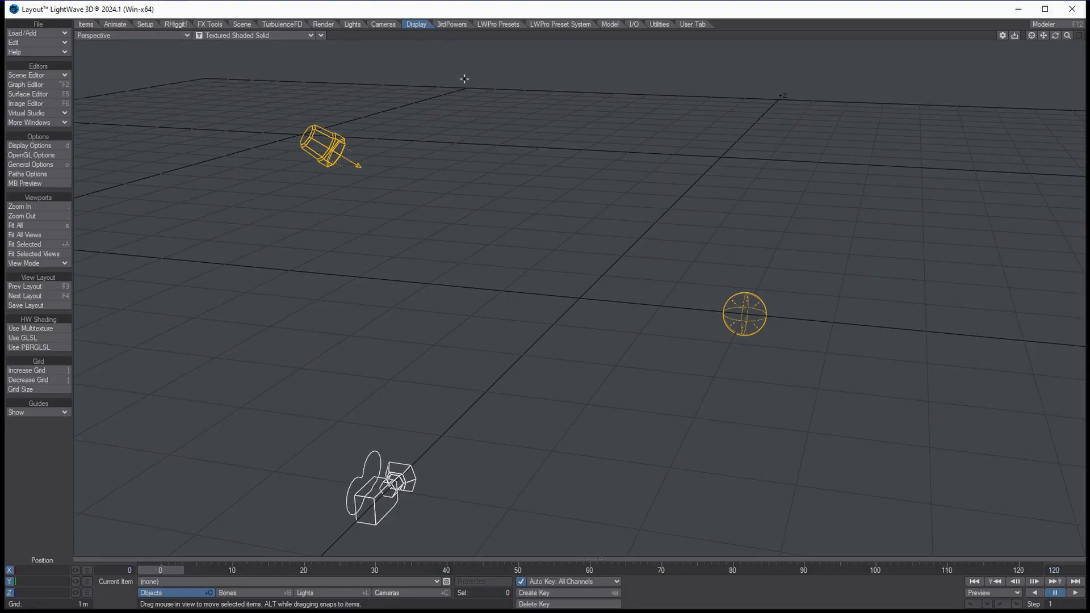
pyautogui.moveTo(608, 33)
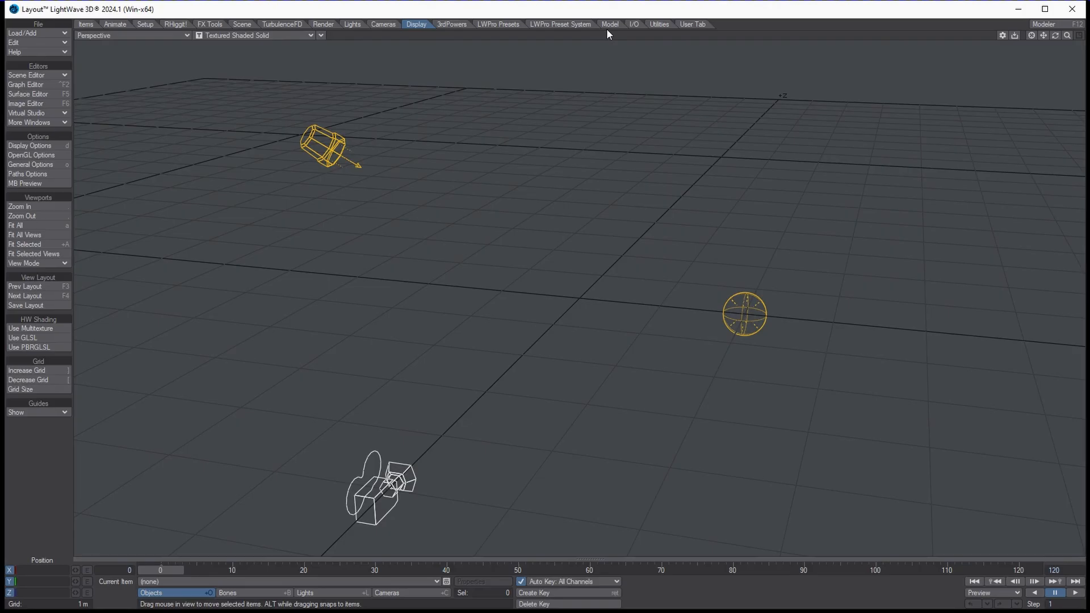
pyautogui.moveTo(629, 37)
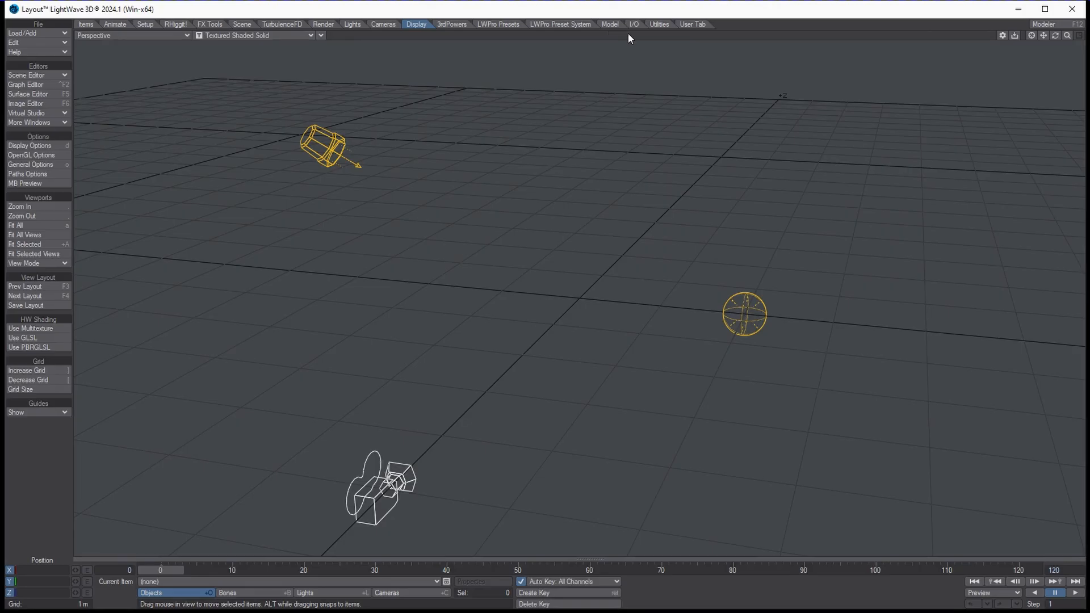
pyautogui.click(610, 24)
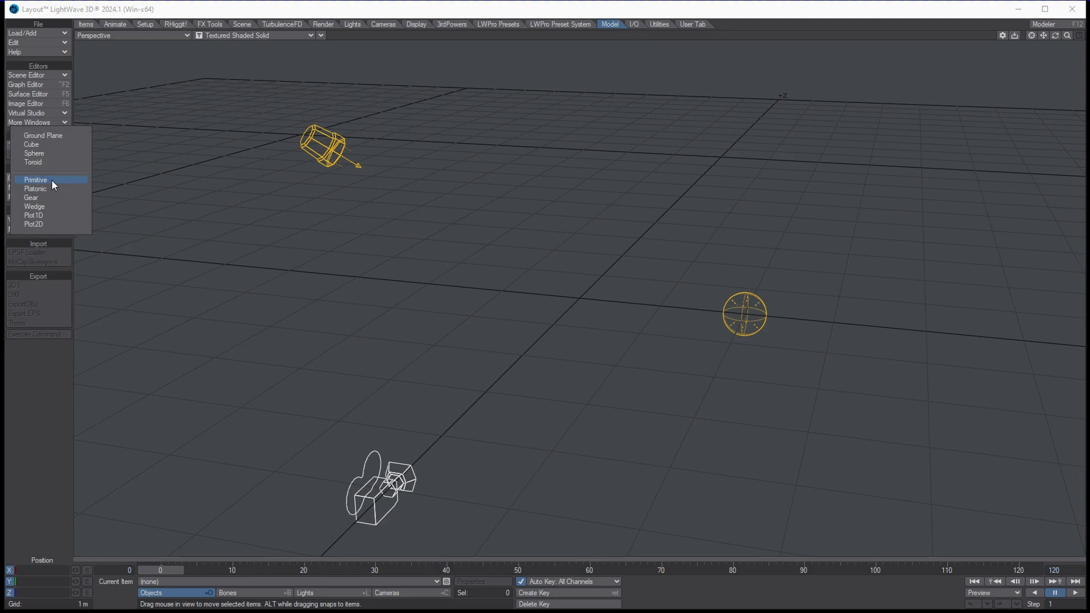
pyautogui.click(34, 179)
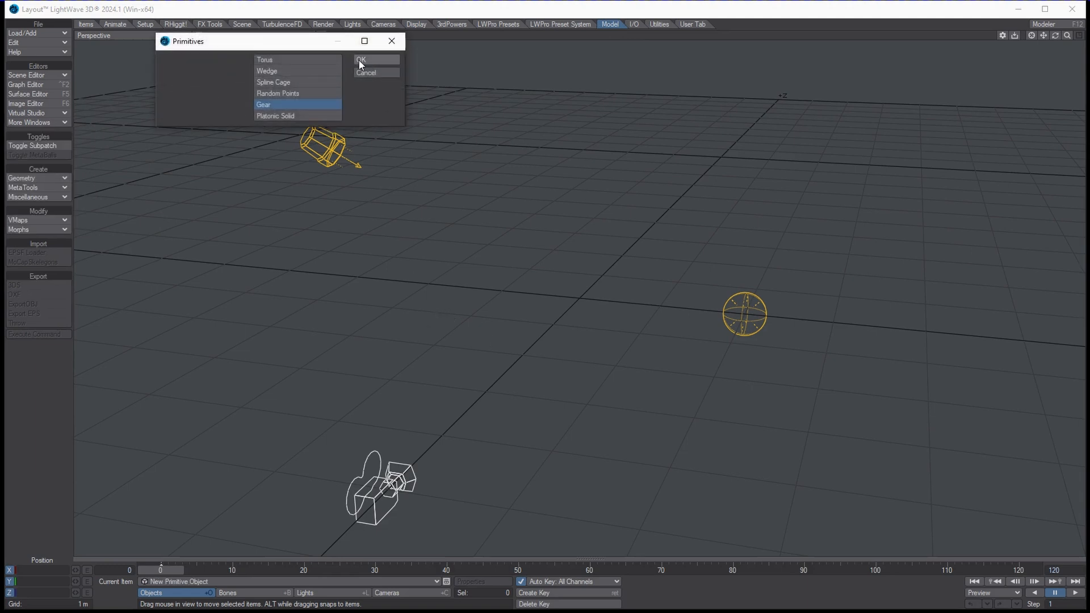
pyautogui.click(361, 60)
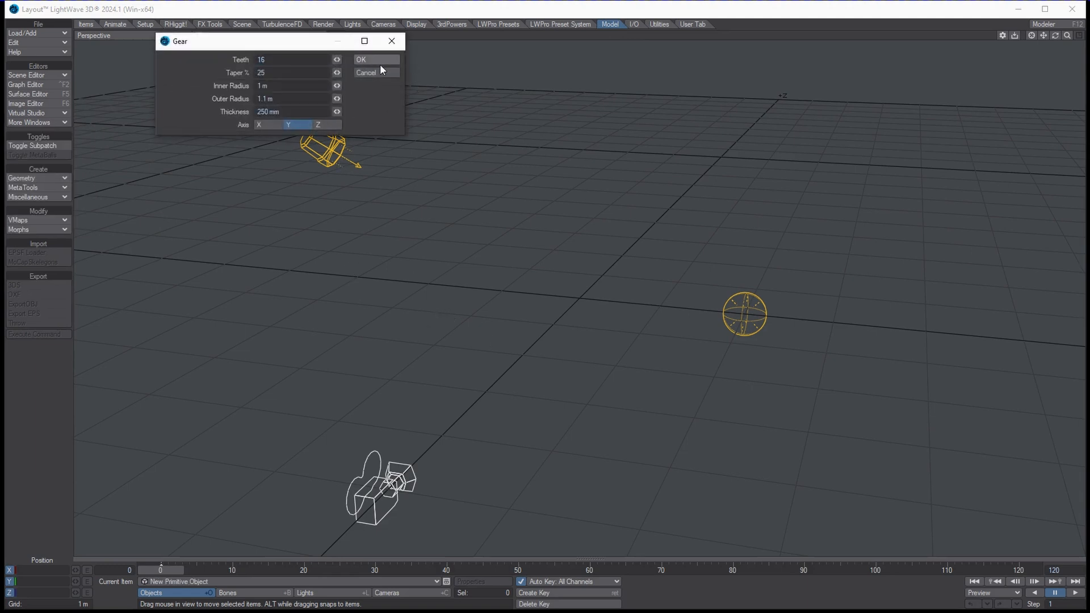
pyautogui.click(362, 59)
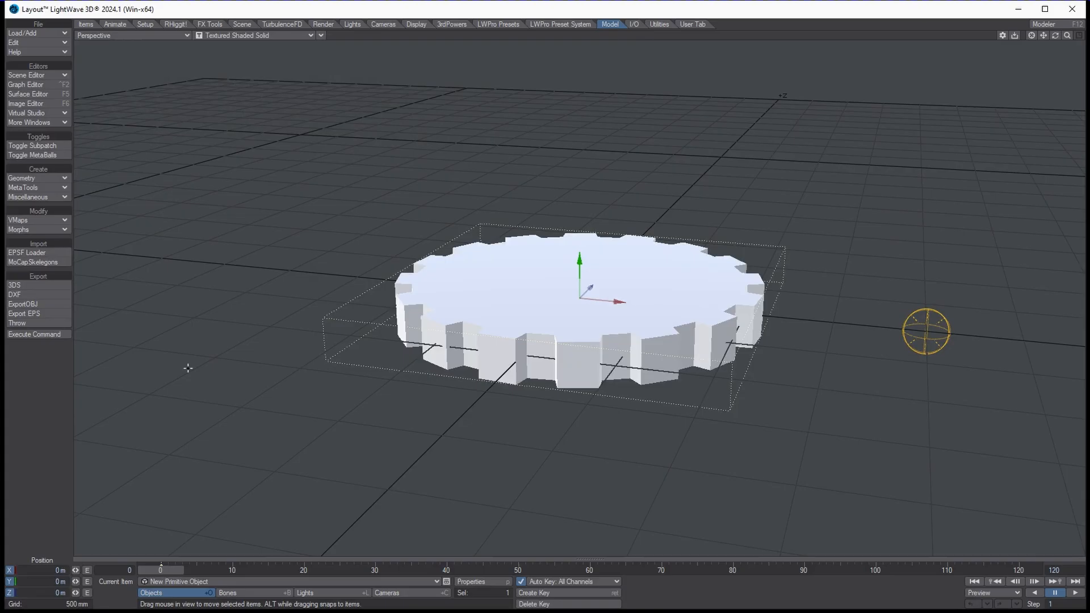
pyautogui.moveTo(49, 180)
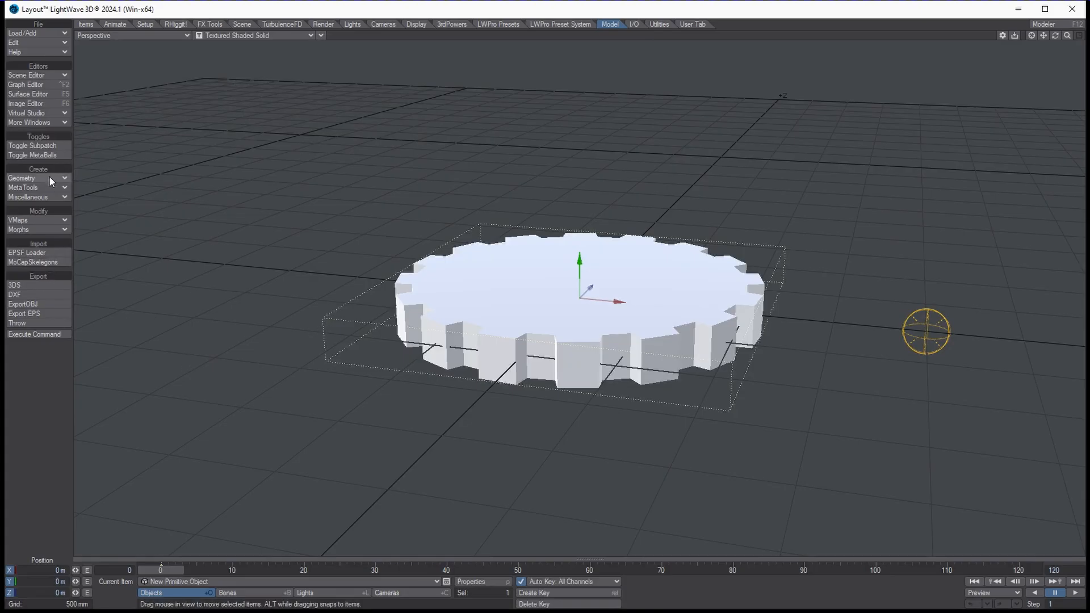
# Add a wedge ring behind the gear and a sphere up and right of it.
pyautogui.click(23, 178)
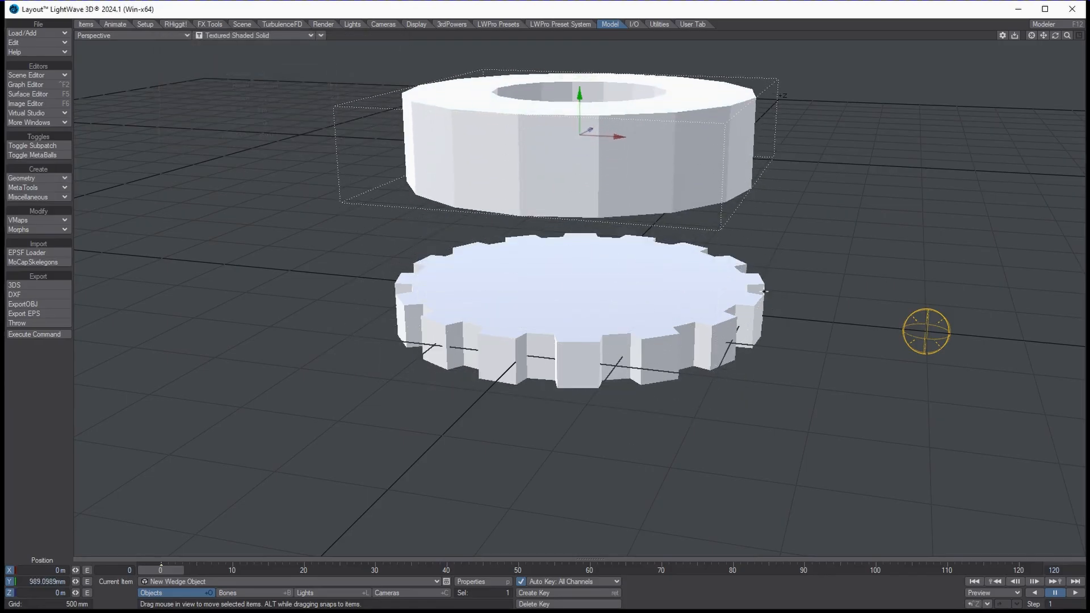
pyautogui.moveTo(577, 133); pyautogui.dragTo(518, 132)
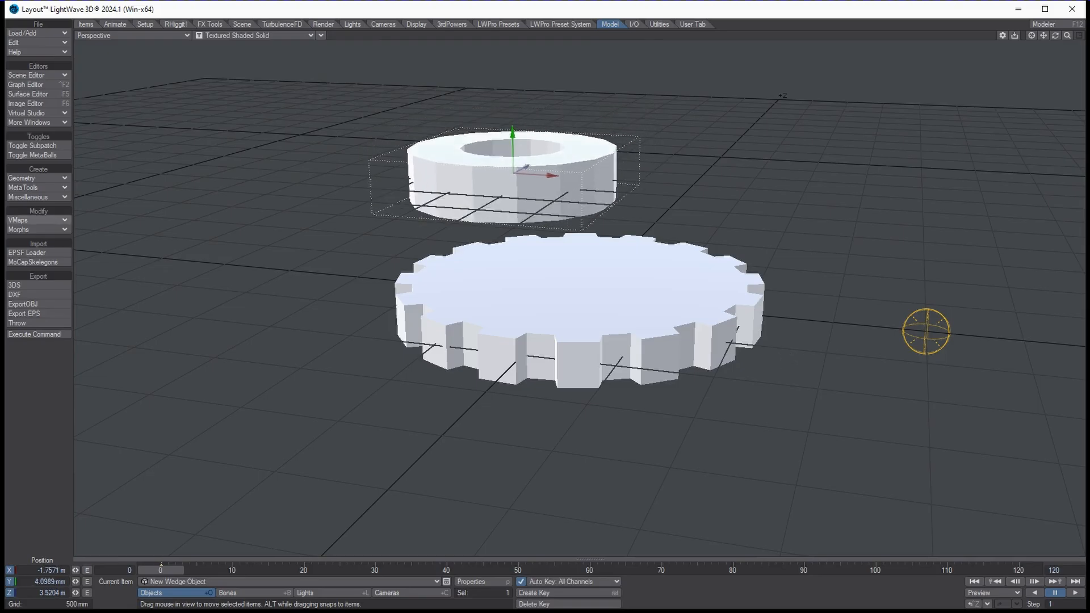
pyautogui.click(27, 178)
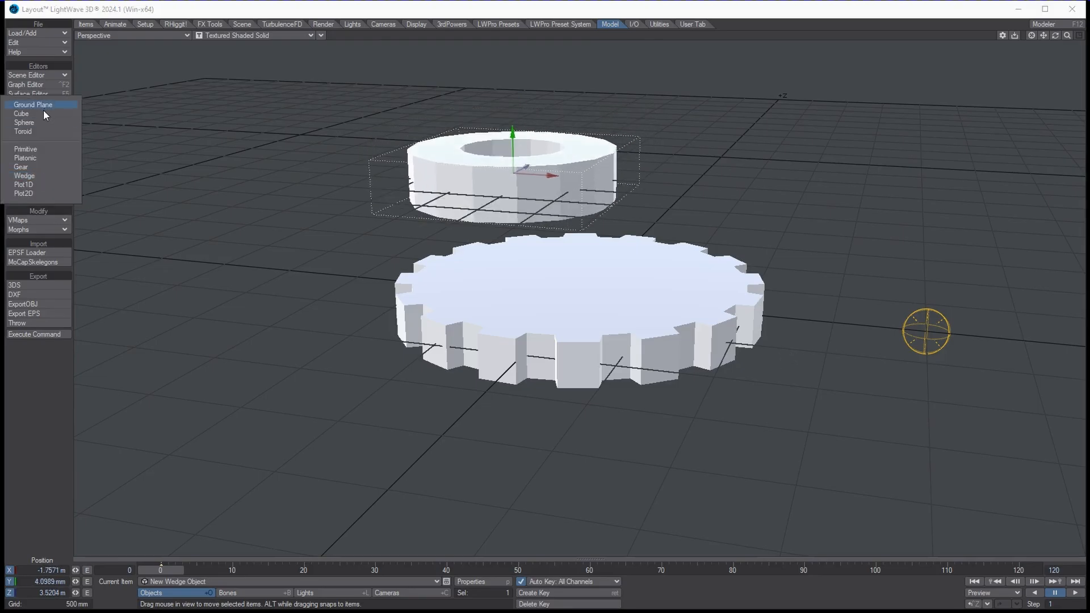
pyautogui.click(24, 123)
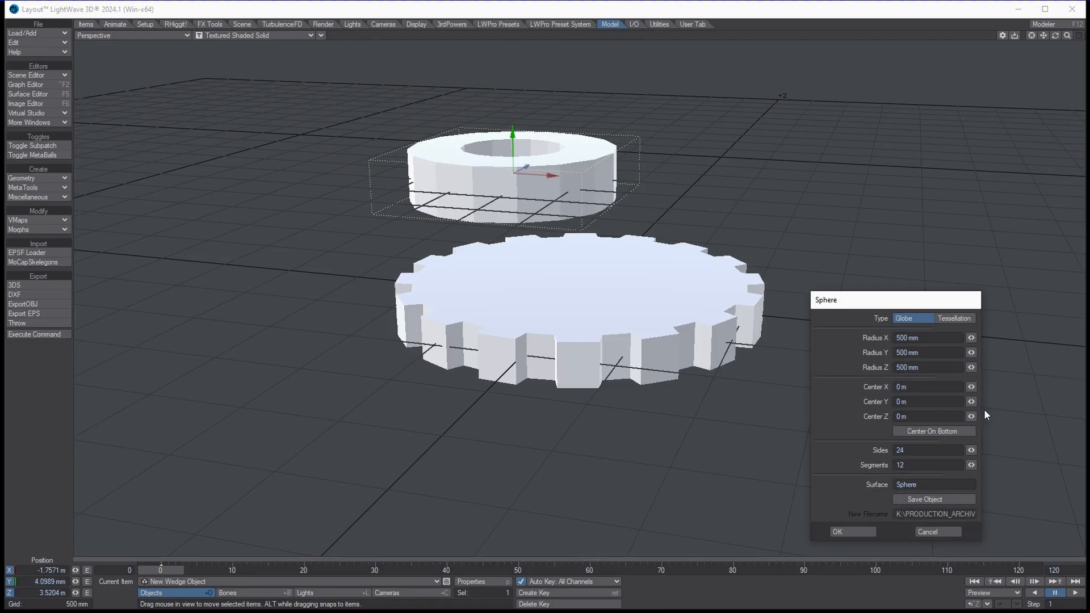
pyautogui.click(851, 532)
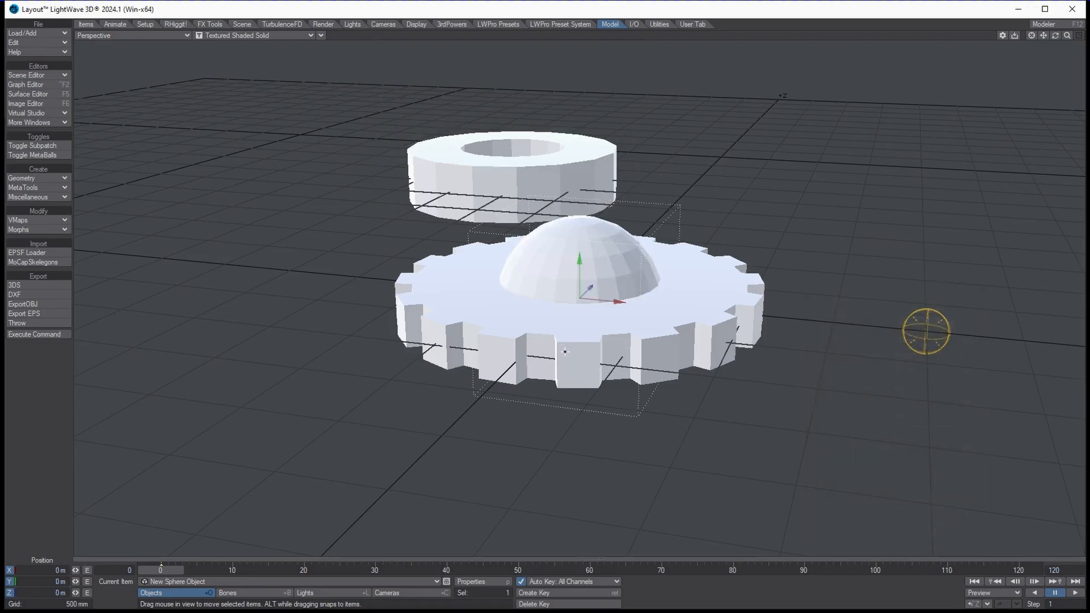
pyautogui.moveTo(577, 272); pyautogui.dragTo(805, 167)
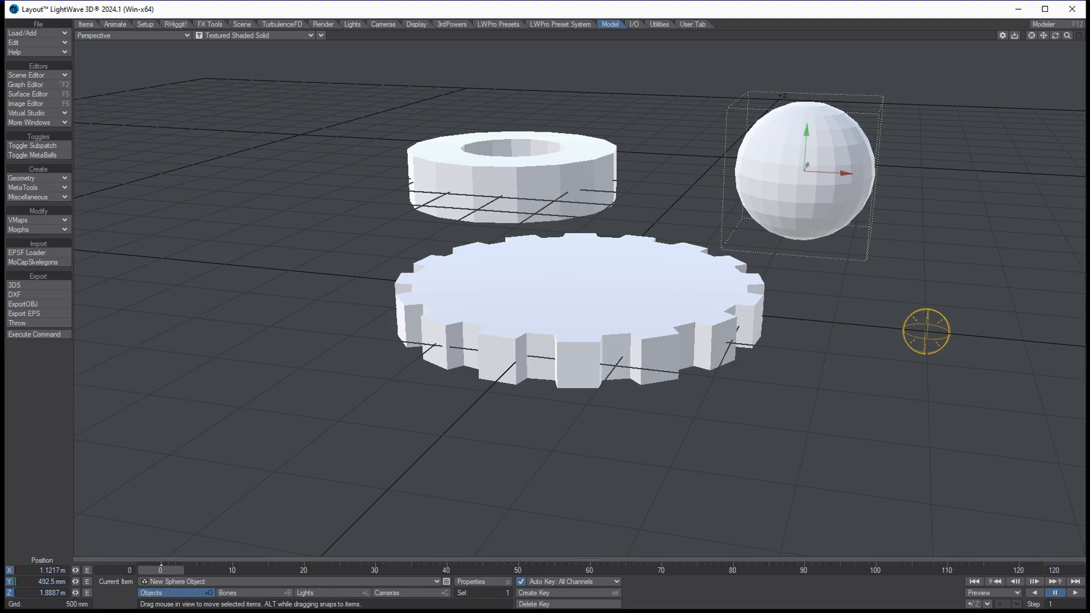
# Open the Surface Editor, select the Gear surface and enable Smoothing.
pyautogui.click(27, 93)
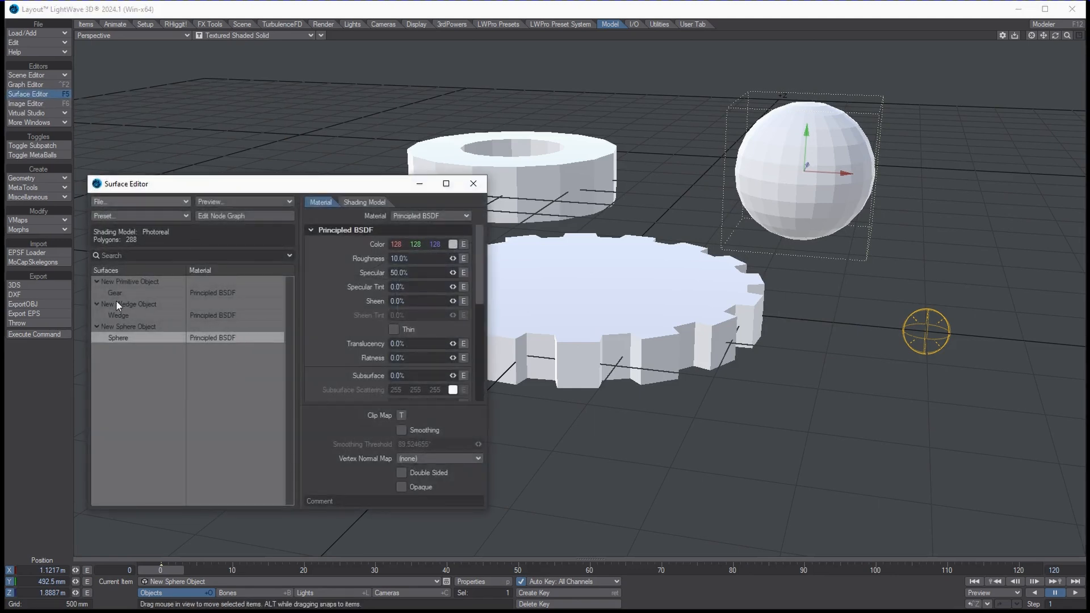
pyautogui.click(114, 293)
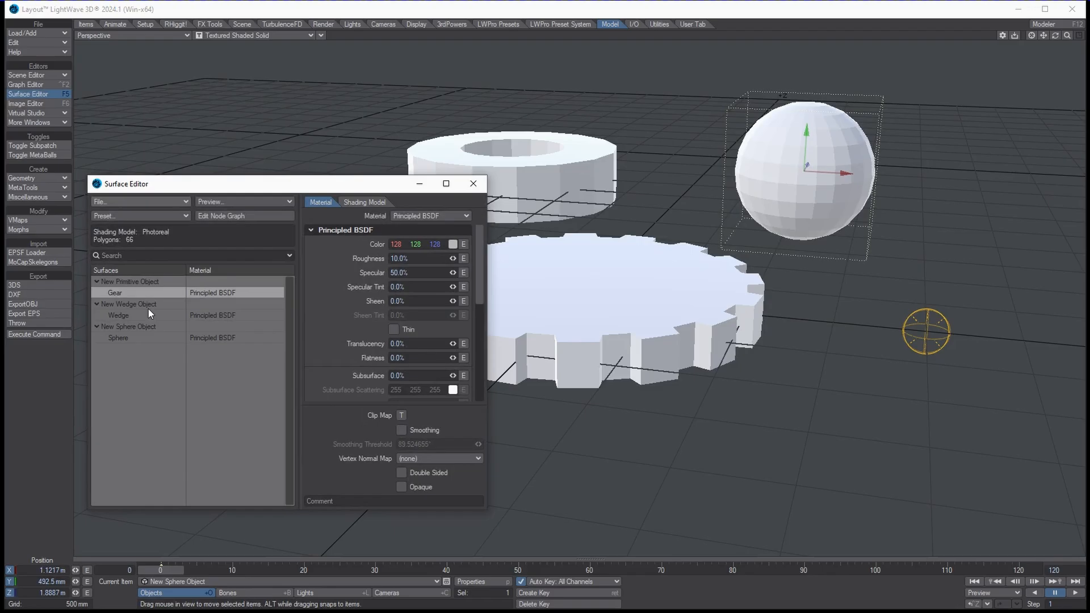
pyautogui.moveTo(130, 299)
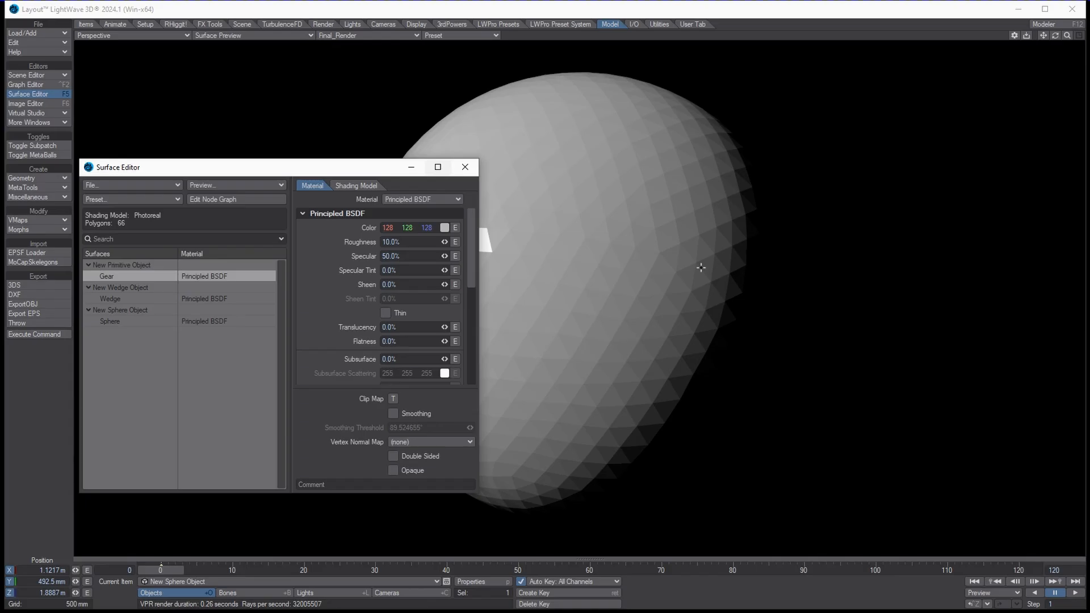
pyautogui.moveTo(864, 84)
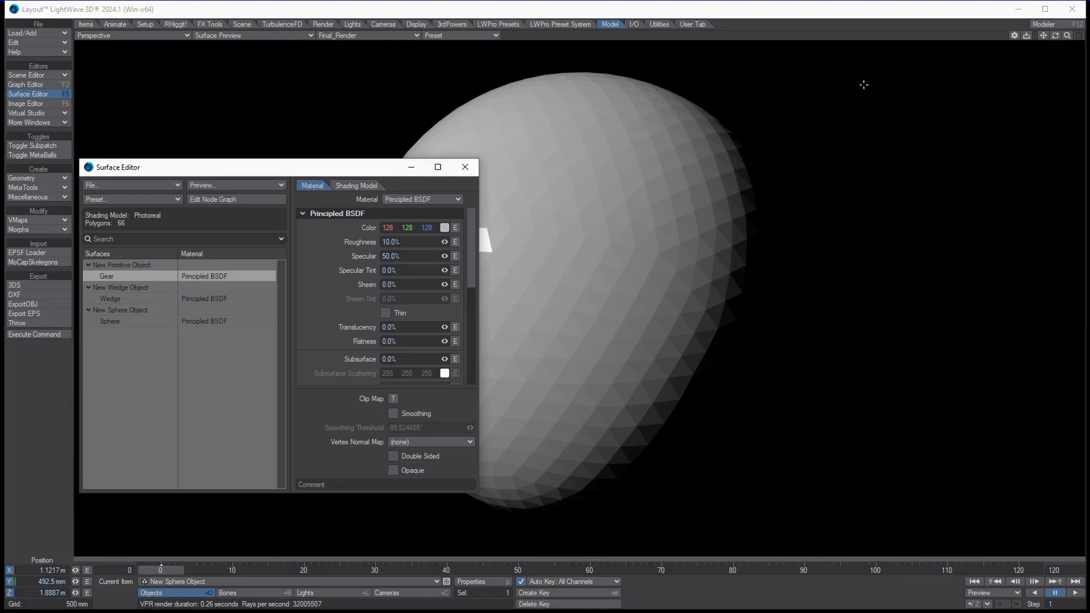
pyautogui.moveTo(417, 253)
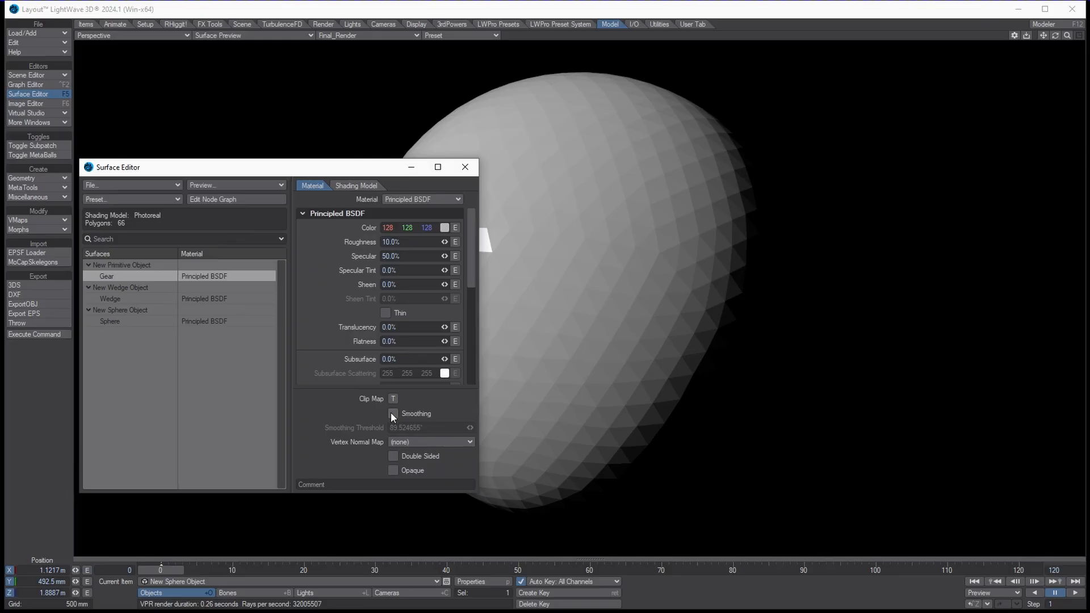
pyautogui.click(393, 413)
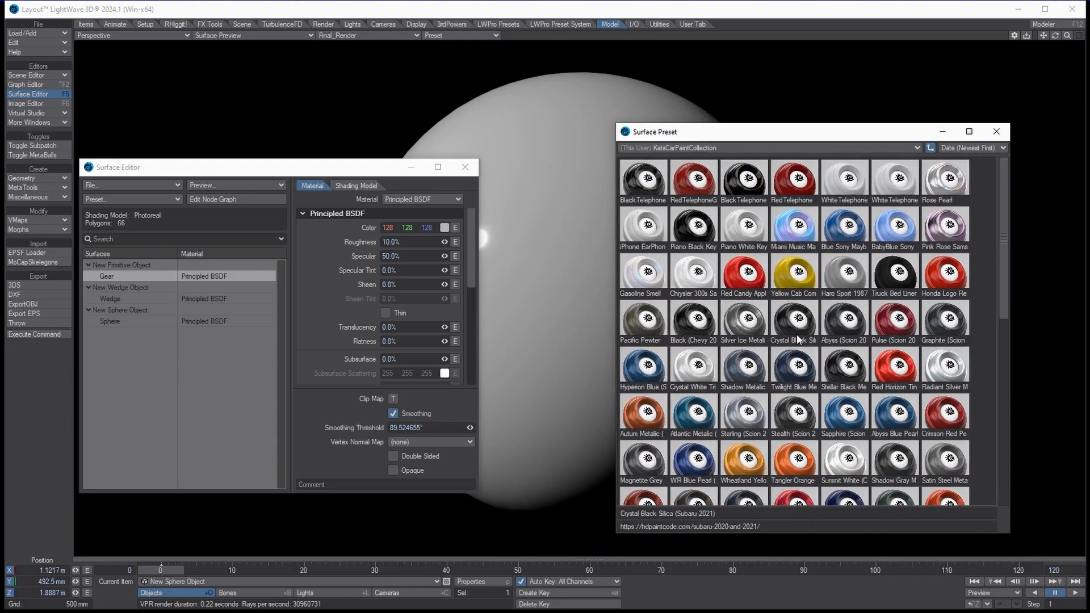
# Apply the dark blue metallic car-paint preset to the Gear surface, confirming the load.
pyautogui.doubleClick(794, 319)
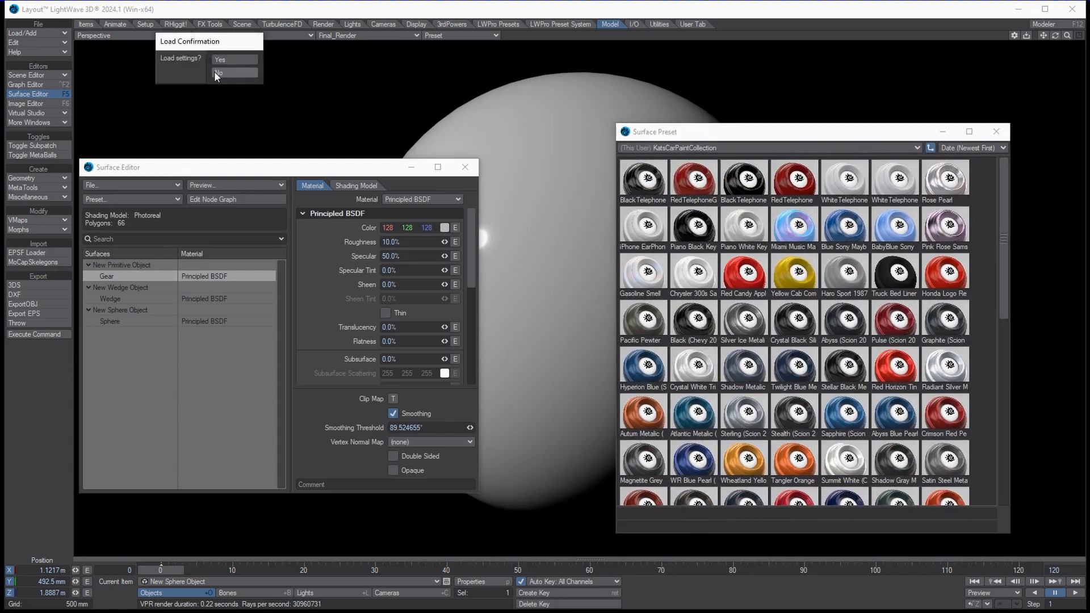
pyautogui.click(220, 59)
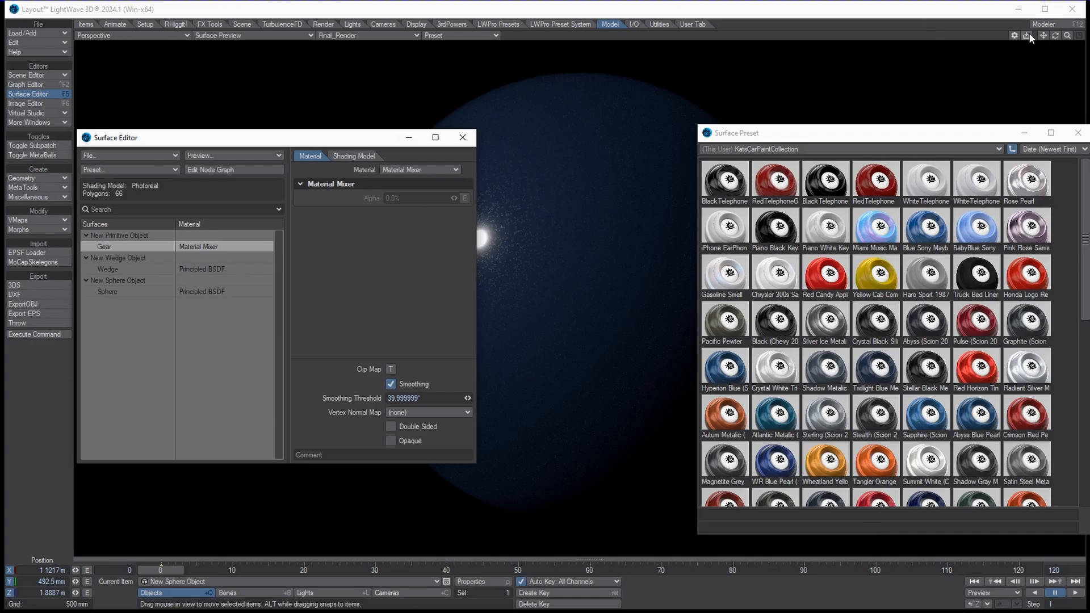
pyautogui.moveTo(1015, 38)
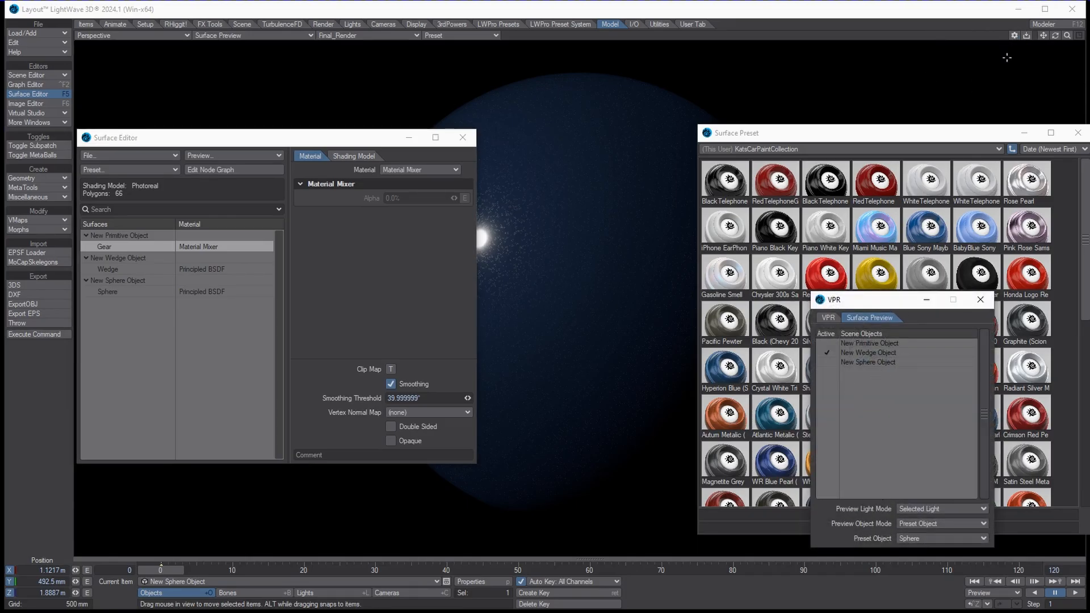
# Show the VPR window's Surface Preview tab and reposition the panel.
pyautogui.click(827, 318)
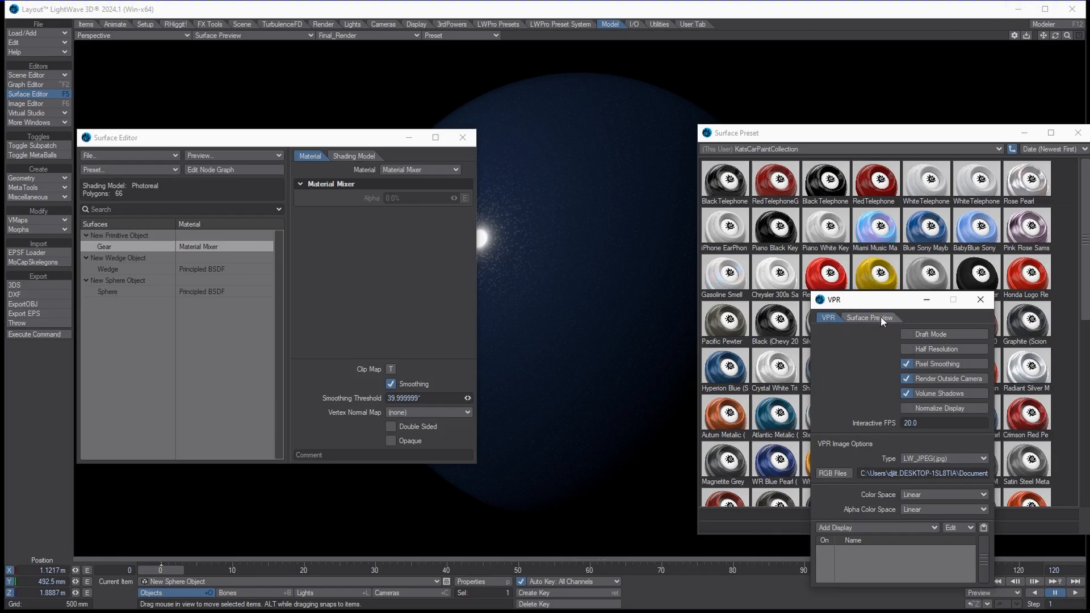
pyautogui.click(869, 318)
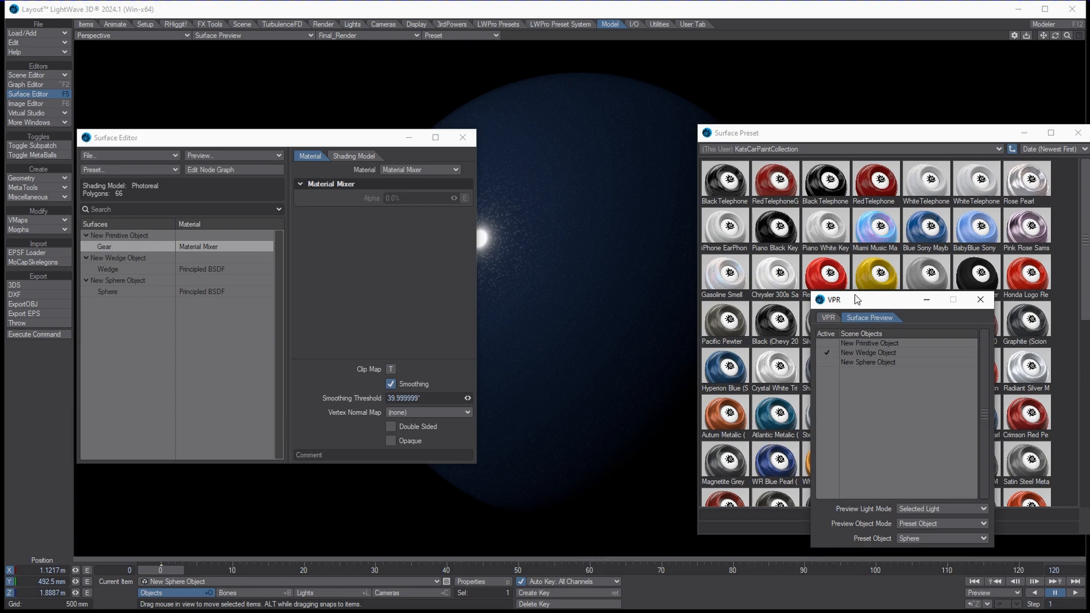
pyautogui.moveTo(855, 299); pyautogui.dragTo(764, 297)
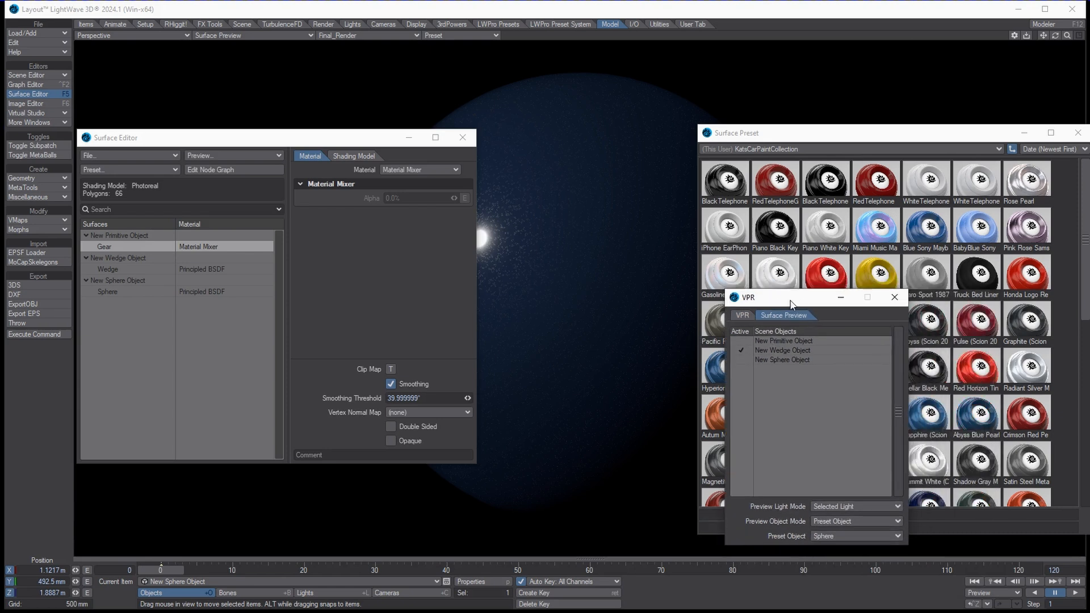
pyautogui.moveTo(755, 458)
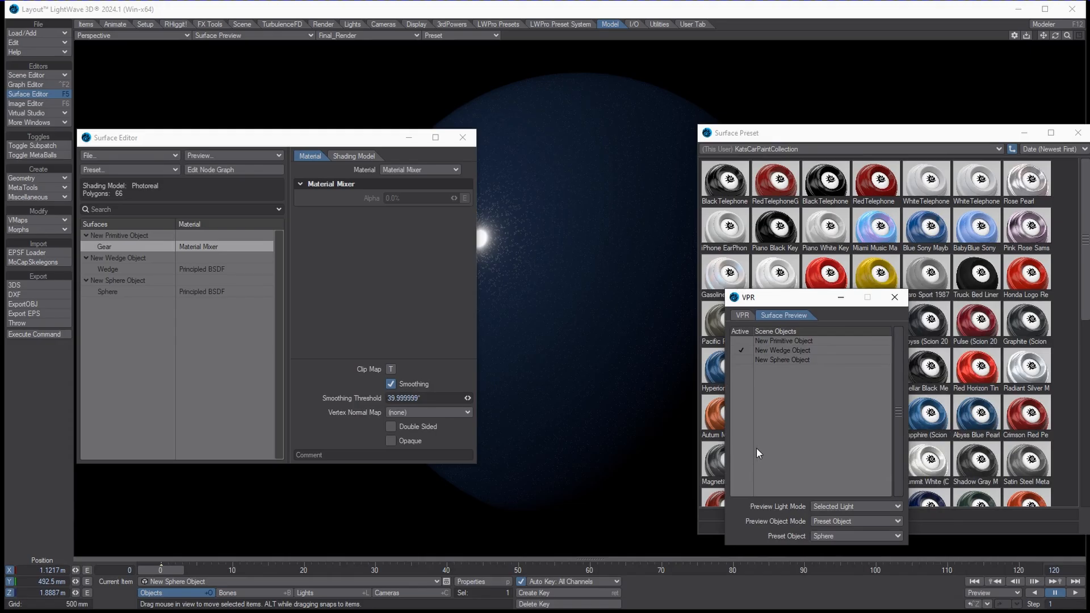
pyautogui.moveTo(778, 304)
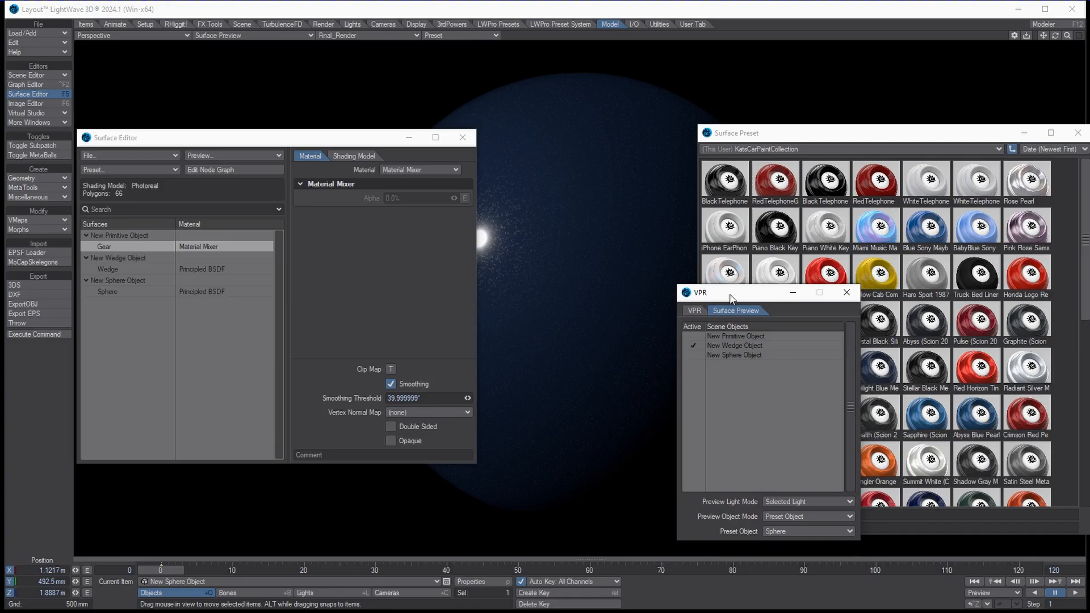
pyautogui.moveTo(1010, 40)
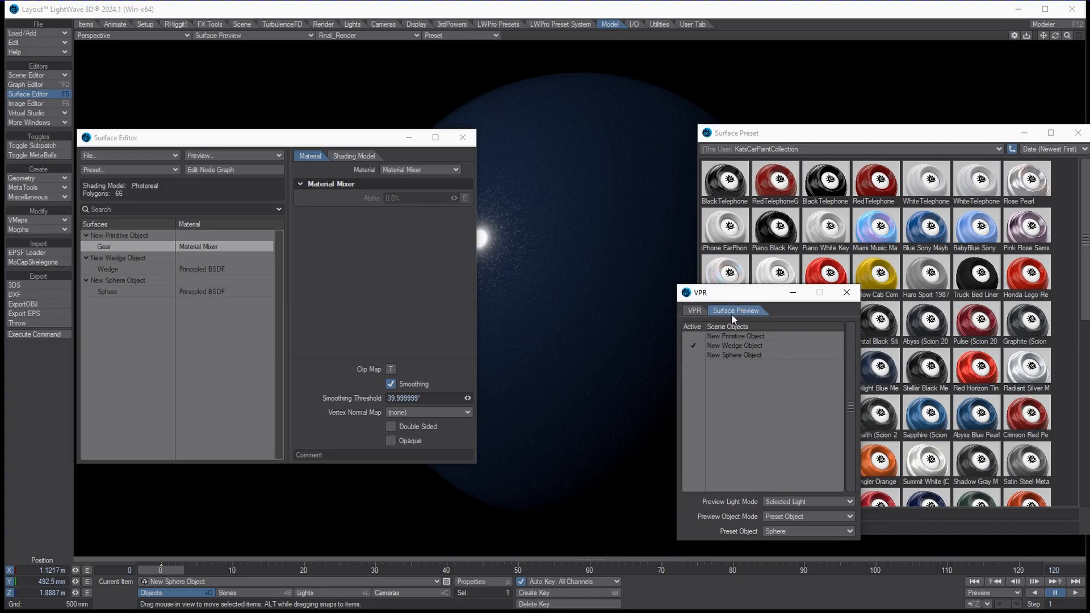
pyautogui.moveTo(695, 356)
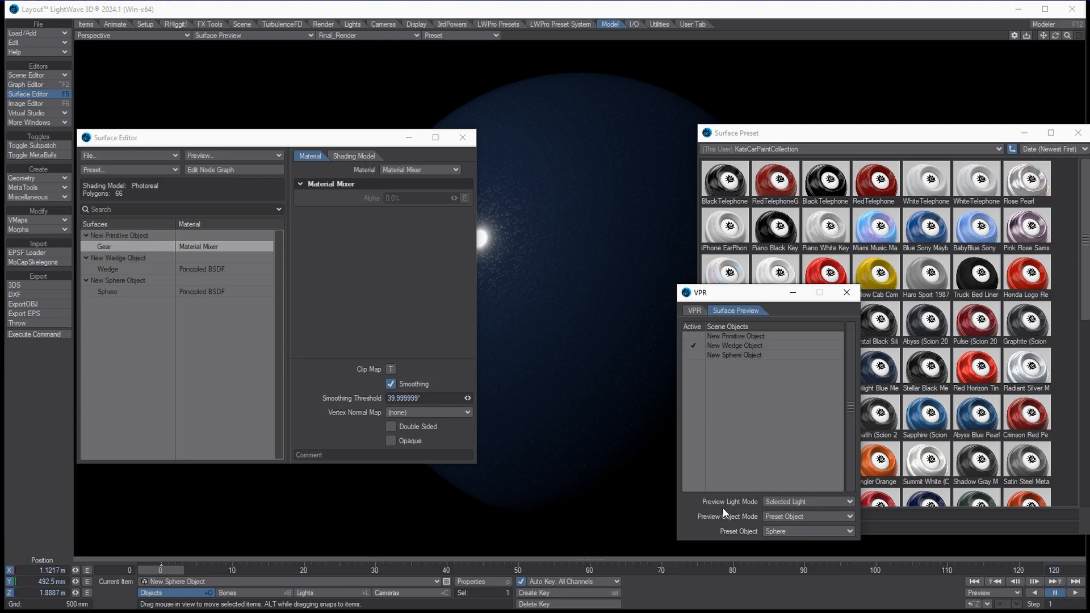
# Keep Preset Object mode and cycle the preview through cylinder, cone, torus, cube, back to sphere.
pyautogui.click(734, 345)
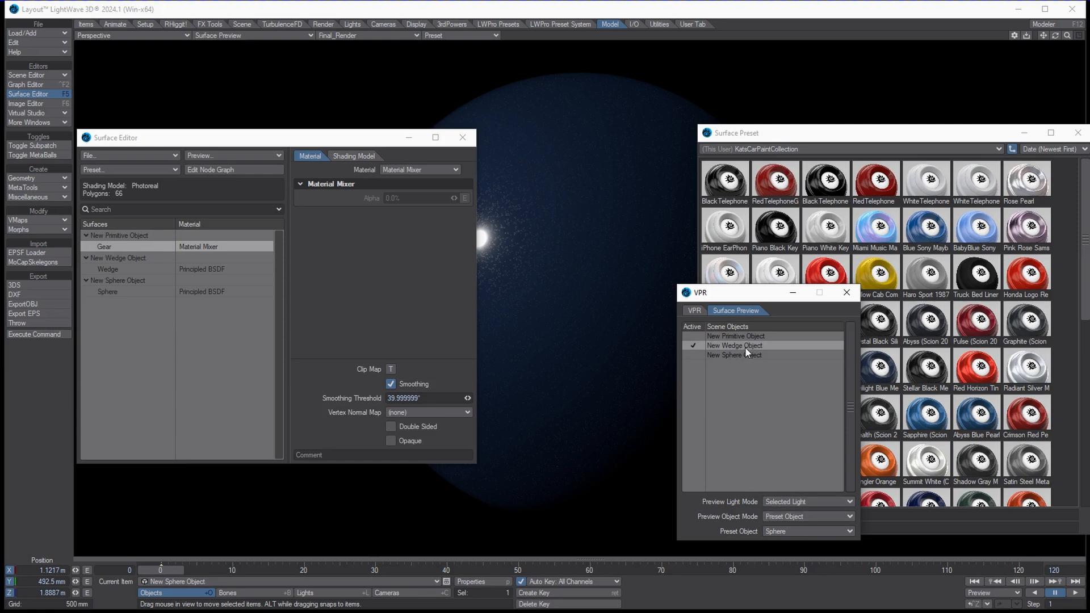
pyautogui.click(807, 516)
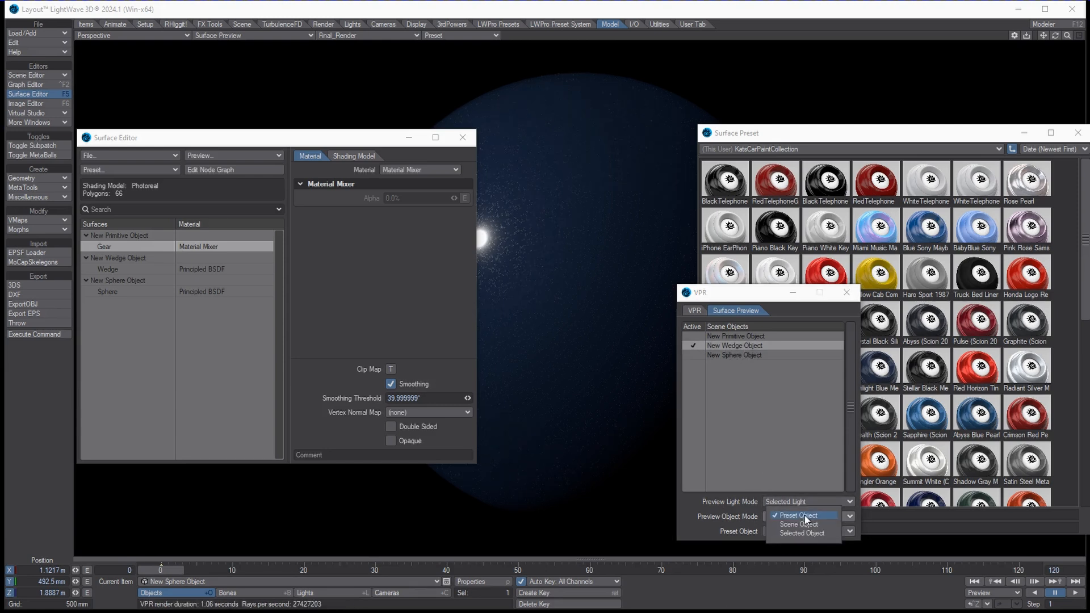
pyautogui.click(800, 515)
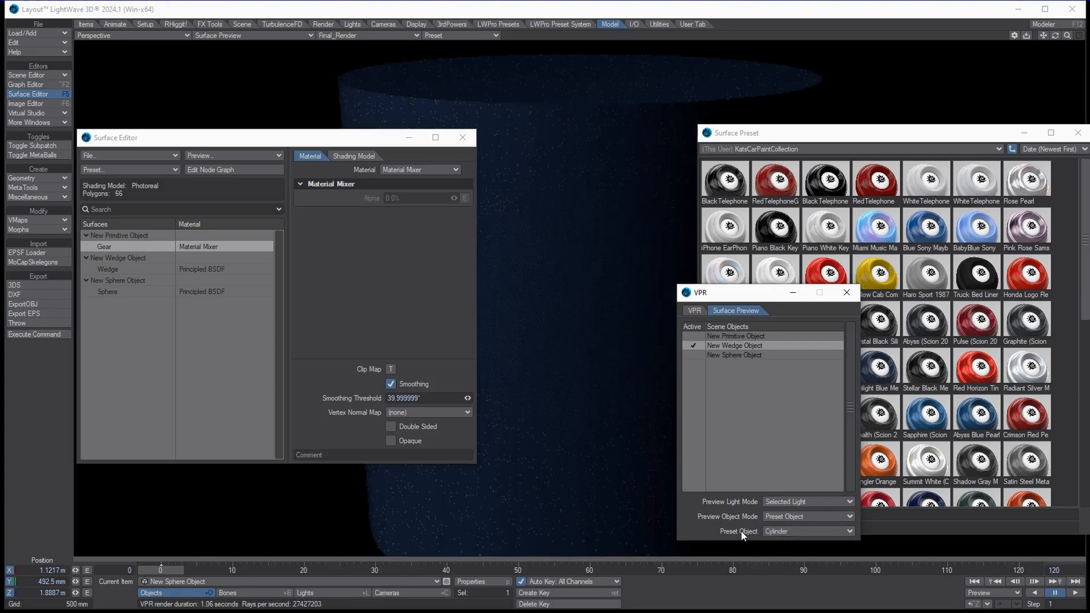
pyautogui.click(808, 531)
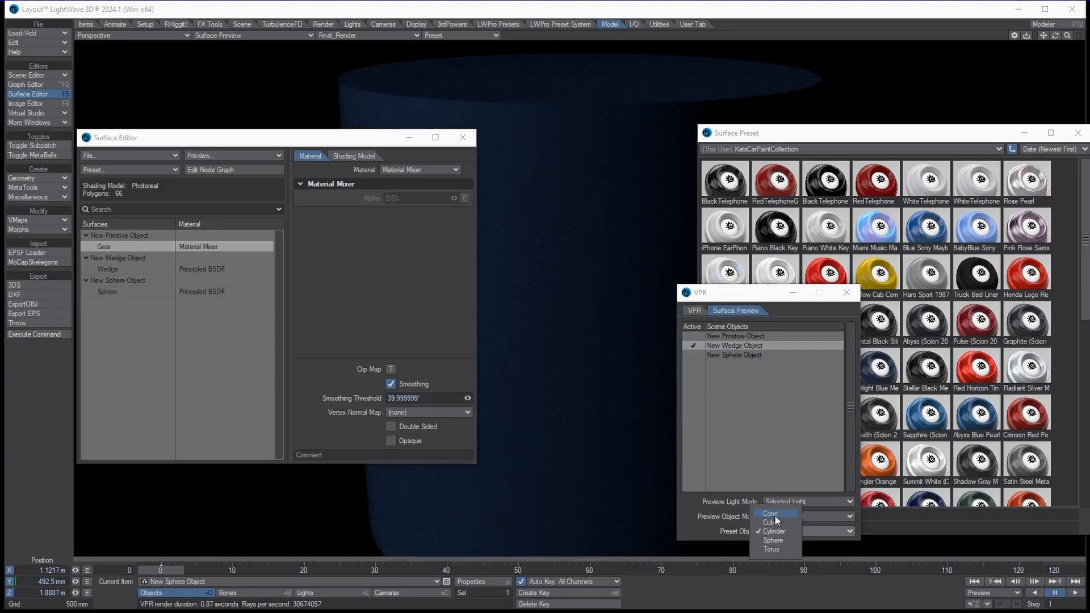
pyautogui.click(771, 549)
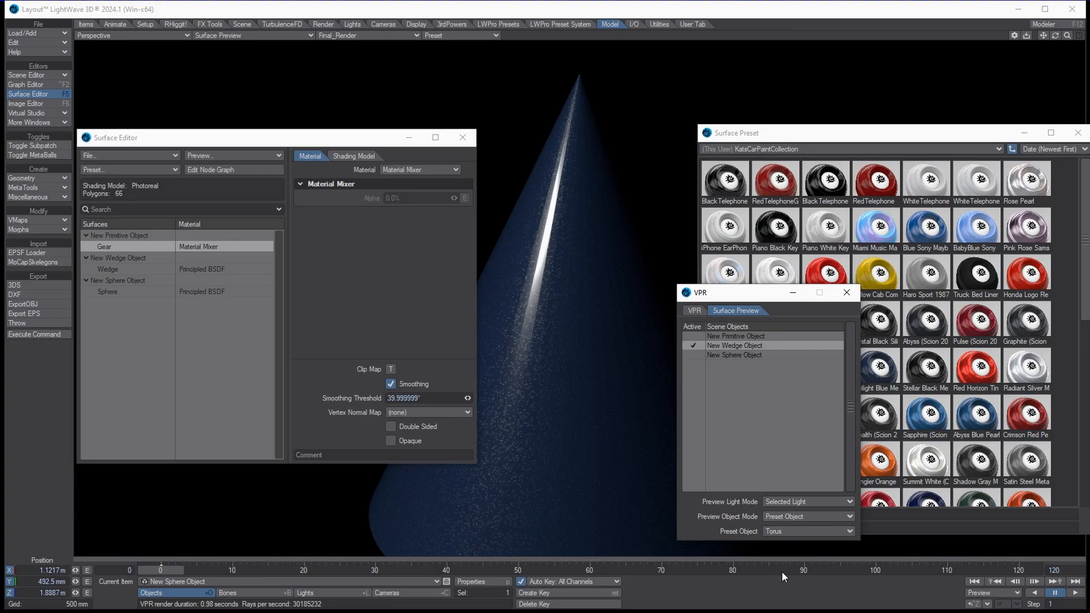
pyautogui.click(808, 530)
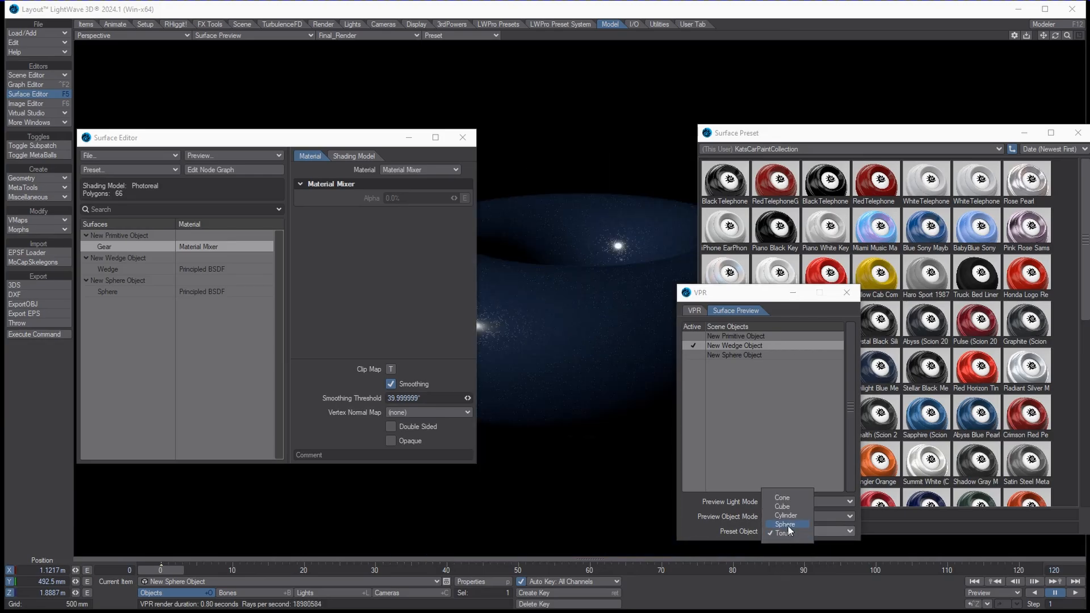
pyautogui.click(782, 505)
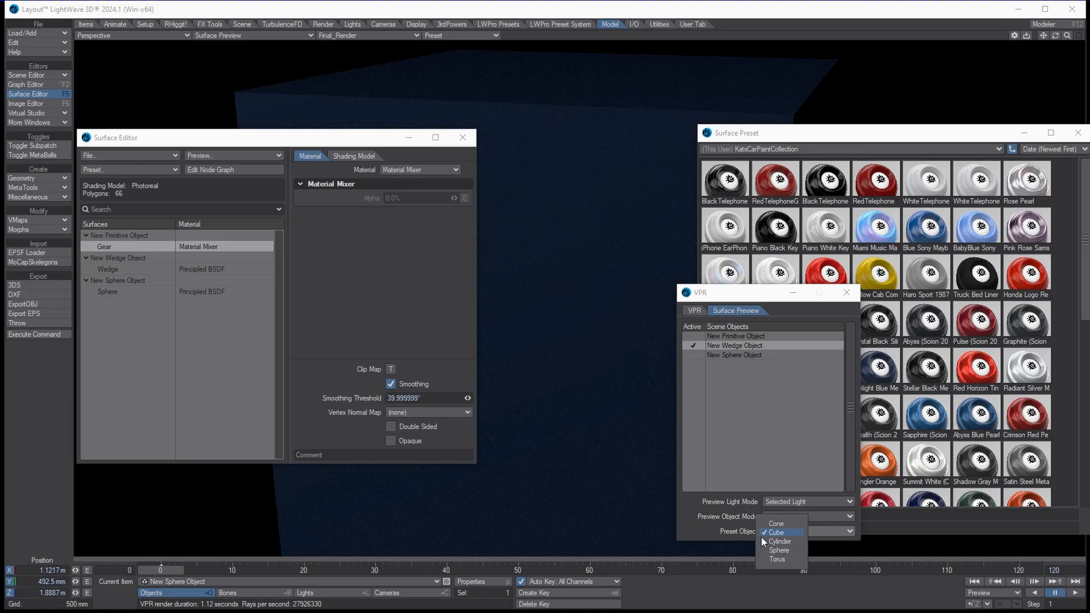
pyautogui.click(778, 550)
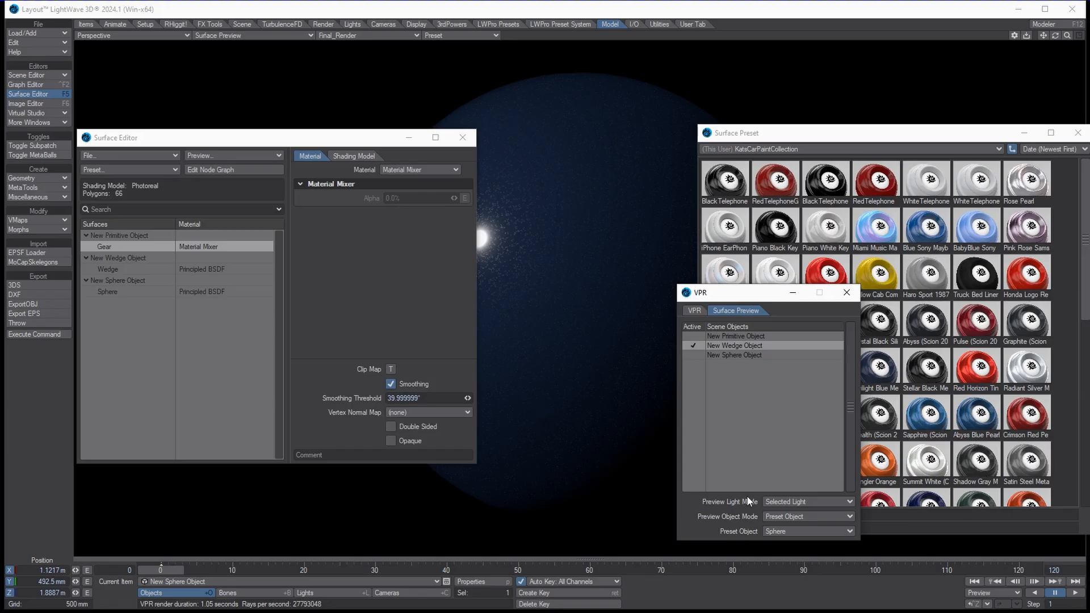
pyautogui.moveTo(760, 508)
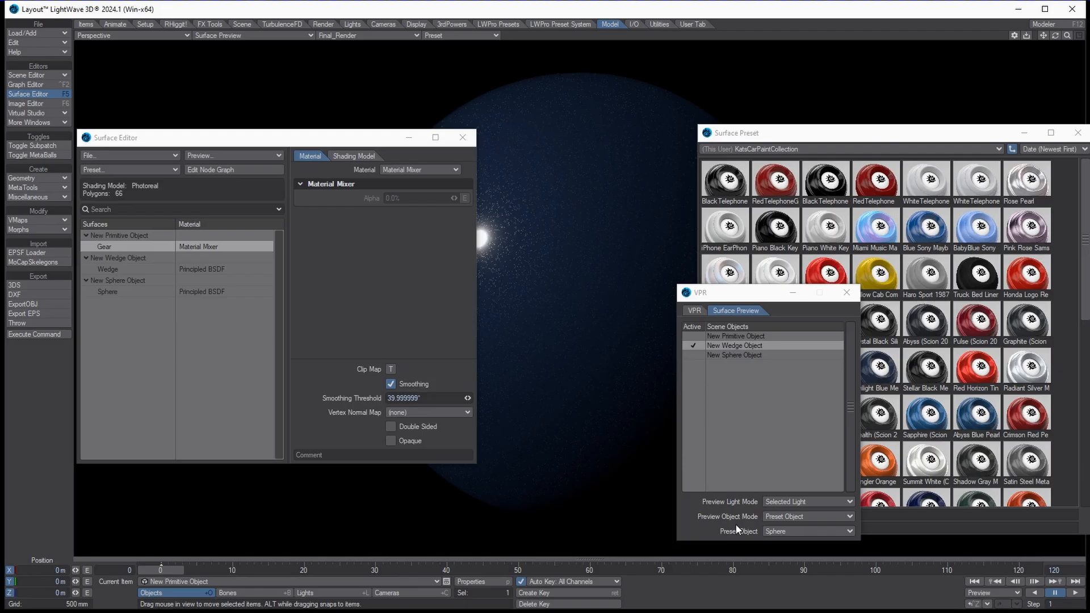
# Set Preview Object Mode to Selected Object and select the Gear to preview its car paint.
pyautogui.click(807, 516)
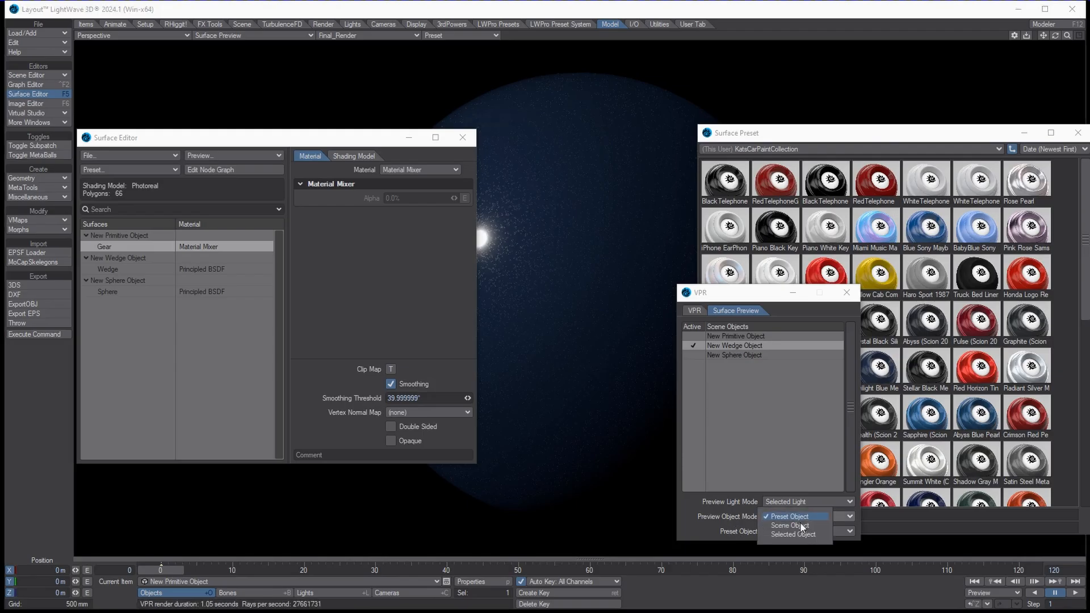
pyautogui.click(793, 535)
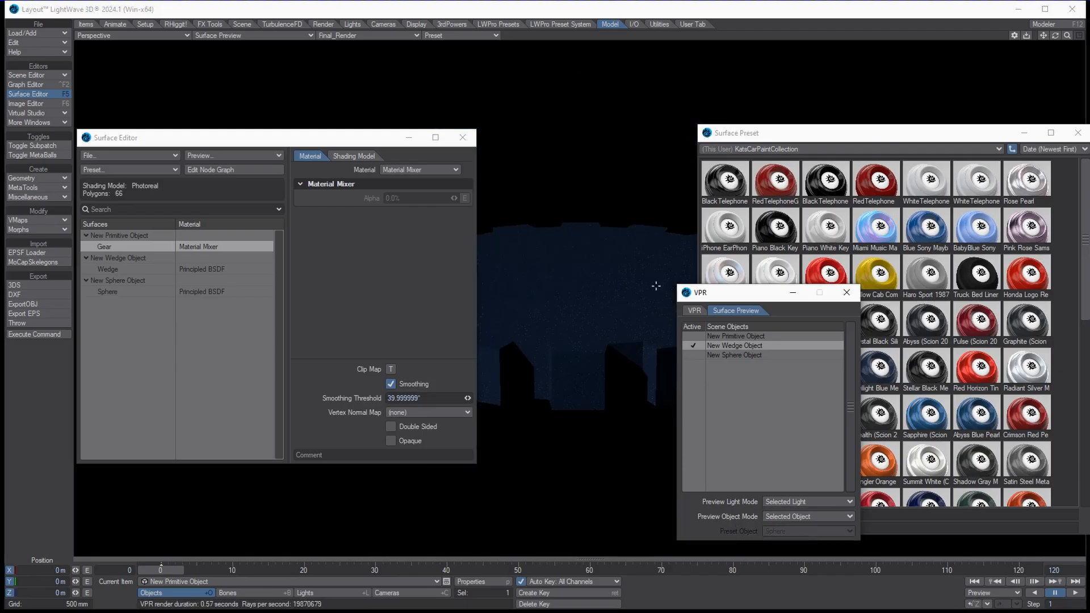
pyautogui.click(176, 582)
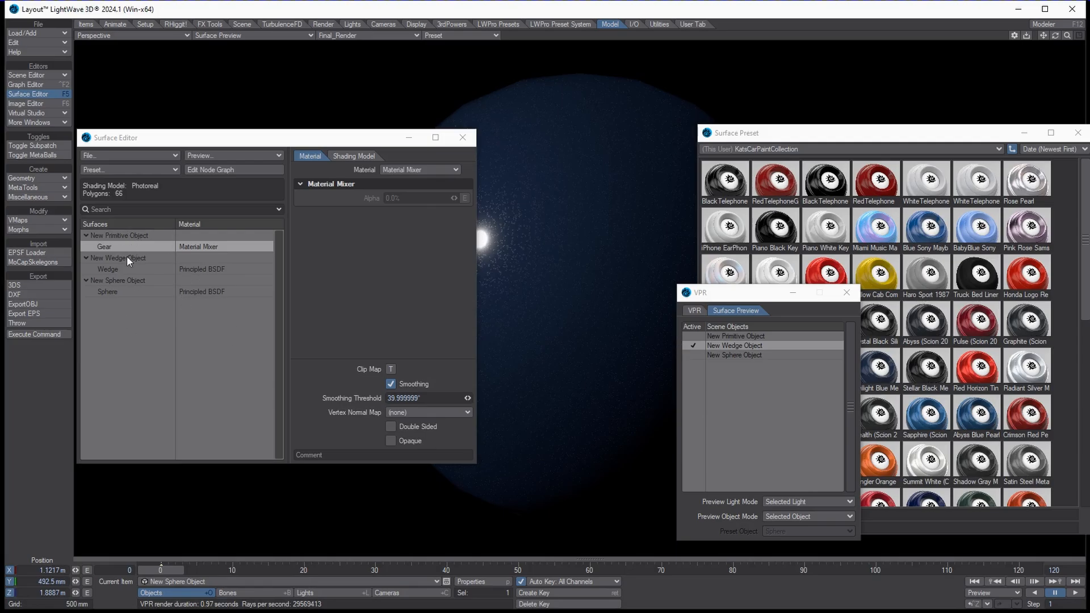
pyautogui.moveTo(302, 586)
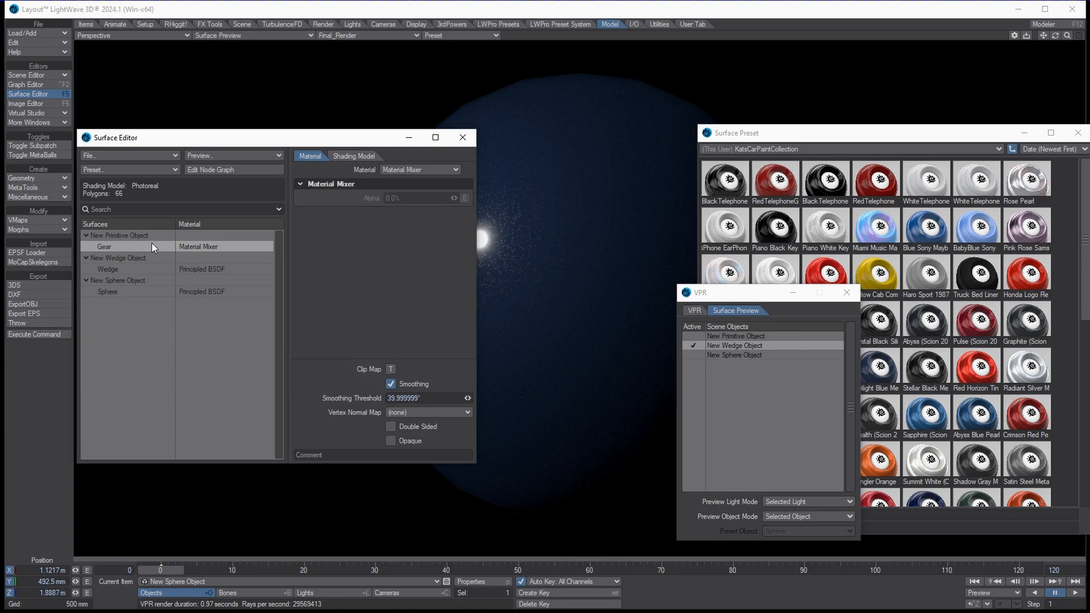
pyautogui.click(177, 581)
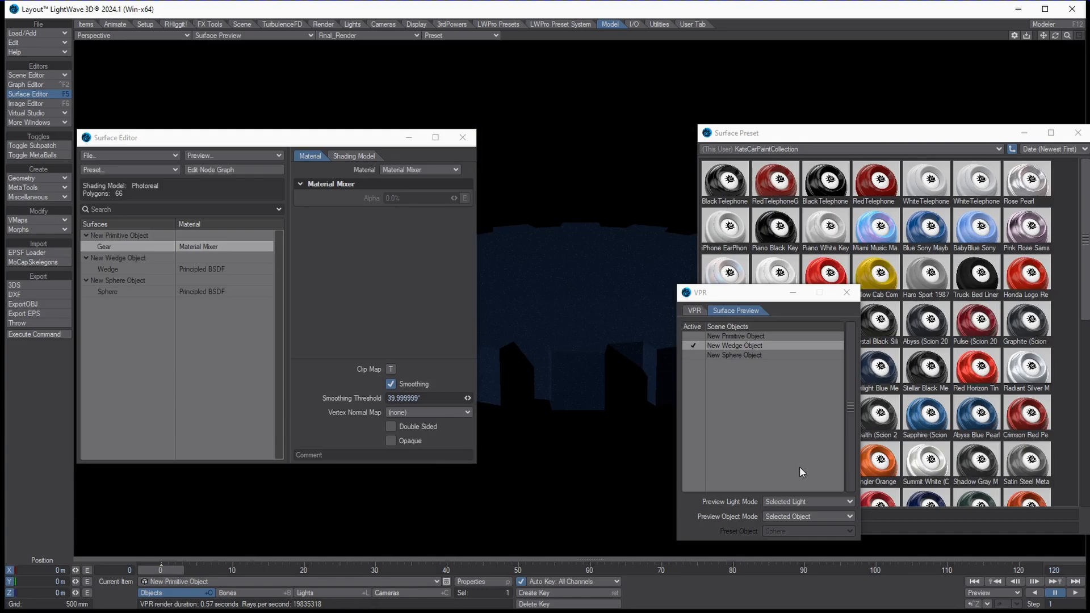
pyautogui.click(808, 501)
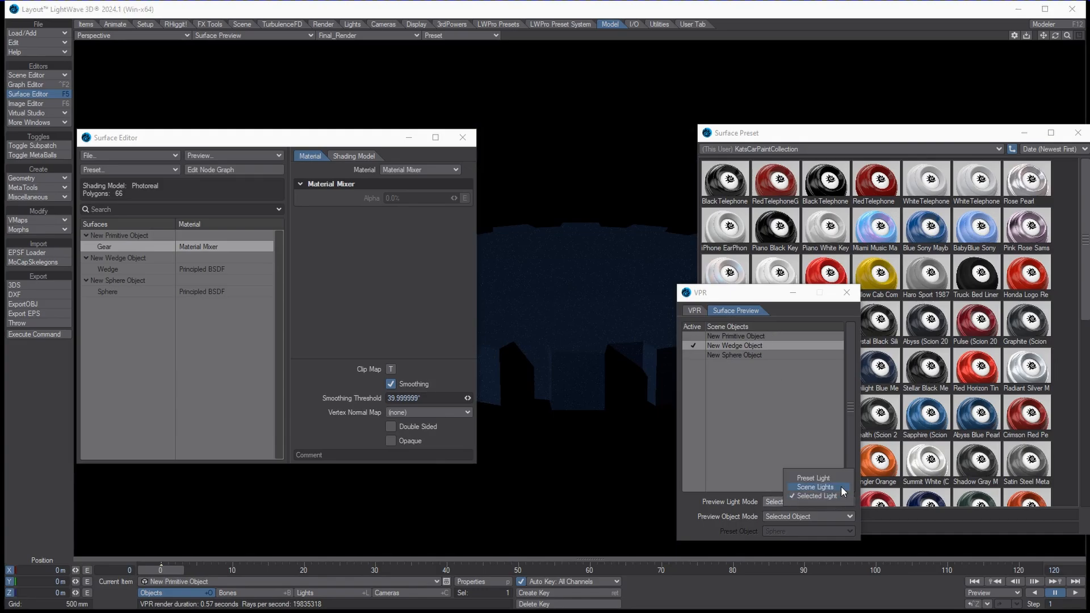
# Try Scene Lights preview lighting, then switch to Env Light with Selected Light mode.
pyautogui.click(812, 486)
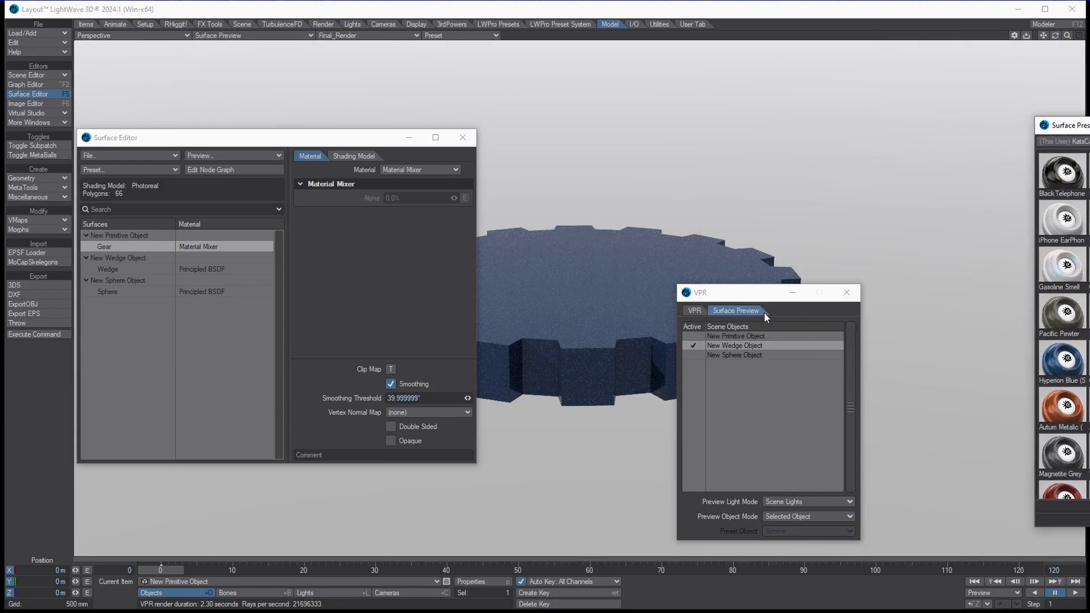
pyautogui.moveTo(723, 293); pyautogui.dragTo(850, 270)
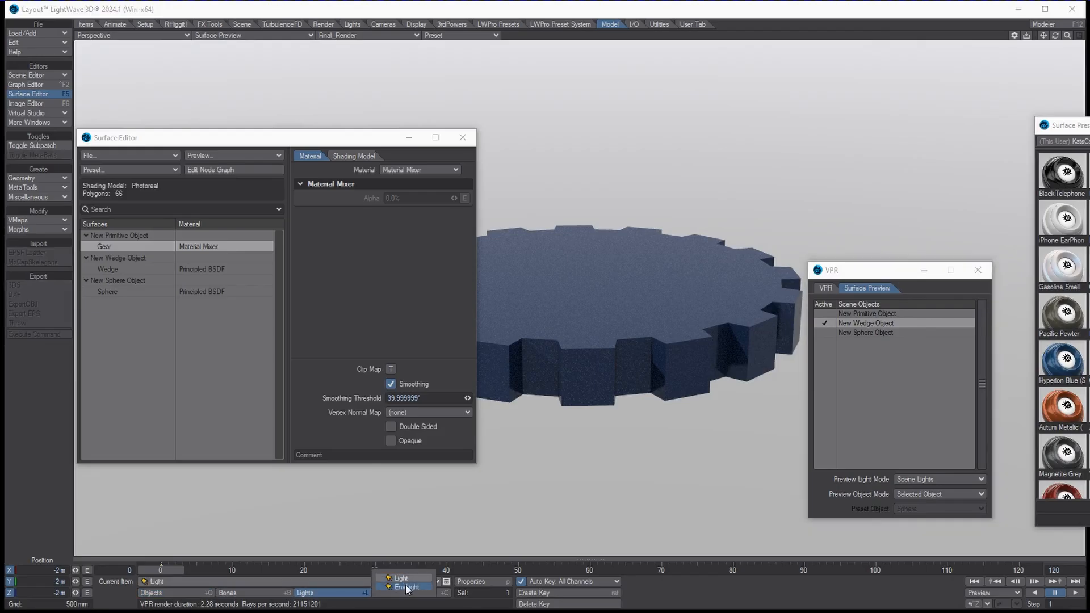
pyautogui.click(938, 479)
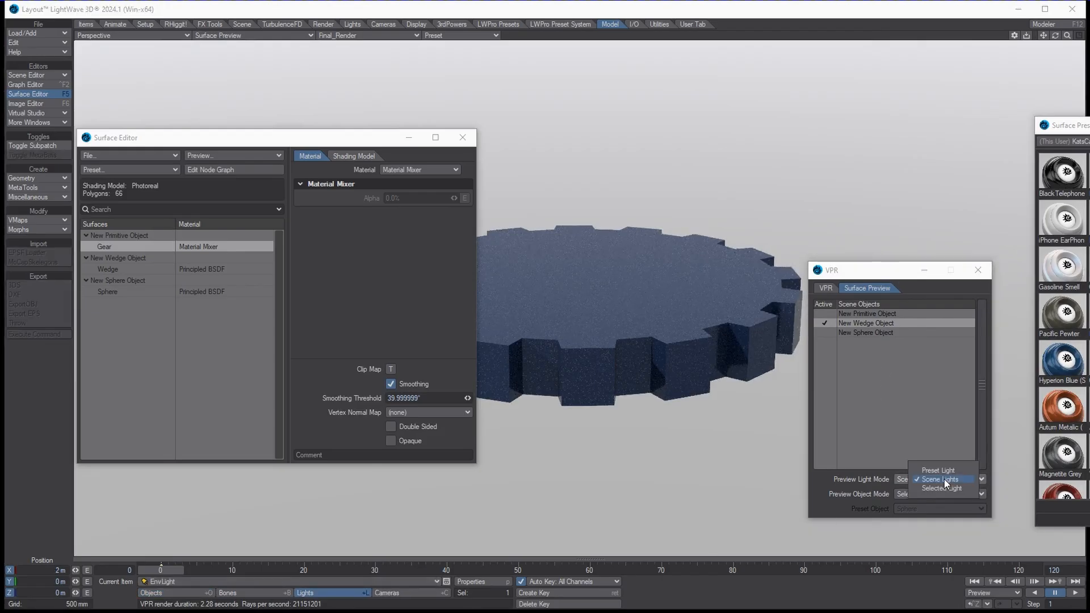
pyautogui.click(941, 488)
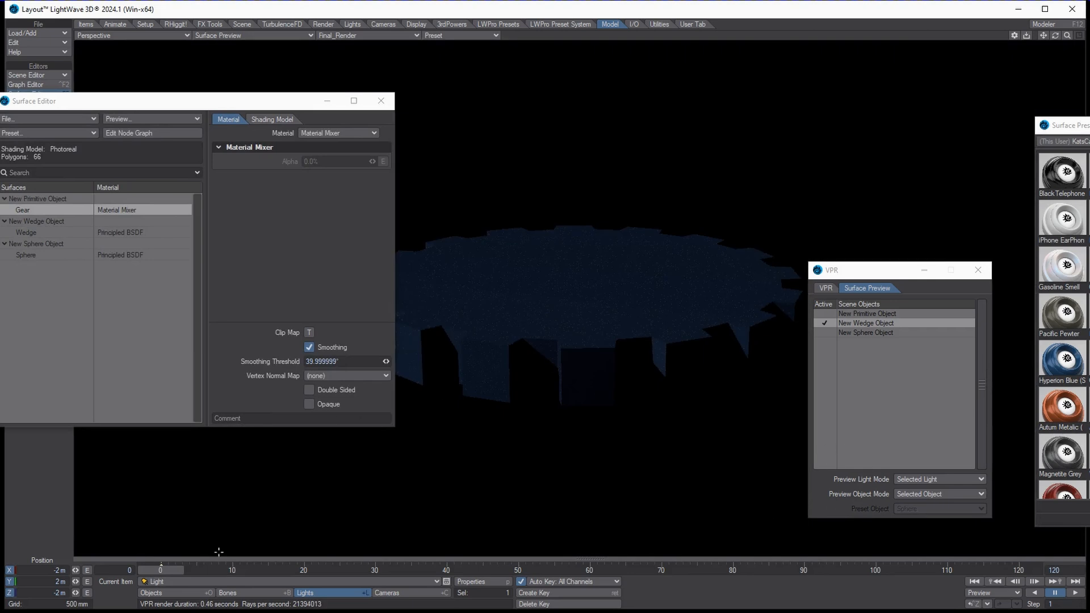
pyautogui.moveTo(664, 376)
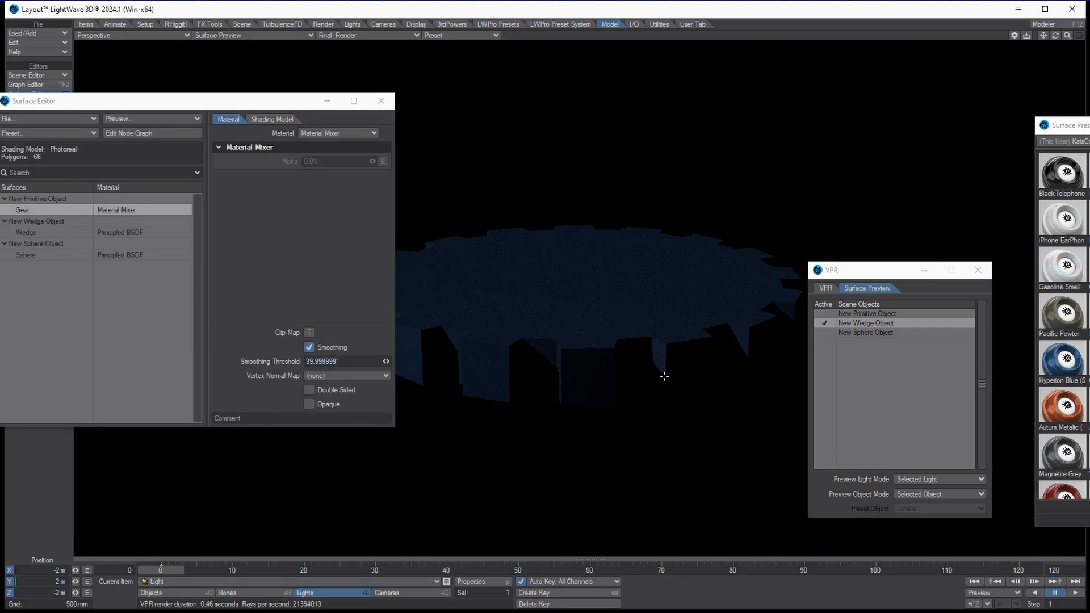
# Rotate the light to 45° heading and 35° pitch.
pyautogui.moveTo(664, 375); pyautogui.dragTo(615, 331)
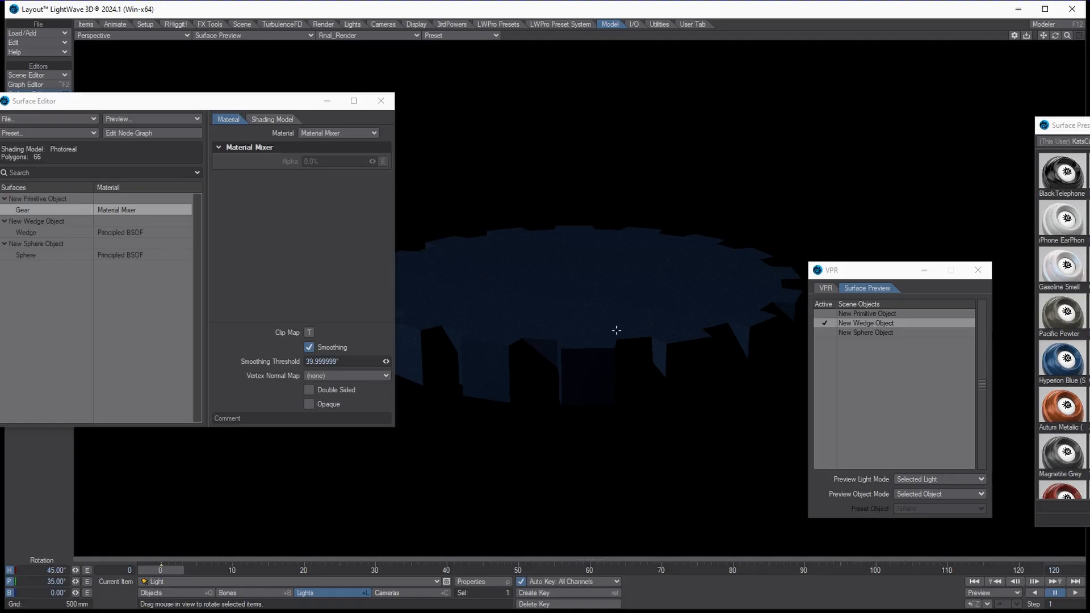
pyautogui.moveTo(566, 410)
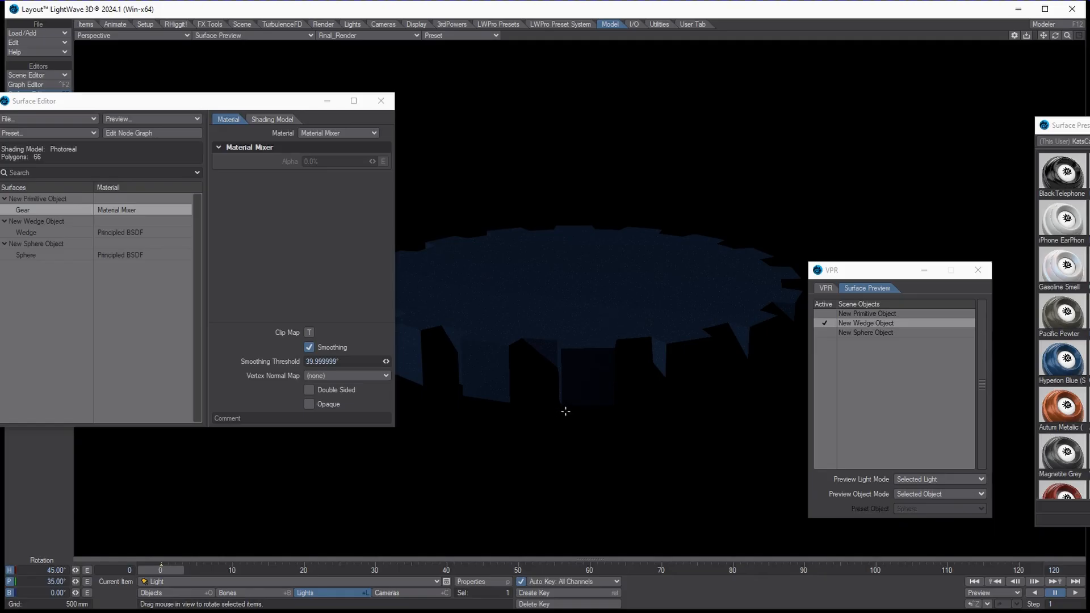
pyautogui.moveTo(705, 274)
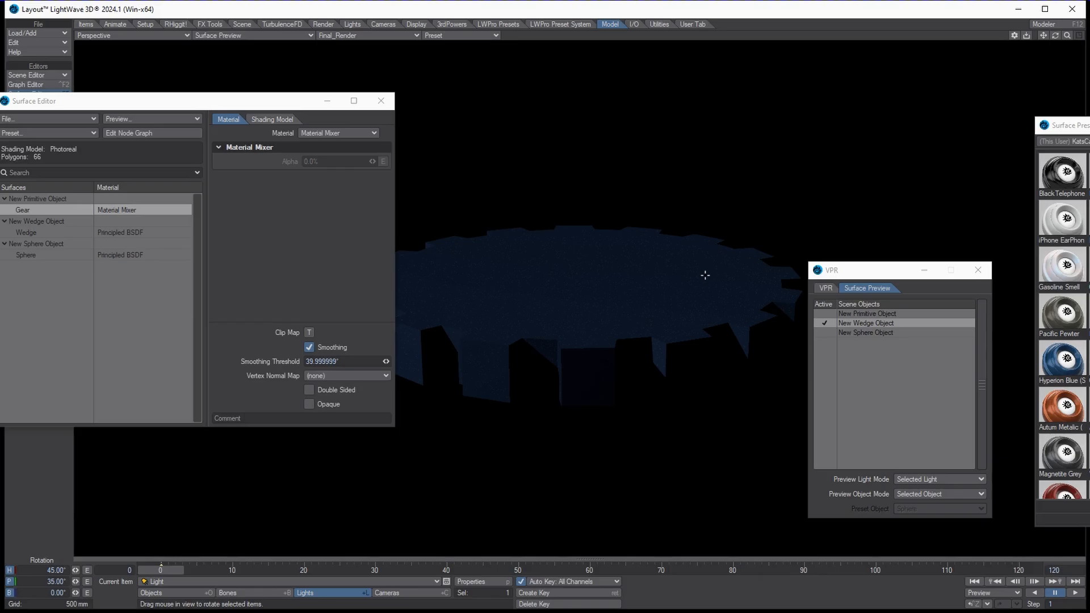
pyautogui.moveTo(700, 279)
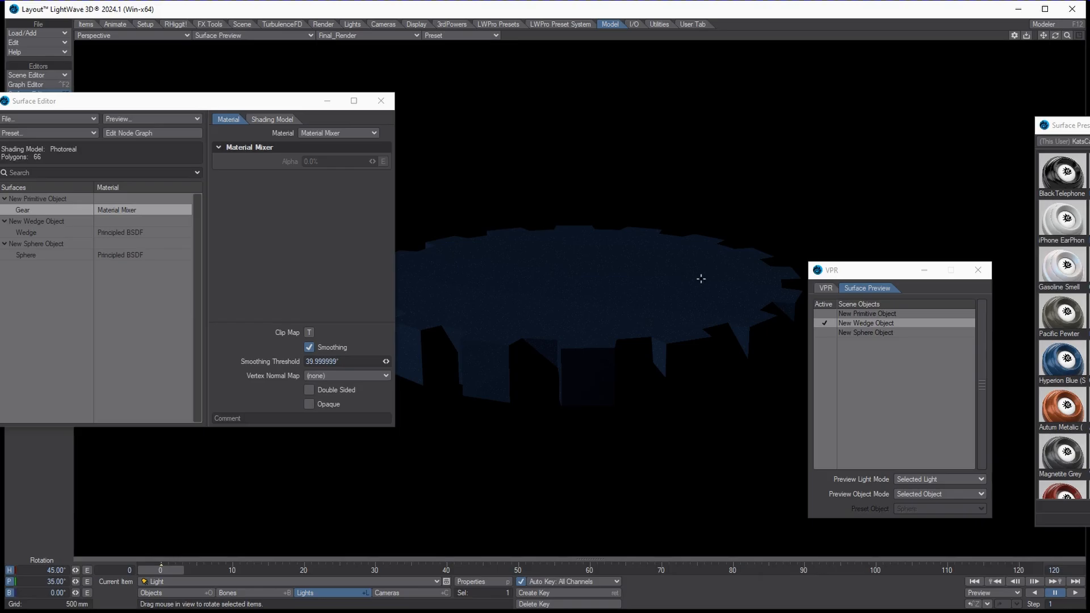
pyautogui.moveTo(643, 290)
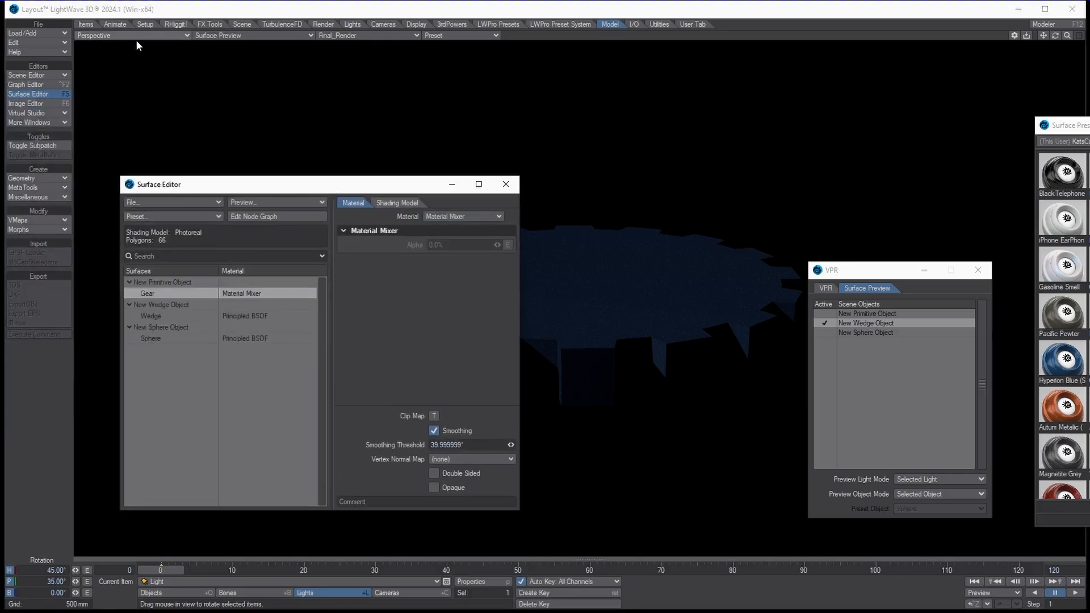
pyautogui.moveTo(266, 78)
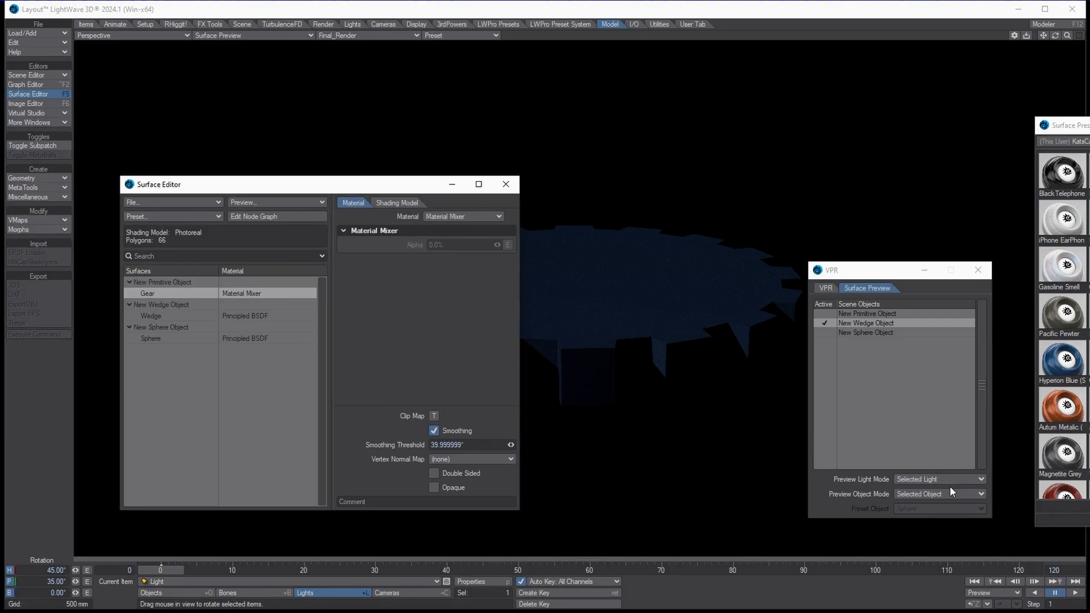
# Cycle Preview Object Mode through Preset, Scene and Selected Object, then select the Wedge surface.
pyautogui.click(938, 493)
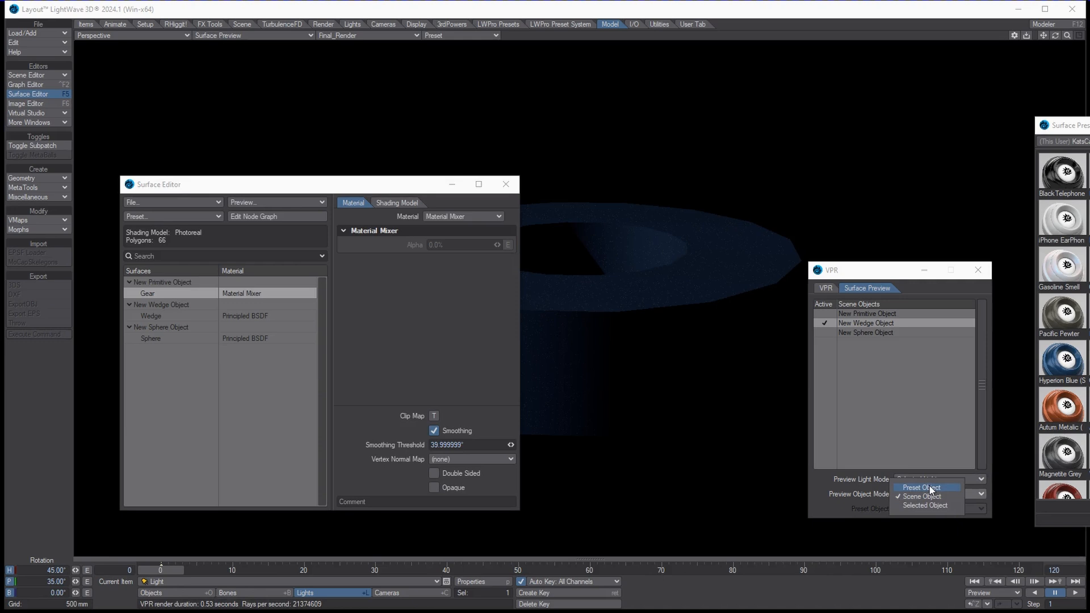
pyautogui.click(923, 496)
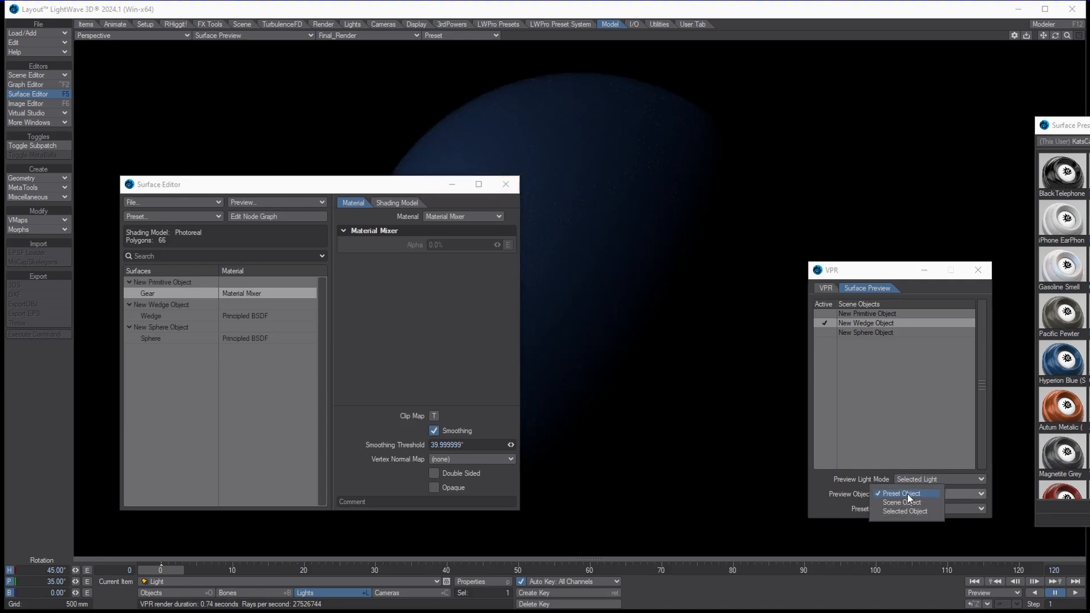
pyautogui.click(901, 502)
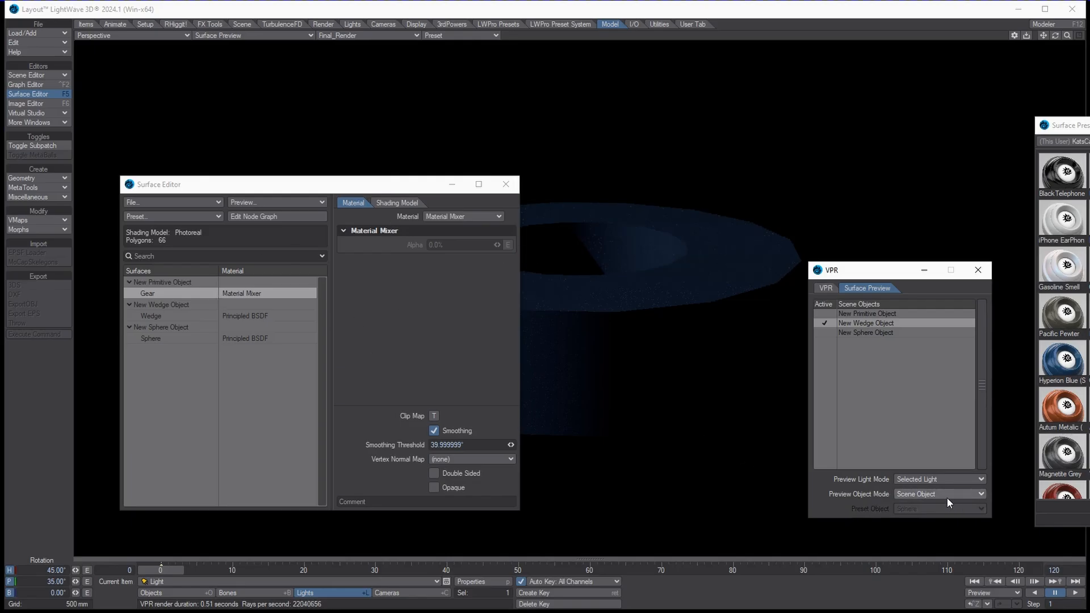
pyautogui.click(939, 494)
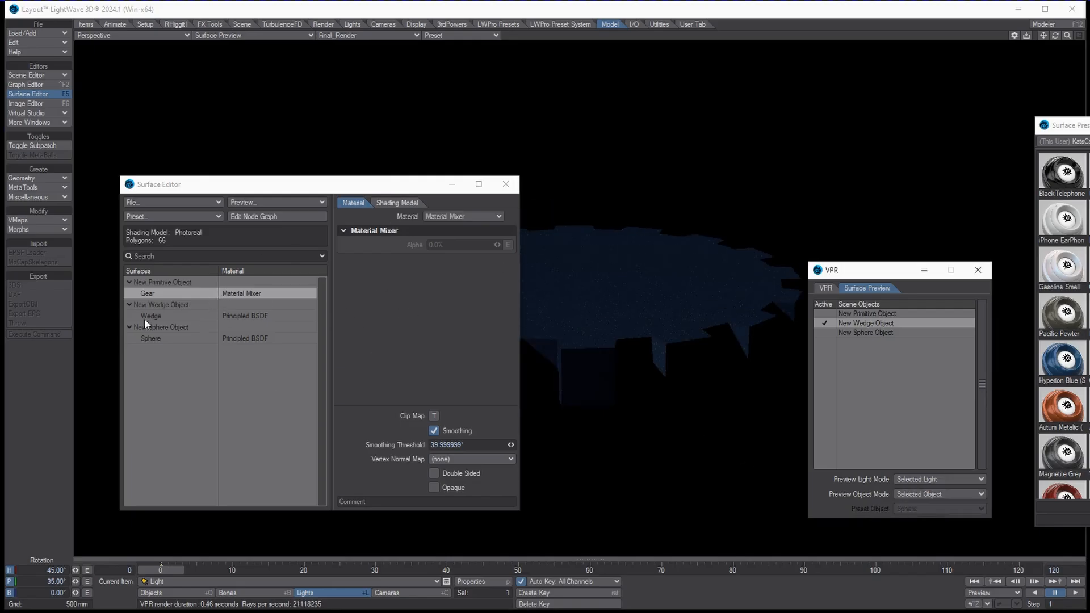
pyautogui.click(150, 315)
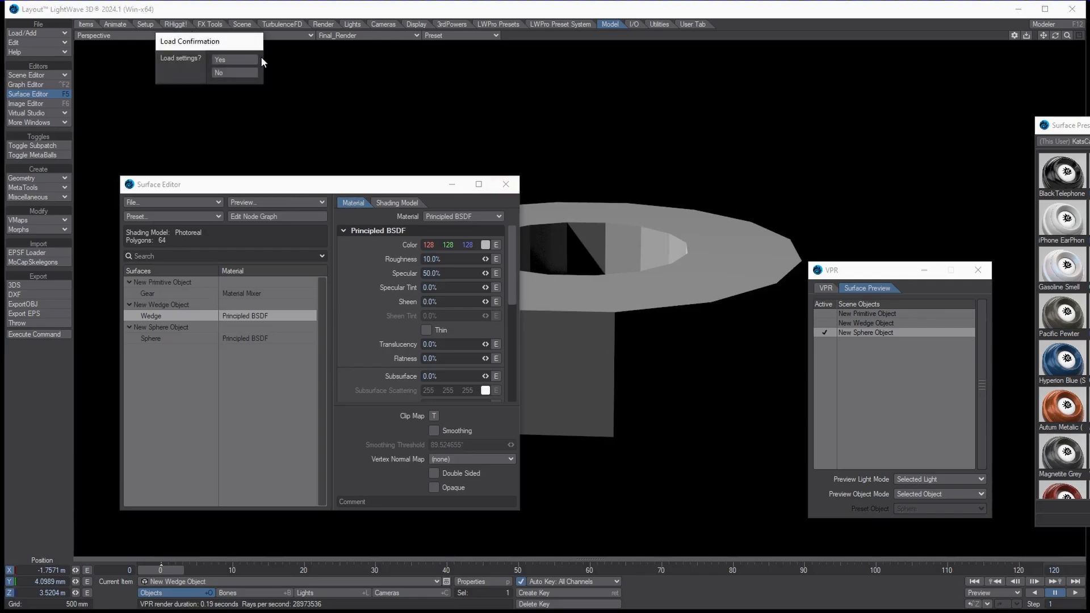
# Load the Autumn Metallic car-paint preset onto the Wedge, then select the Sphere surface.
pyautogui.click(234, 59)
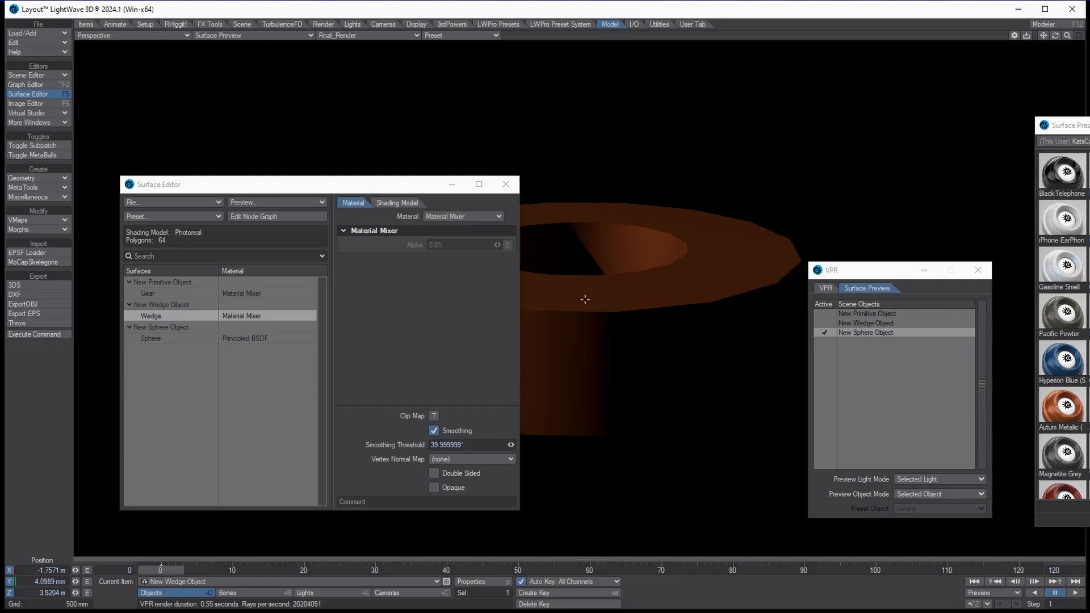
pyautogui.click(150, 337)
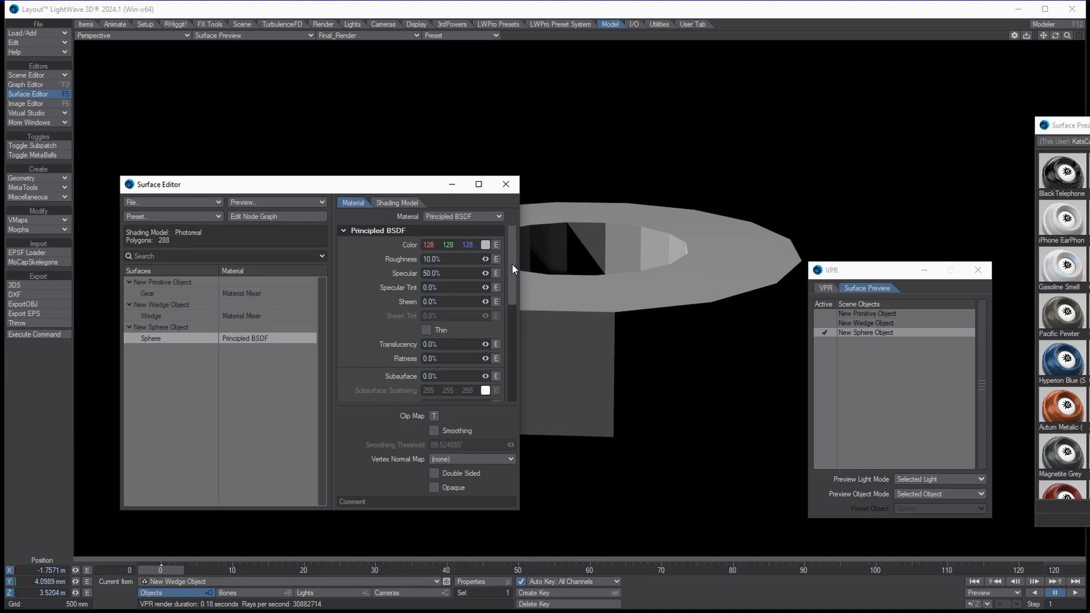
pyautogui.moveTo(284, 498)
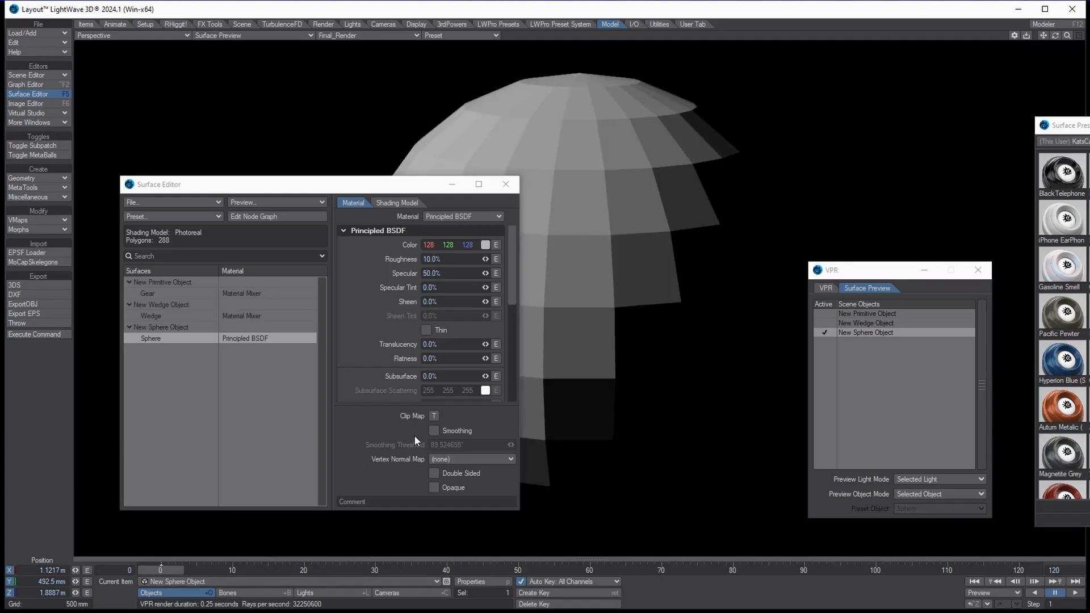
# Give the Sphere Smoothing, 52.4% roughness and 77% specular, and change the Preview Light Mode.
pyautogui.click(434, 431)
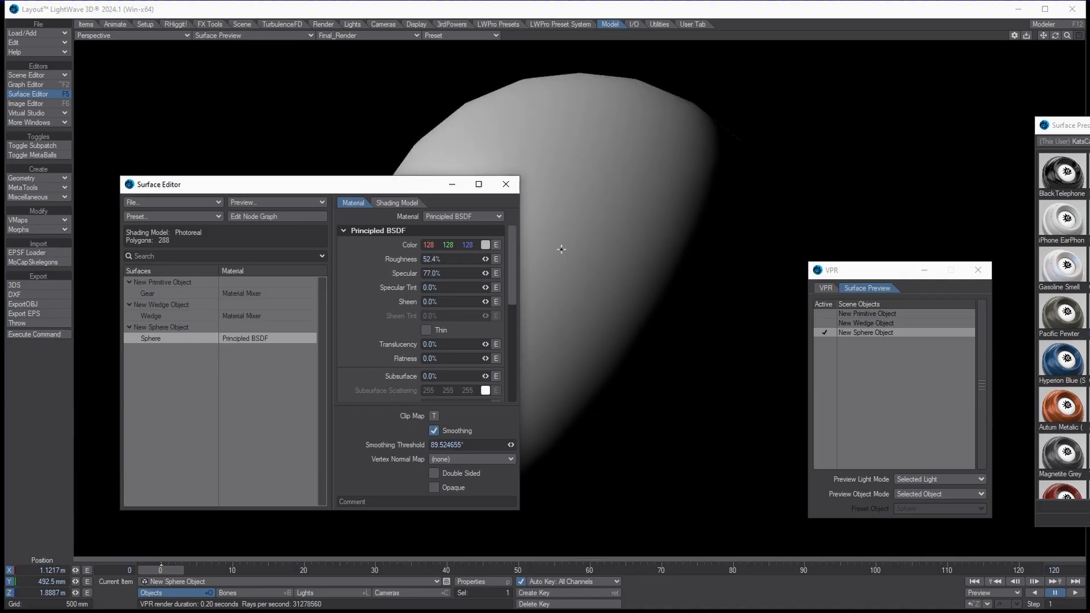
pyautogui.moveTo(781, 318)
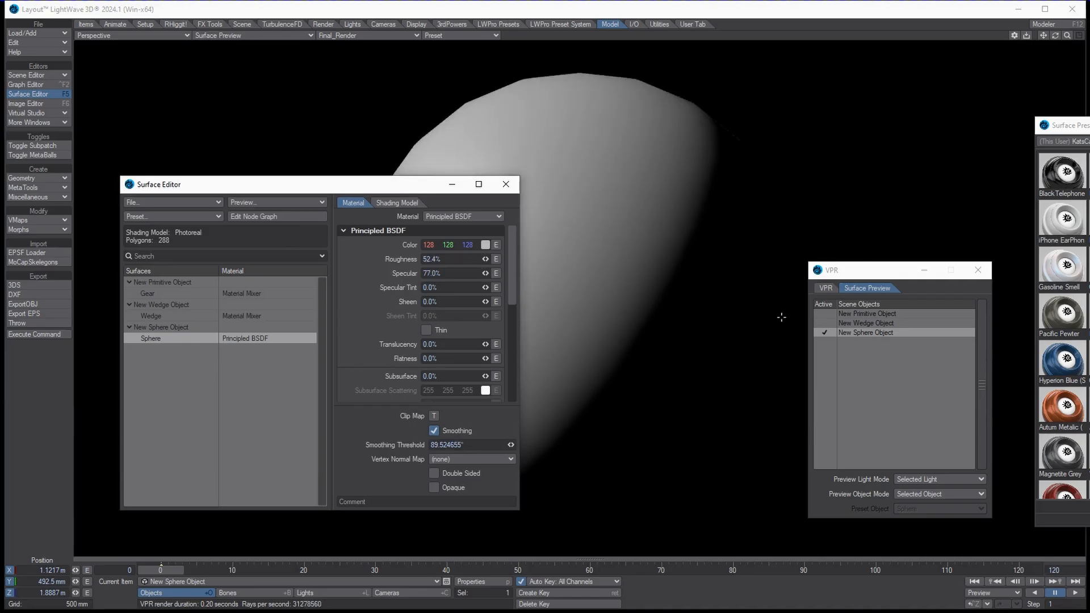
pyautogui.click(938, 478)
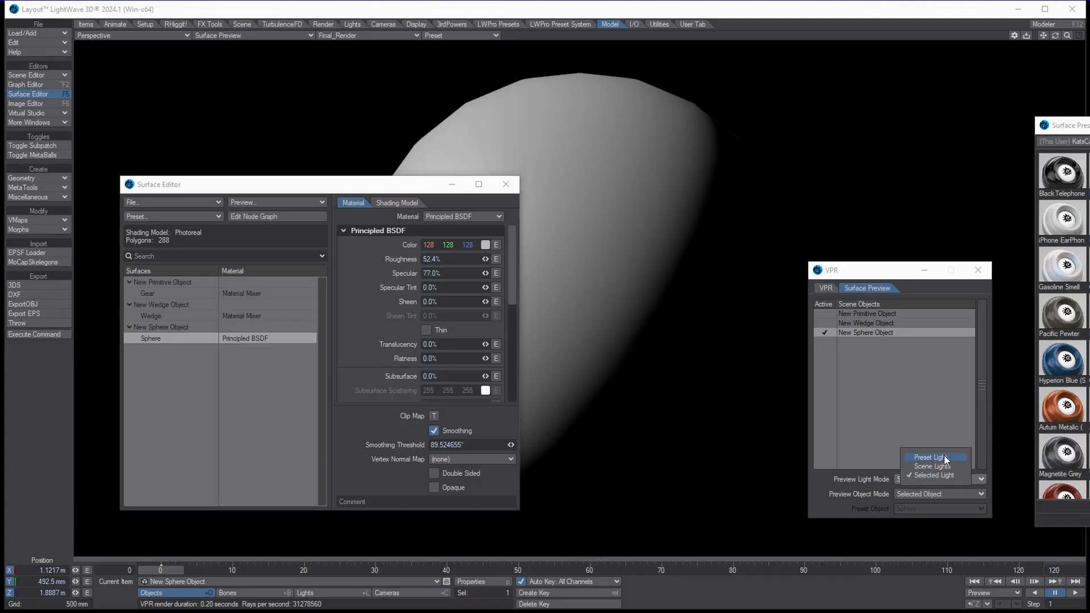
pyautogui.click(931, 466)
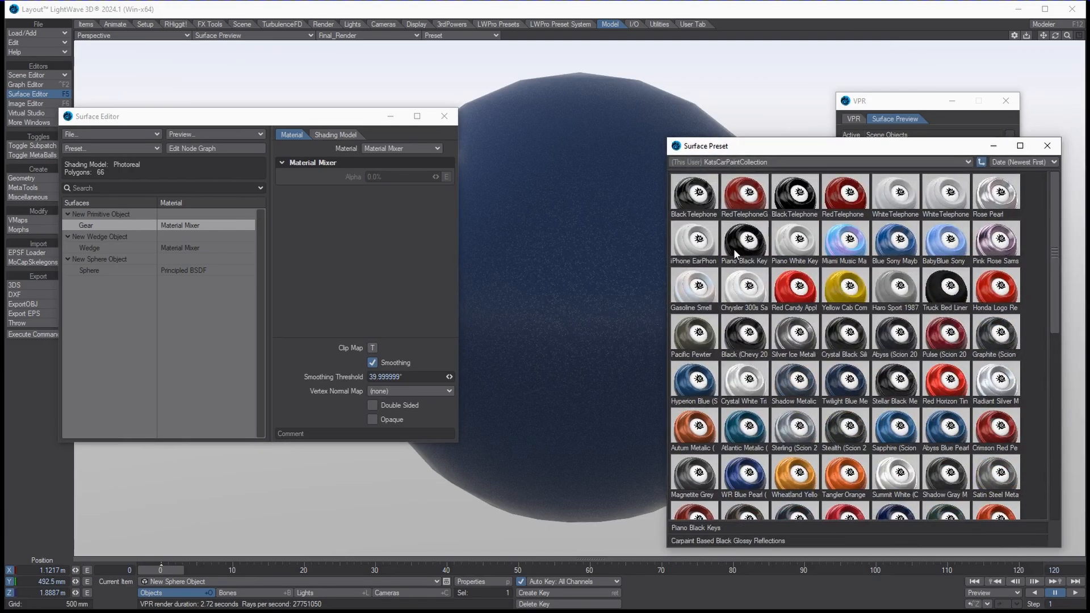
# Load the black car-paint preset onto the Gear surface and confirm the settings load.
pyautogui.doubleClick(744, 240)
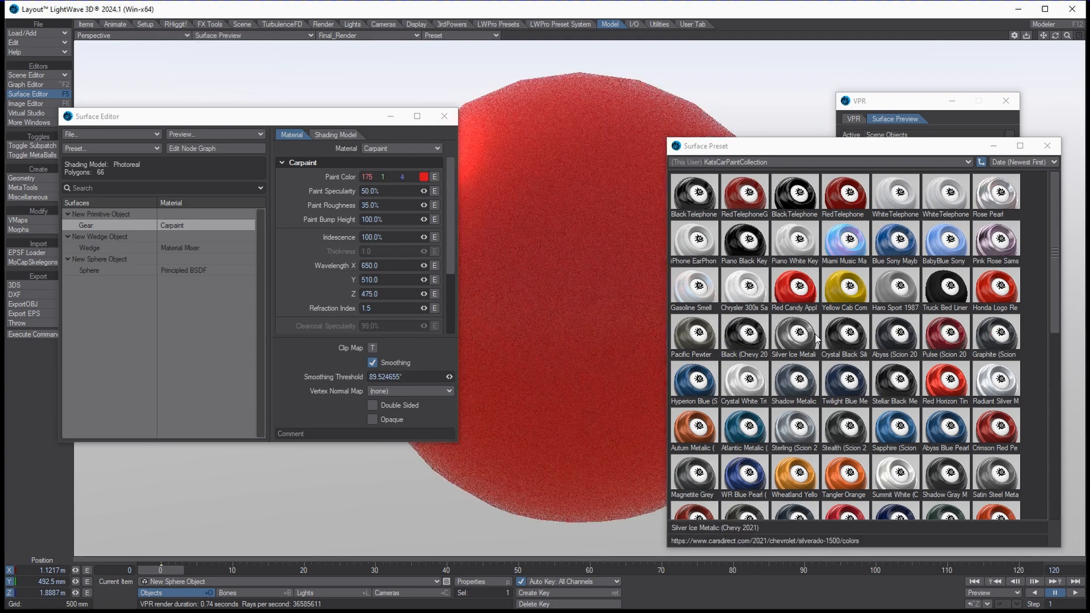
pyautogui.doubleClick(793, 334)
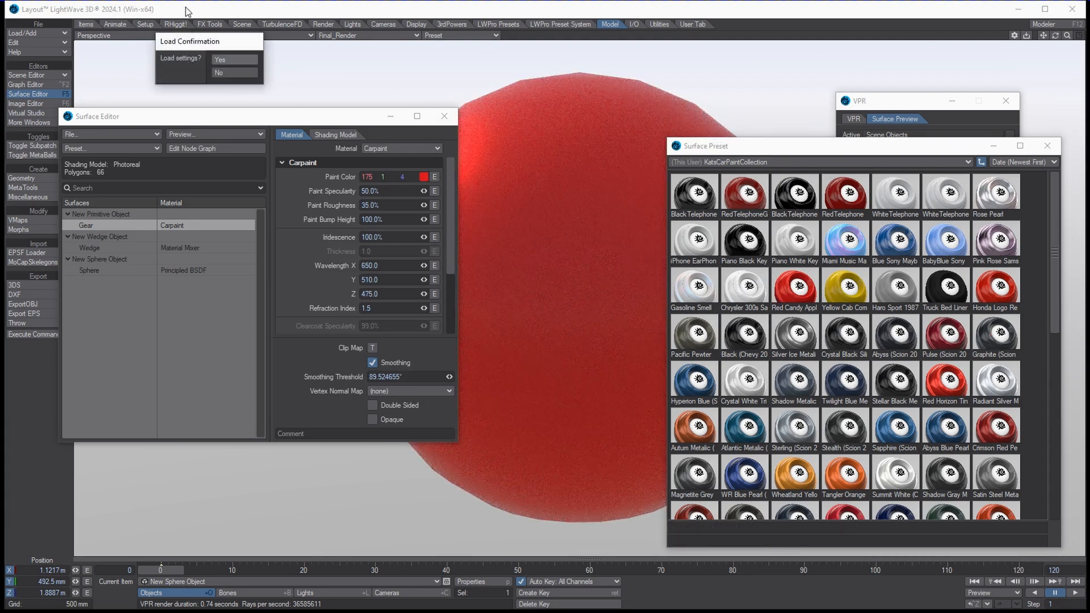
pyautogui.click(221, 59)
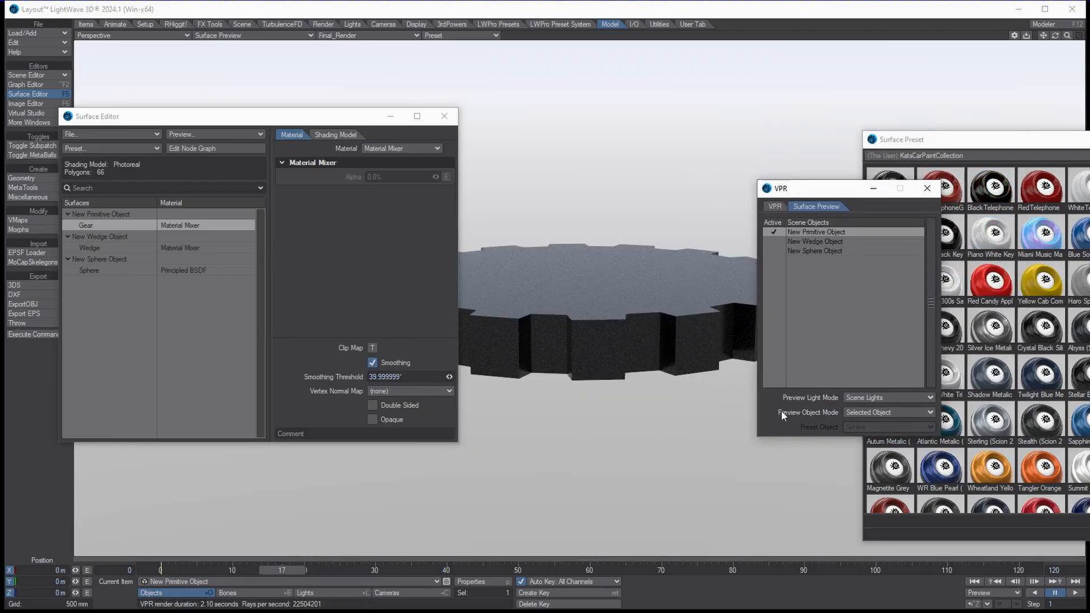
# Apply a silver-blue car-paint preset to the Sphere and set the viewport render mode to VPR.
pyautogui.click(90, 270)
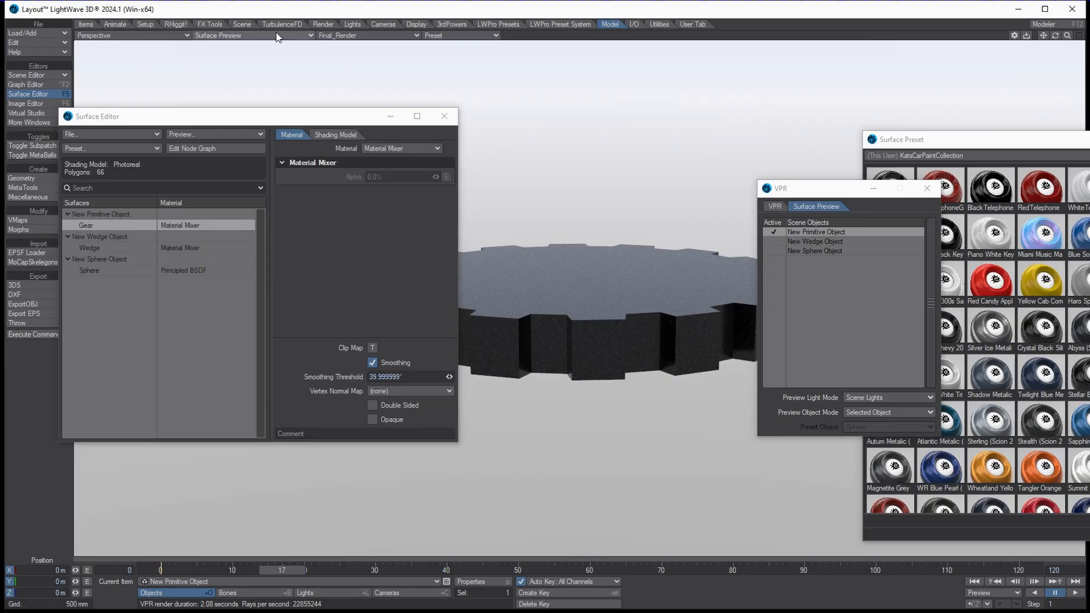
pyautogui.click(244, 36)
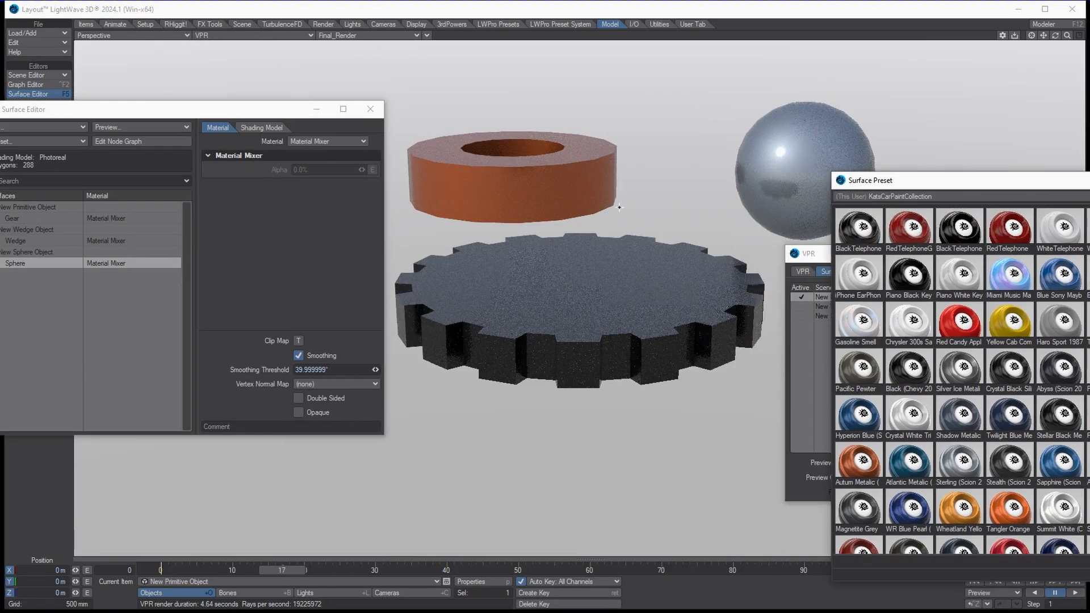
pyautogui.click(843, 271)
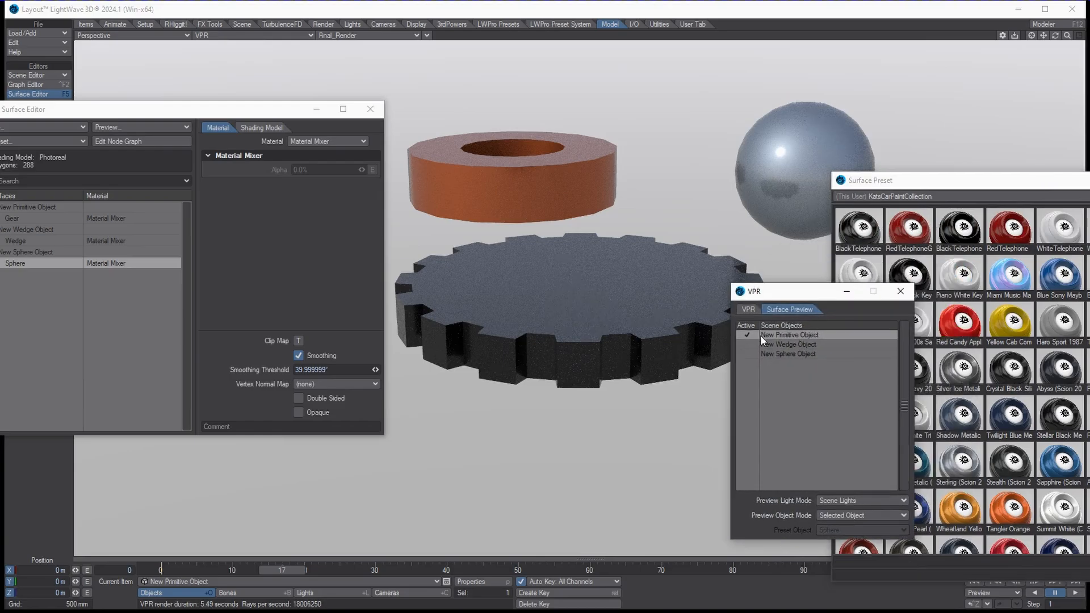
# Enable VPR Draft Mode and Half Resolution, and return the viewport to Surface Preview.
pyautogui.click(747, 309)
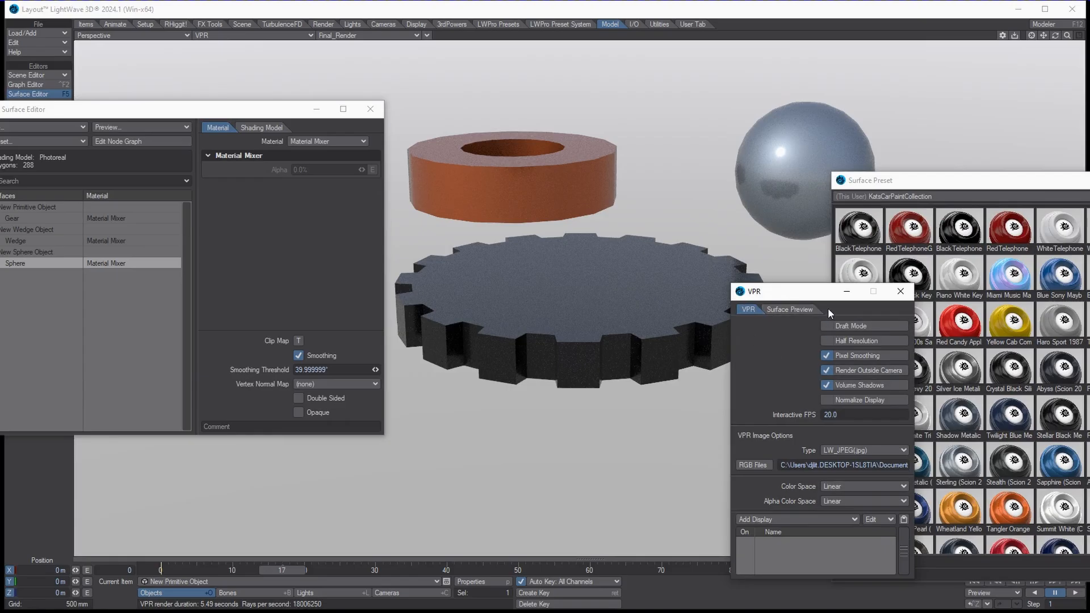
pyautogui.click(827, 326)
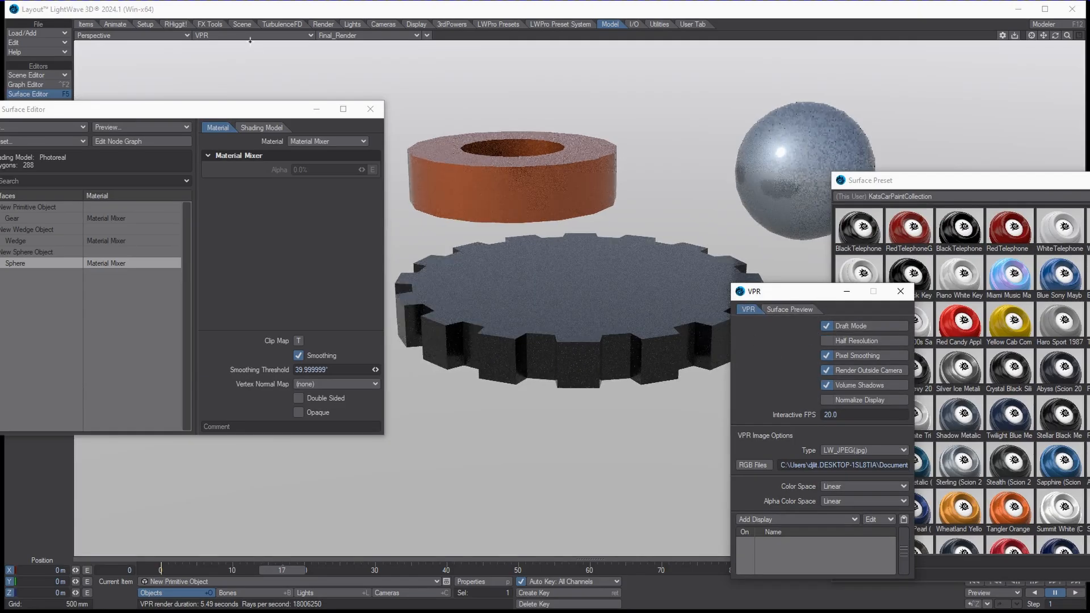
pyautogui.click(254, 35)
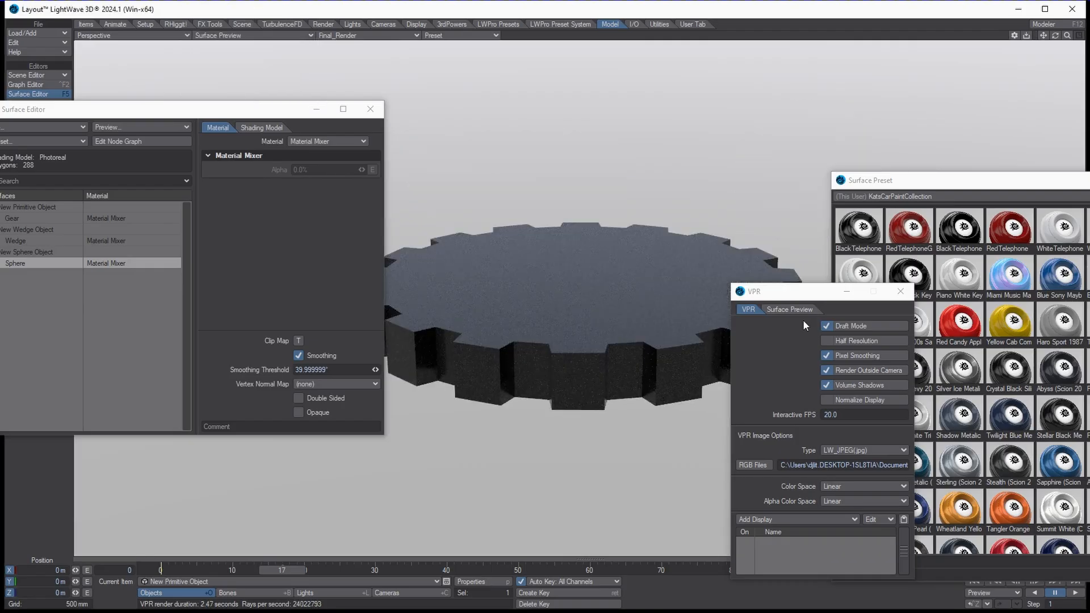
pyautogui.click(826, 341)
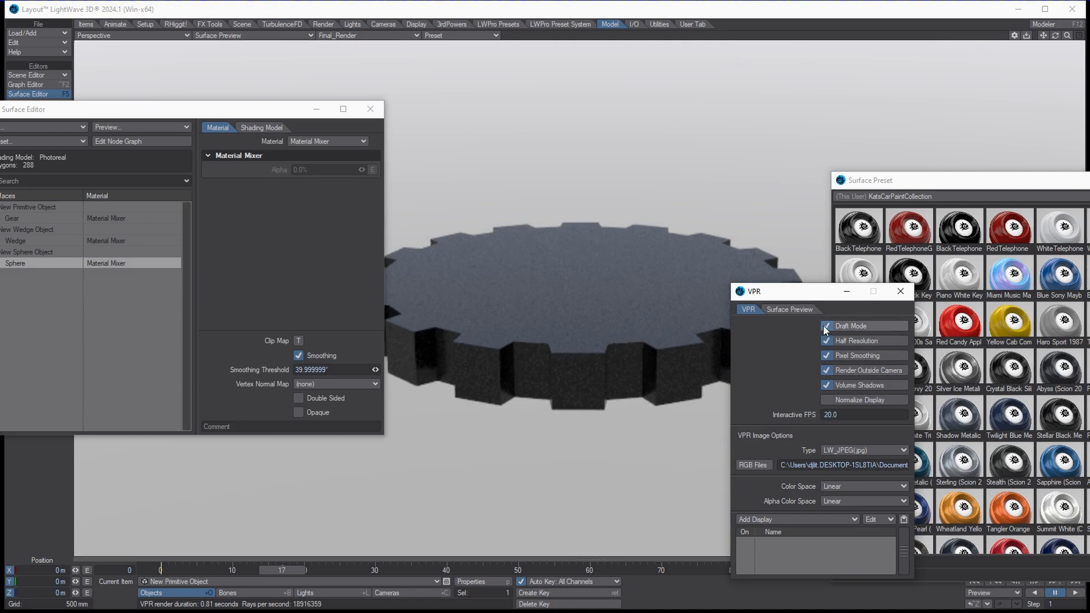
pyautogui.click(827, 326)
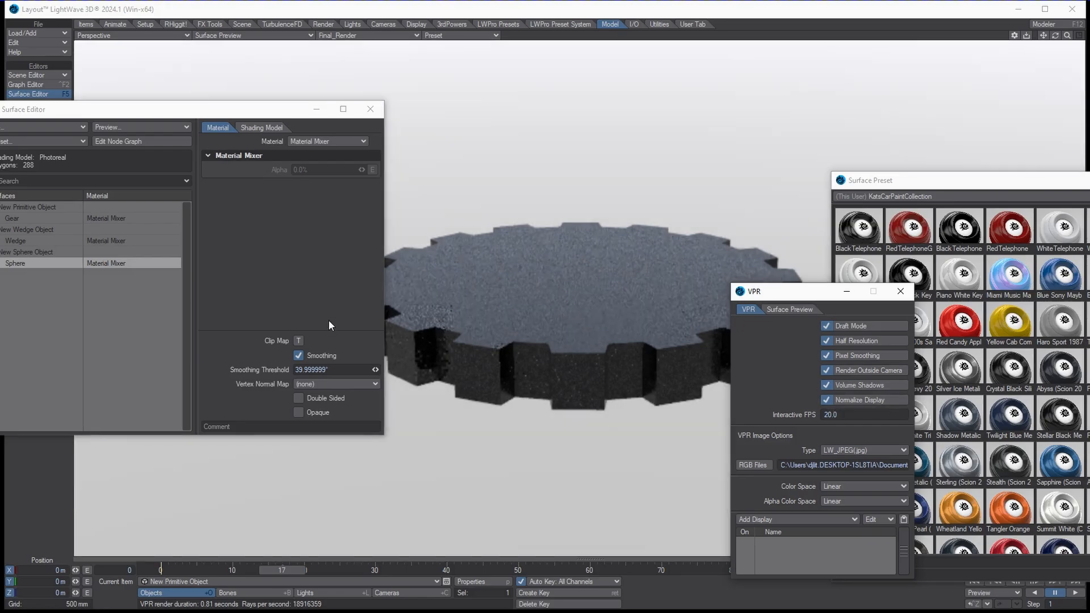
pyautogui.click(826, 400)
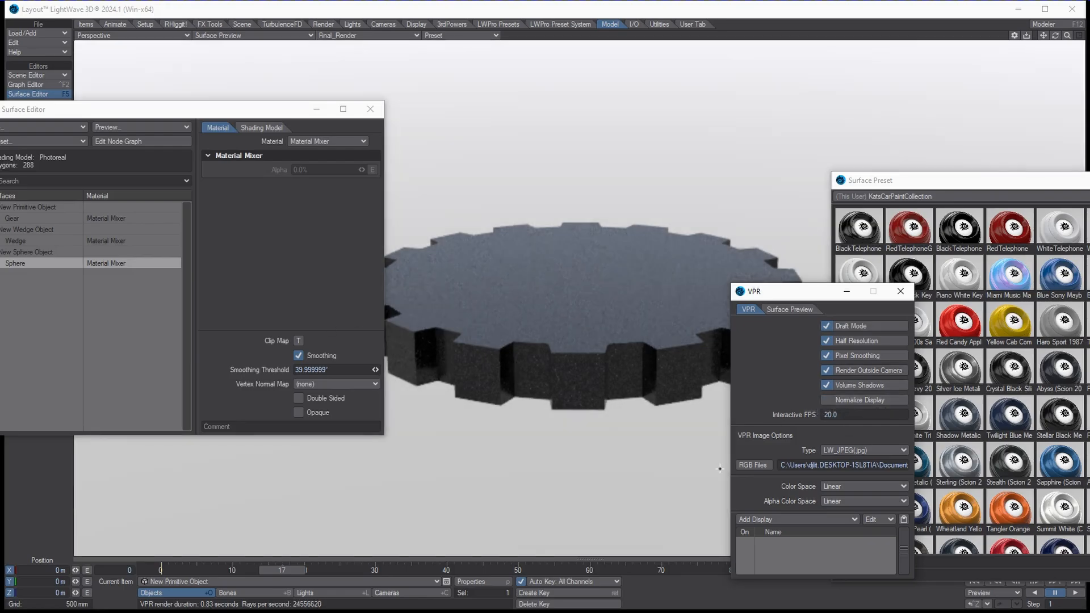
pyautogui.moveTo(778, 290); pyautogui.dragTo(778, 216)
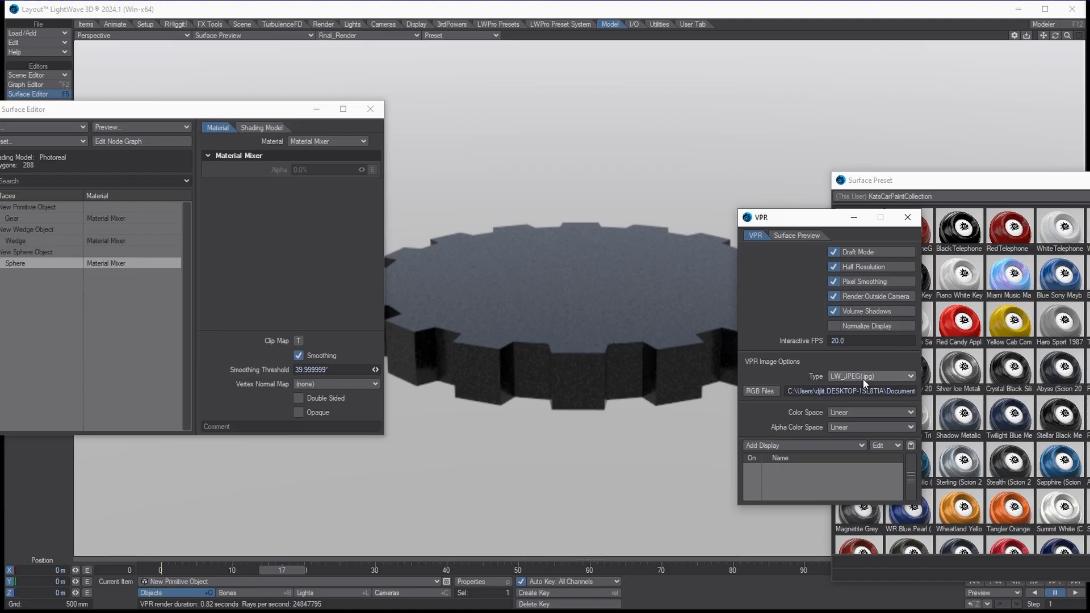
pyautogui.click(870, 376)
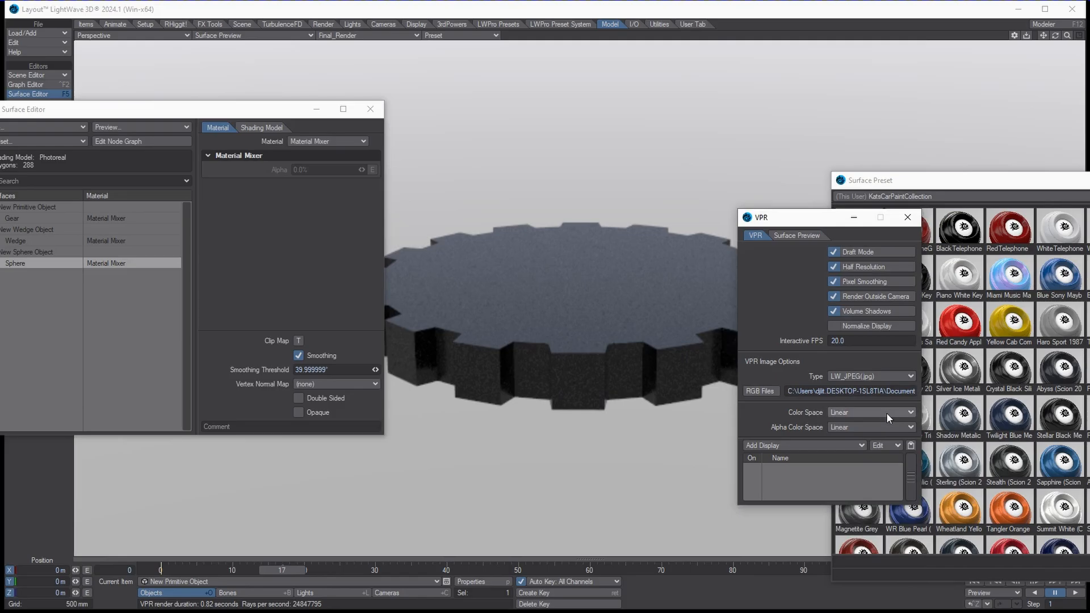
pyautogui.moveTo(784, 245)
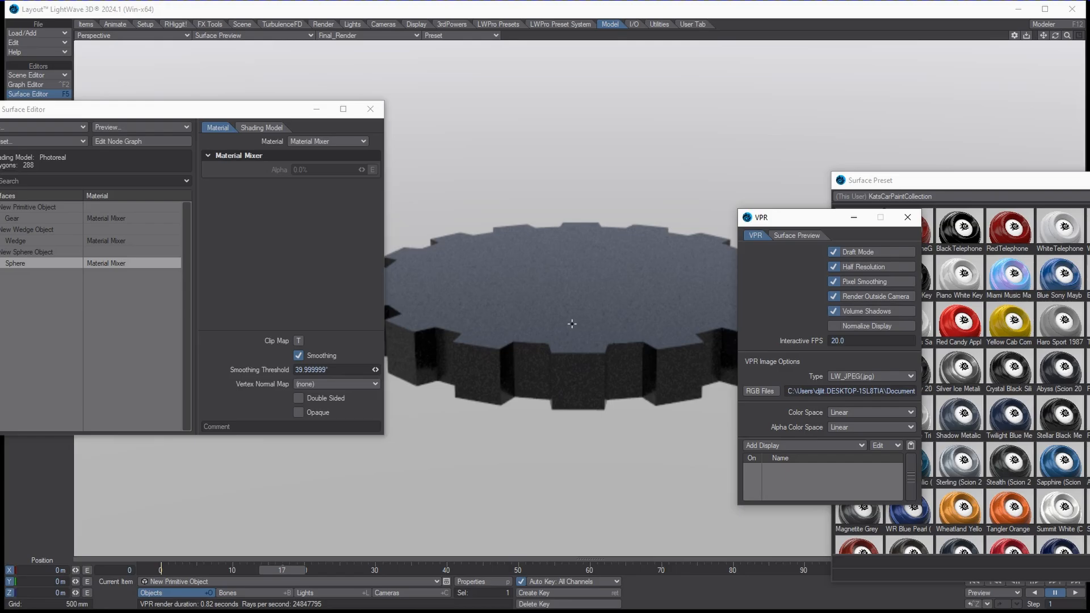
pyautogui.moveTo(551, 332)
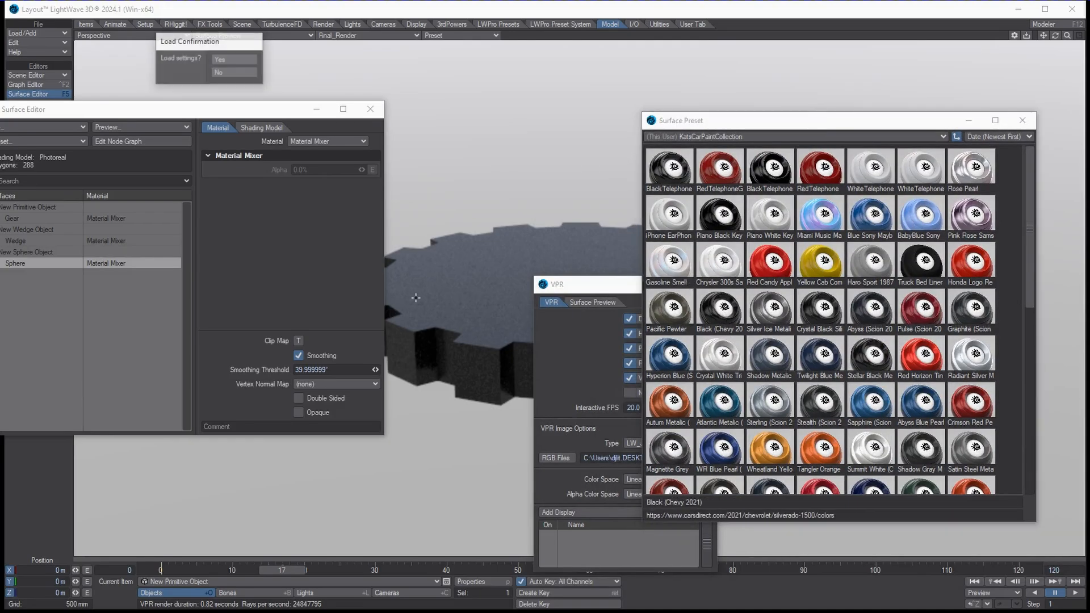
# Confirm the preset load and set the surface preview to the New Sphere Object.
pyautogui.click(234, 59)
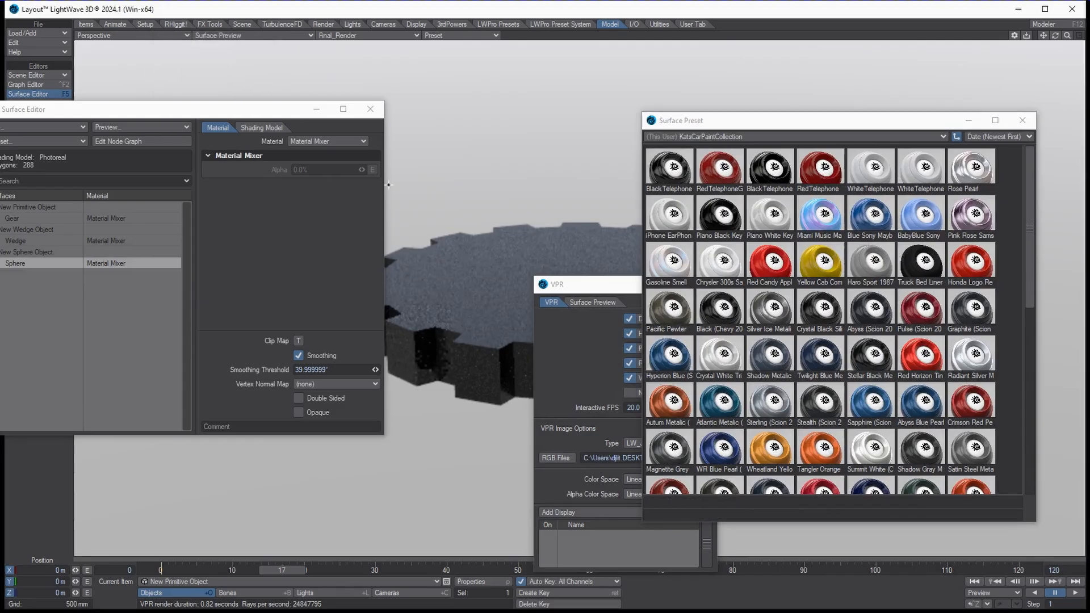
pyautogui.moveTo(584, 284); pyautogui.dragTo(640, 301)
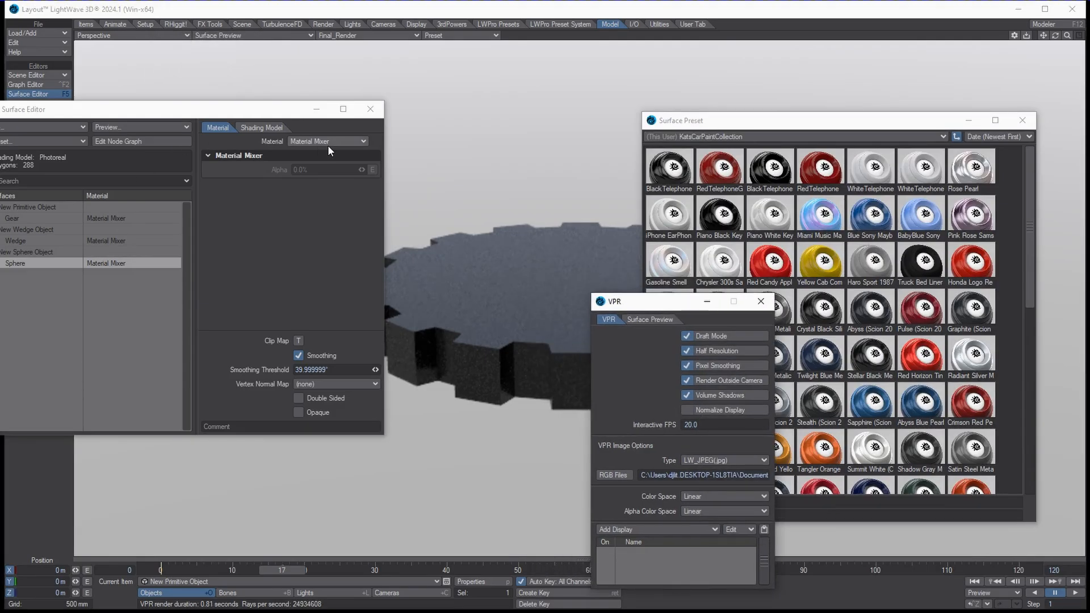
pyautogui.click(649, 319)
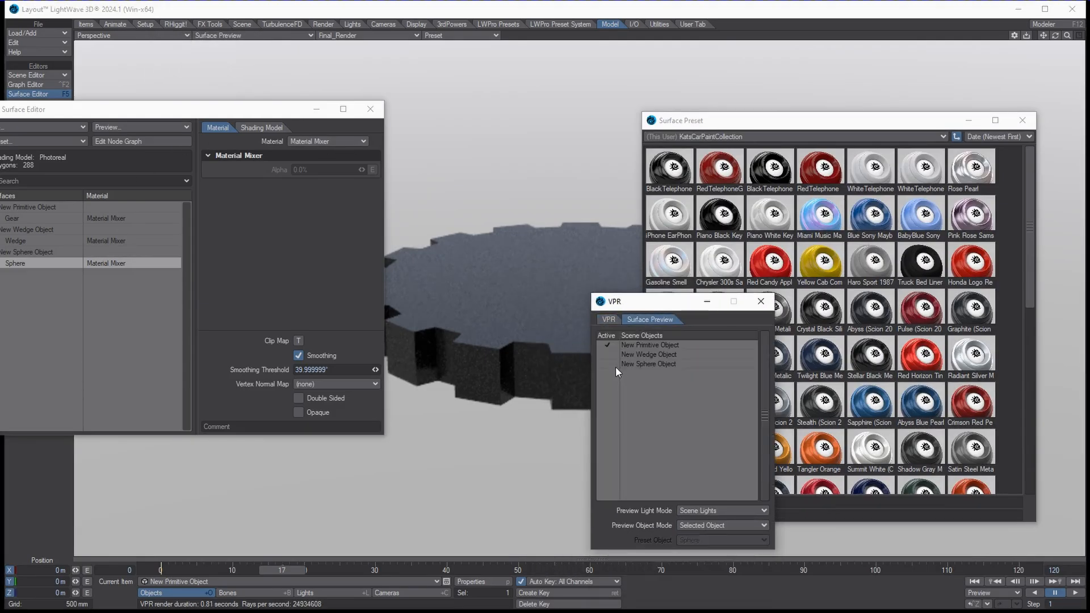
pyautogui.click(649, 363)
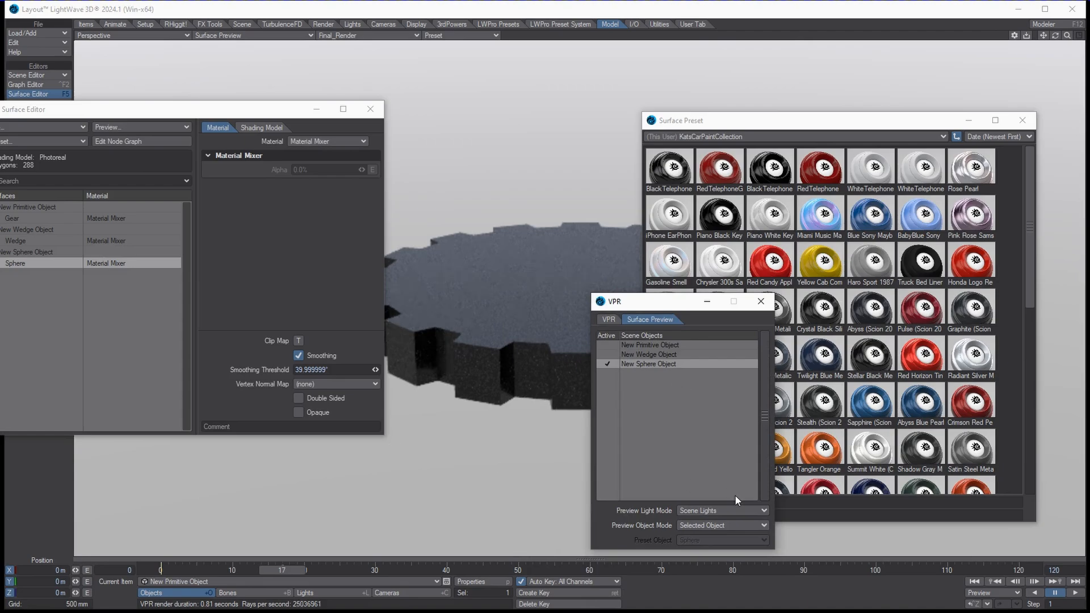
pyautogui.click(184, 581)
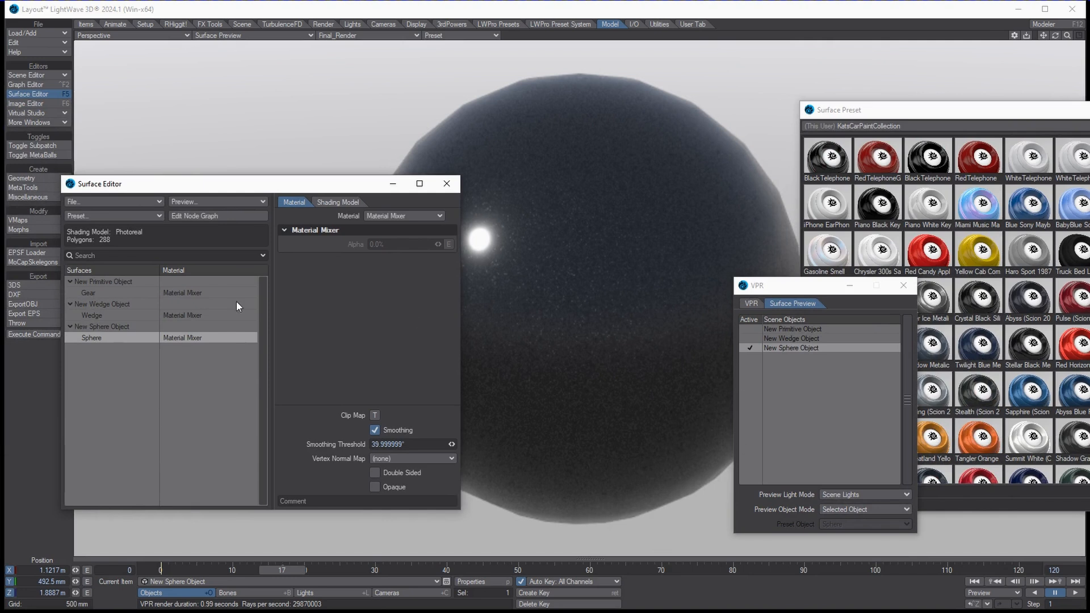
pyautogui.moveTo(560, 164)
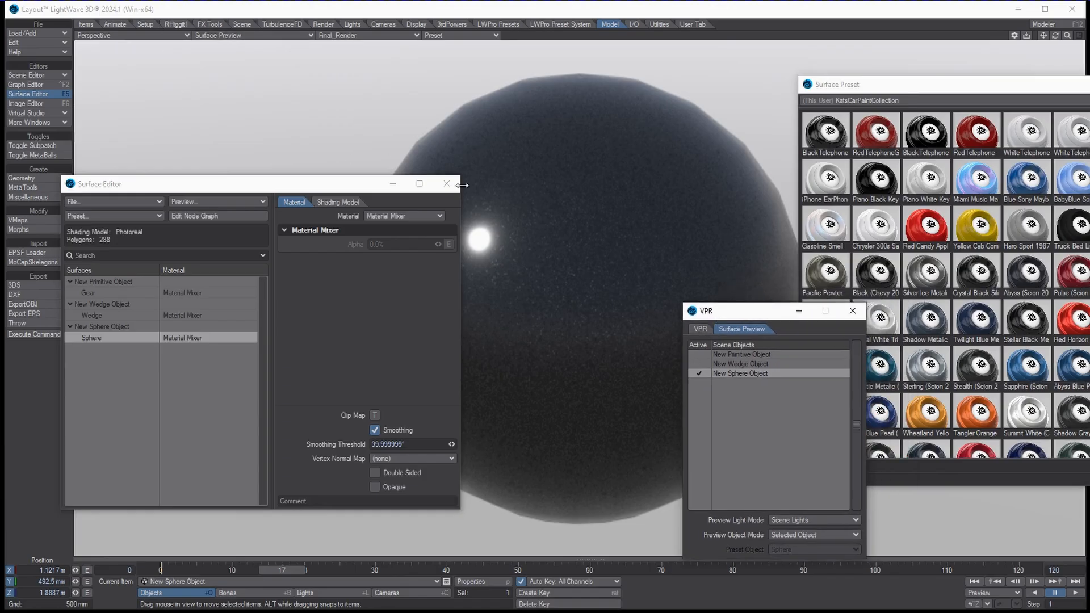
pyautogui.moveTo(303, 91)
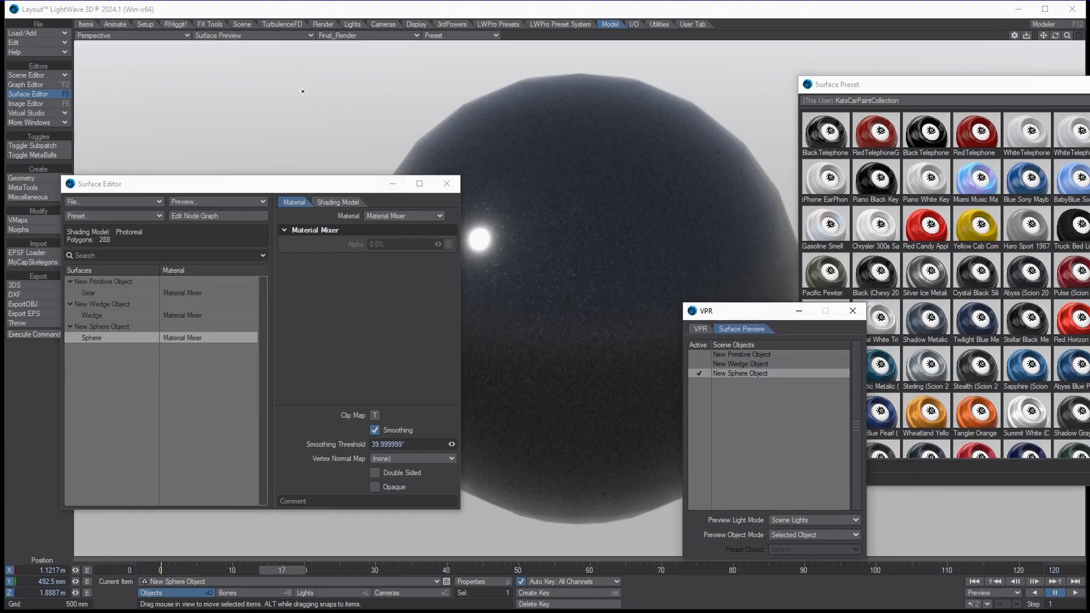
pyautogui.moveTo(635, 91)
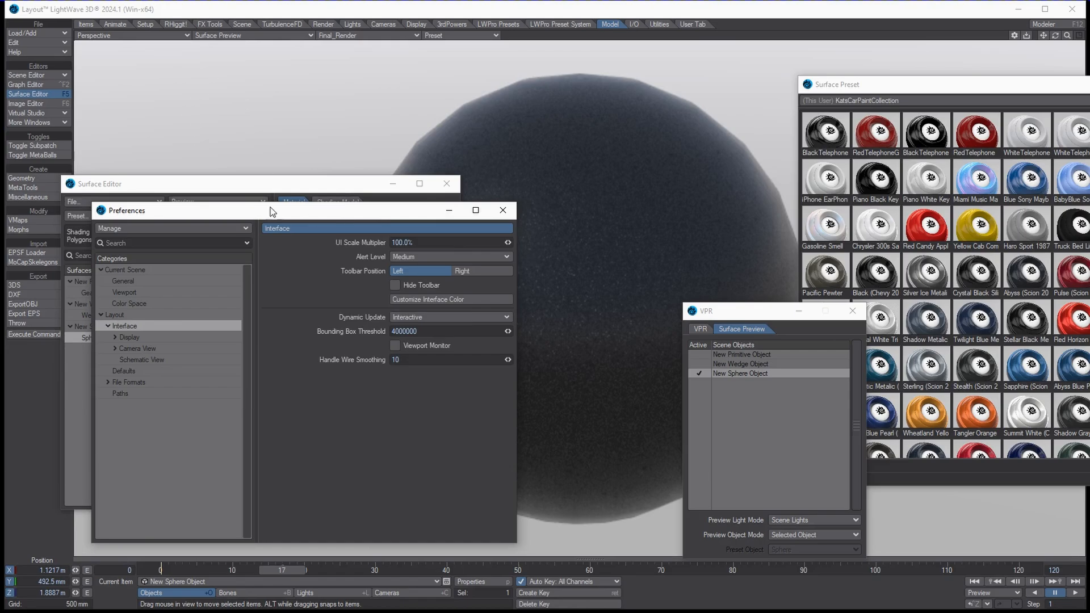
pyautogui.moveTo(826, 280)
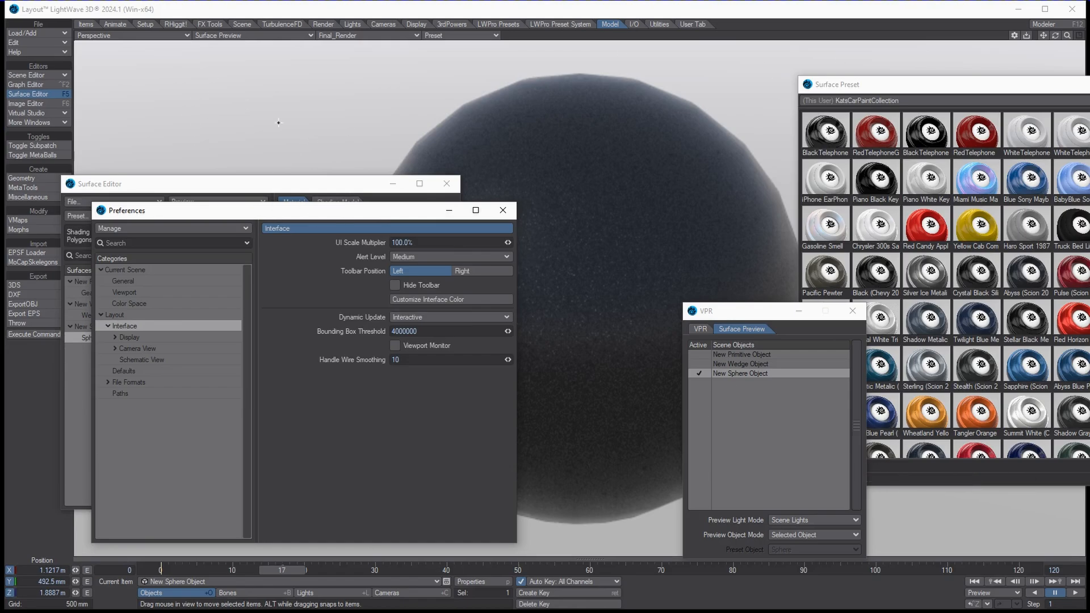
pyautogui.moveTo(301, 274)
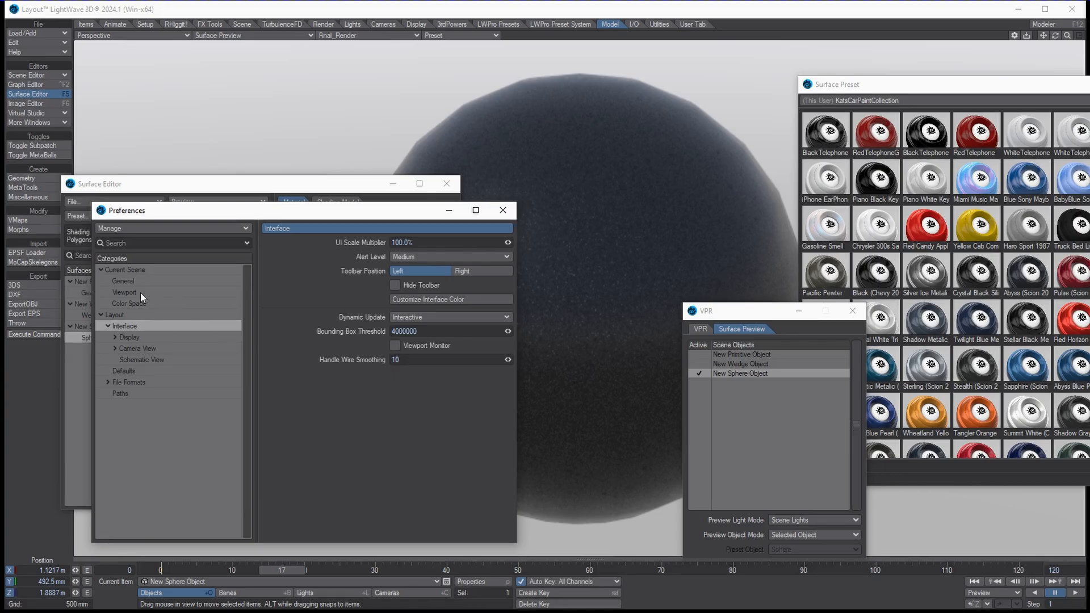
# Set the Viewport Layout preference to Double Vertical.
pyautogui.click(124, 291)
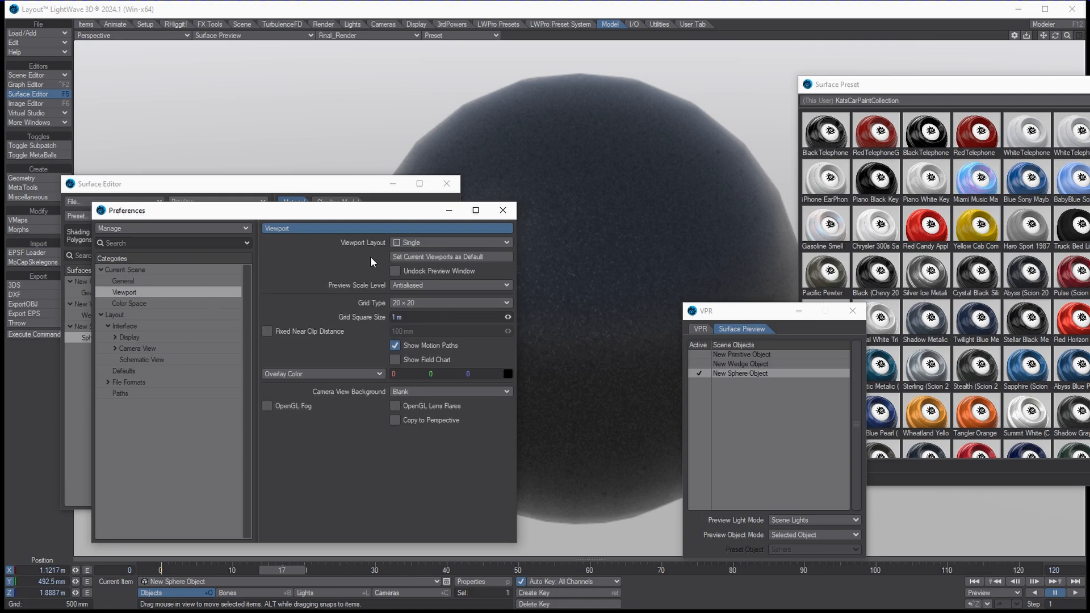
pyautogui.click(449, 242)
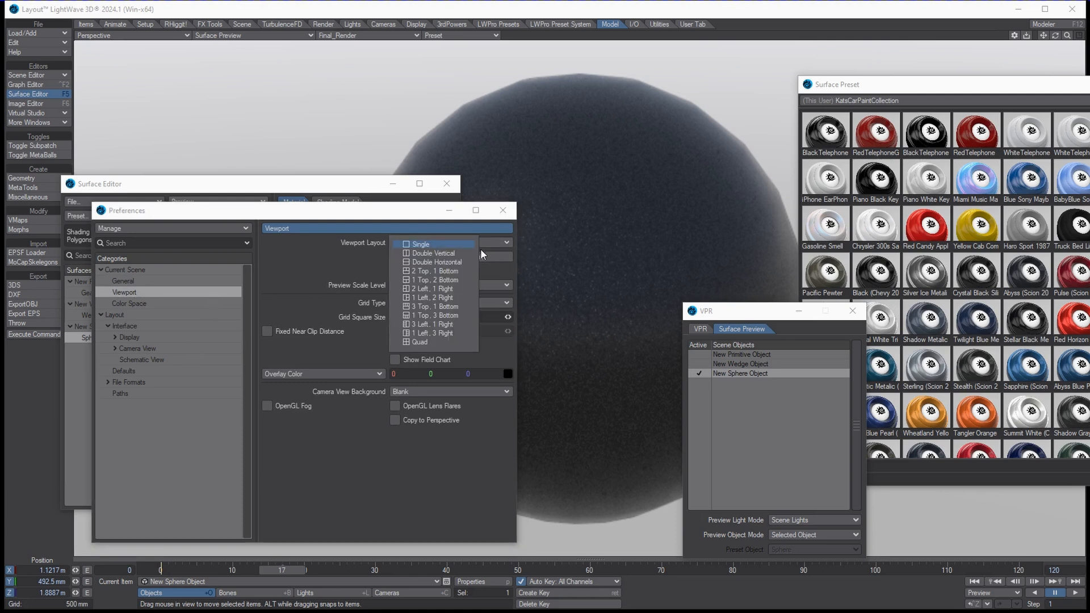
pyautogui.moveTo(450, 252)
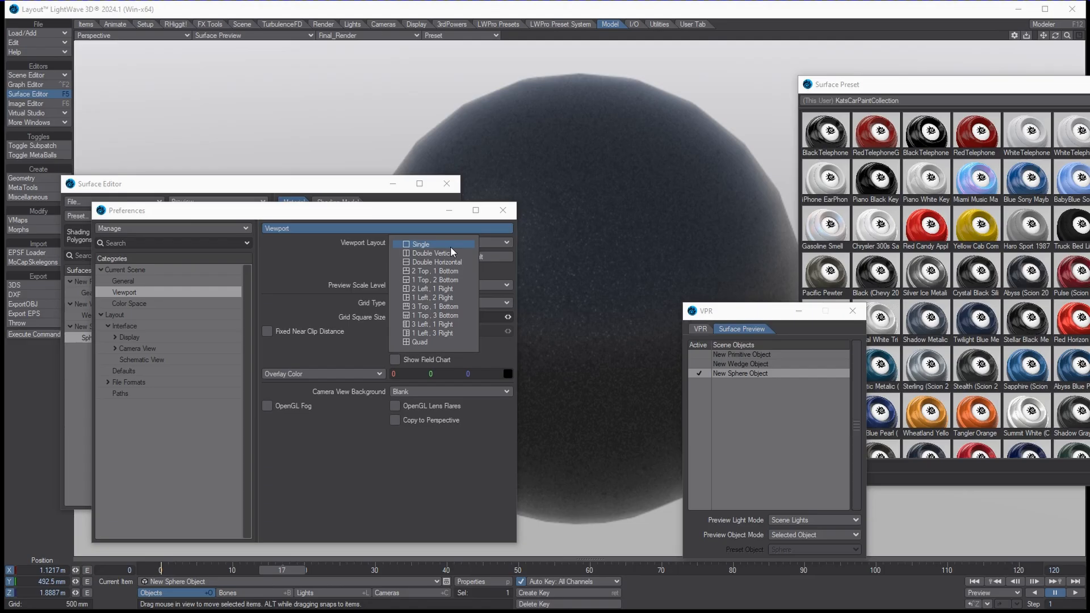
pyautogui.click(431, 252)
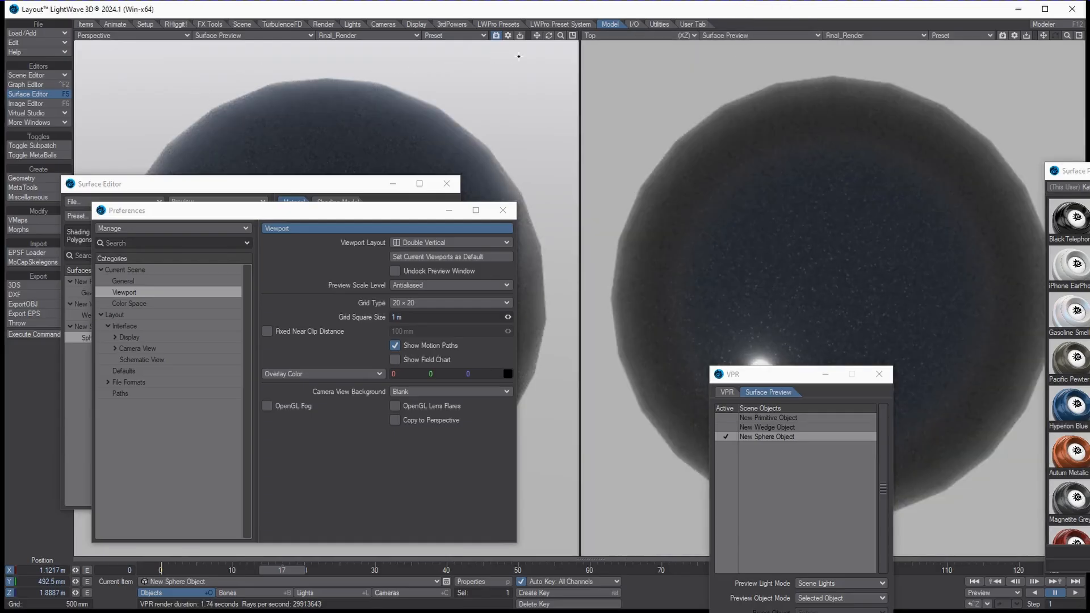
# Render the left view with VPR and change the layout through Double Horizontal and 1 Top 2 Bottom to Quad.
pyautogui.click(560, 35)
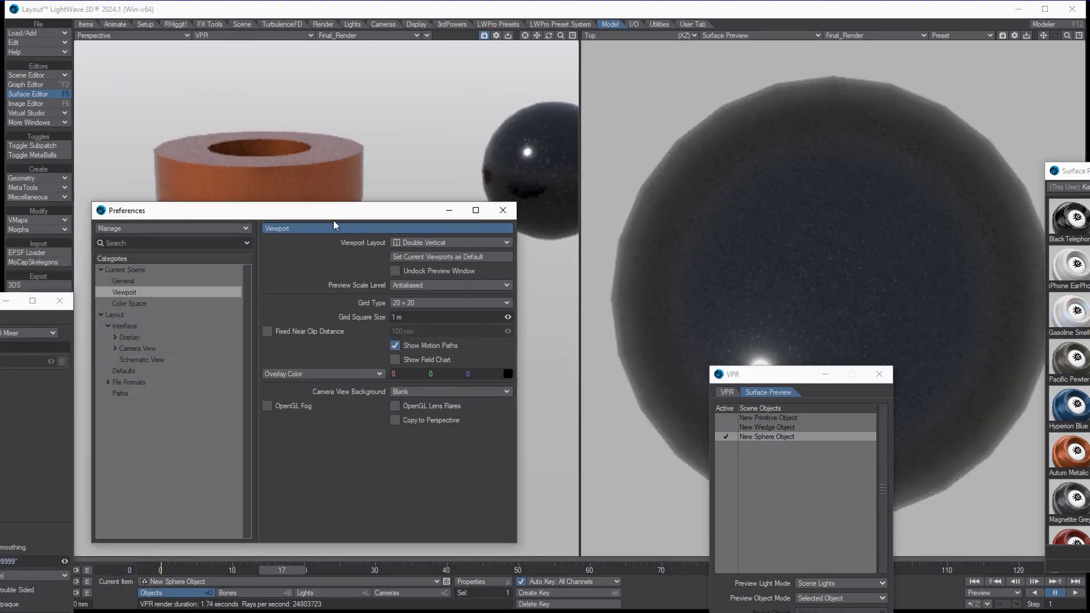
pyautogui.click(502, 210)
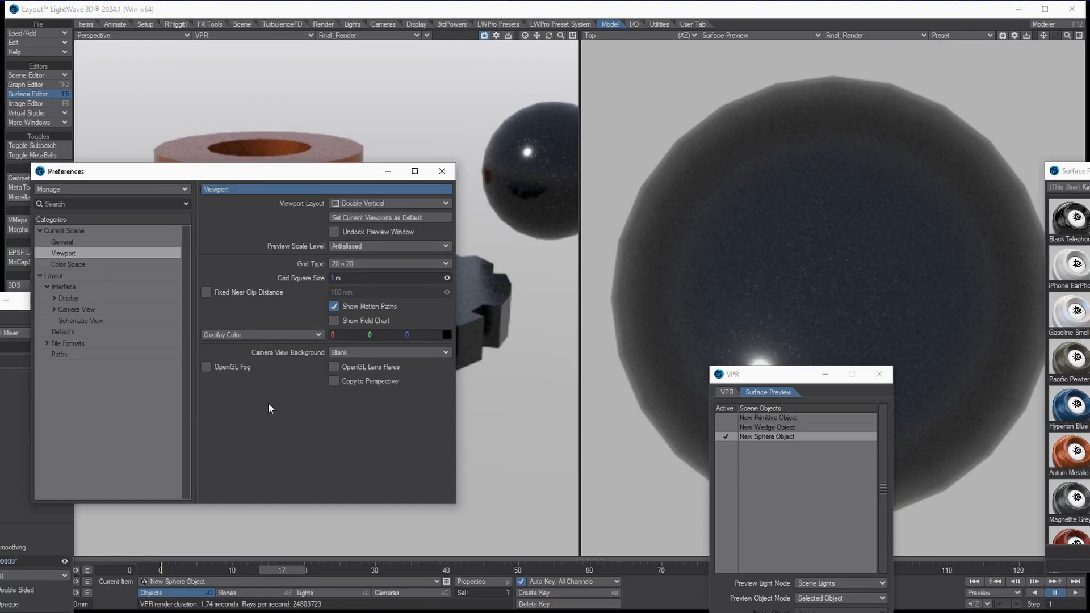
pyautogui.click(390, 203)
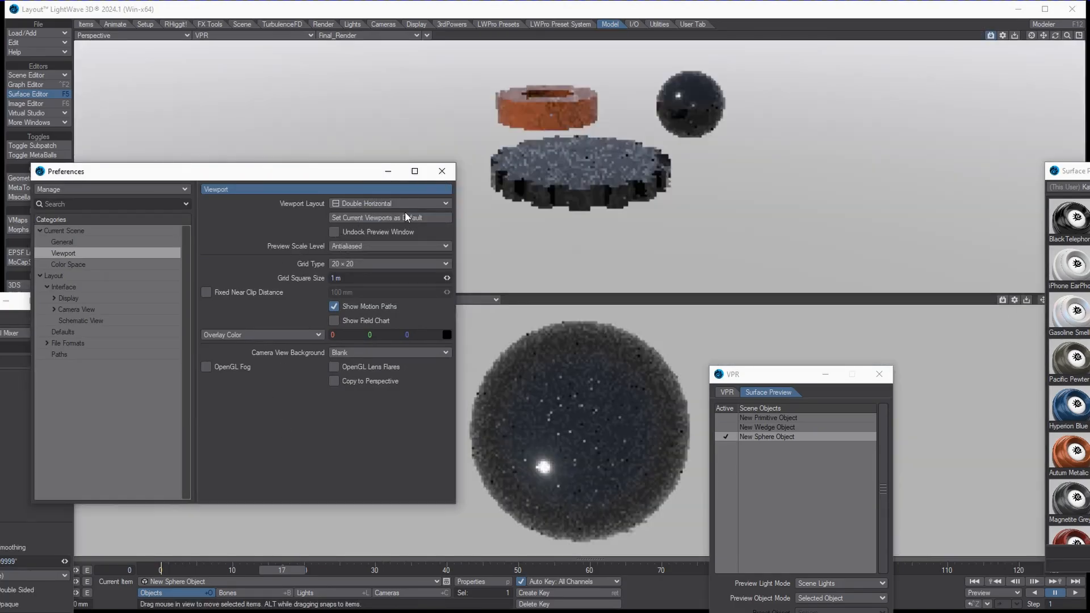
pyautogui.click(389, 203)
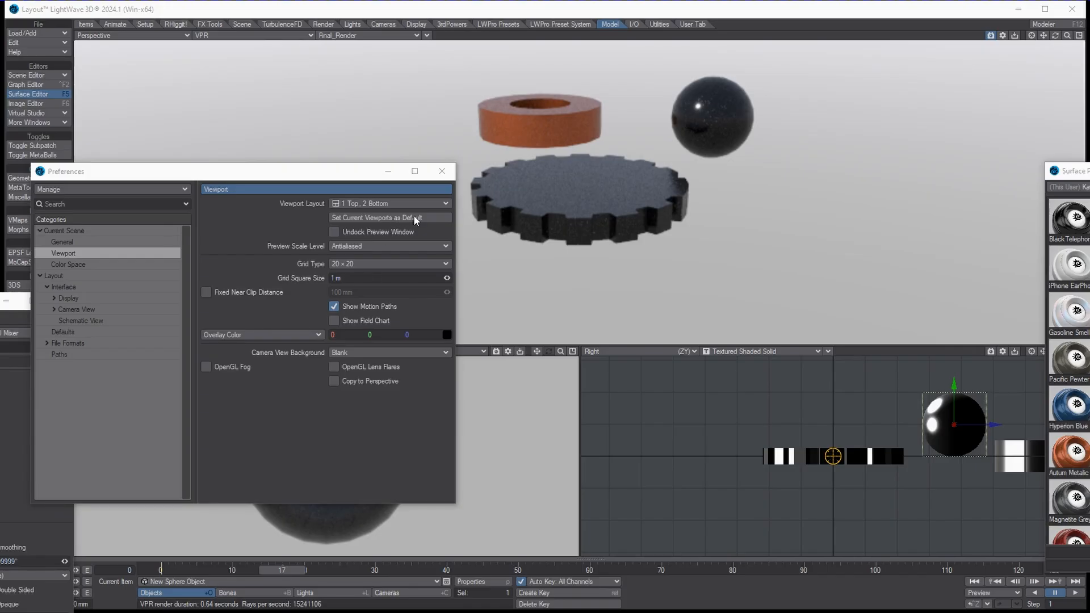
pyautogui.click(389, 203)
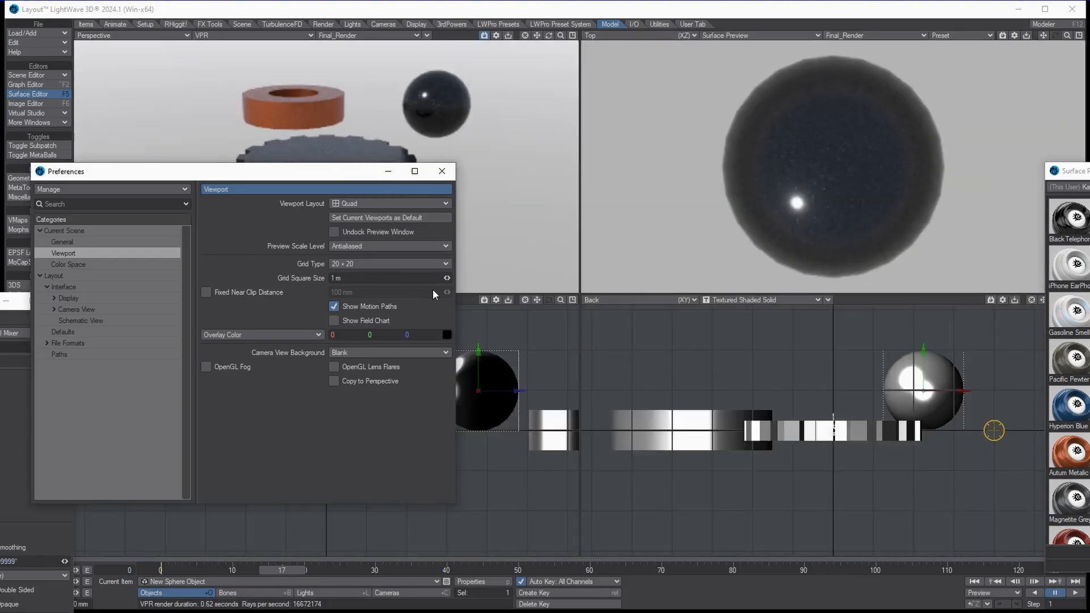
# Set the back view's display mode to front-face wireframe.
pyautogui.click(759, 300)
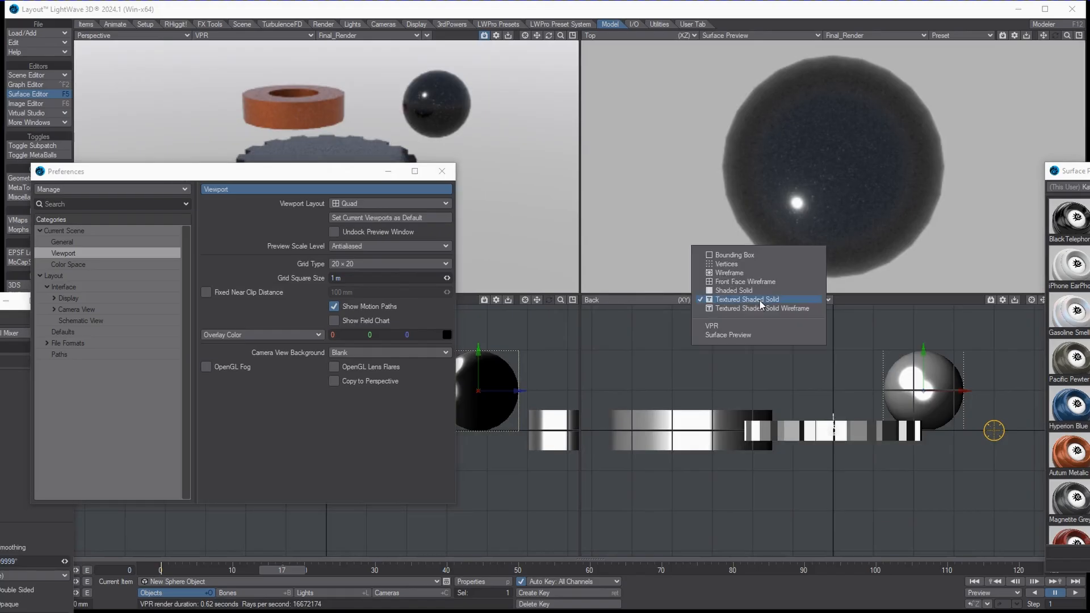
pyautogui.click(732, 291)
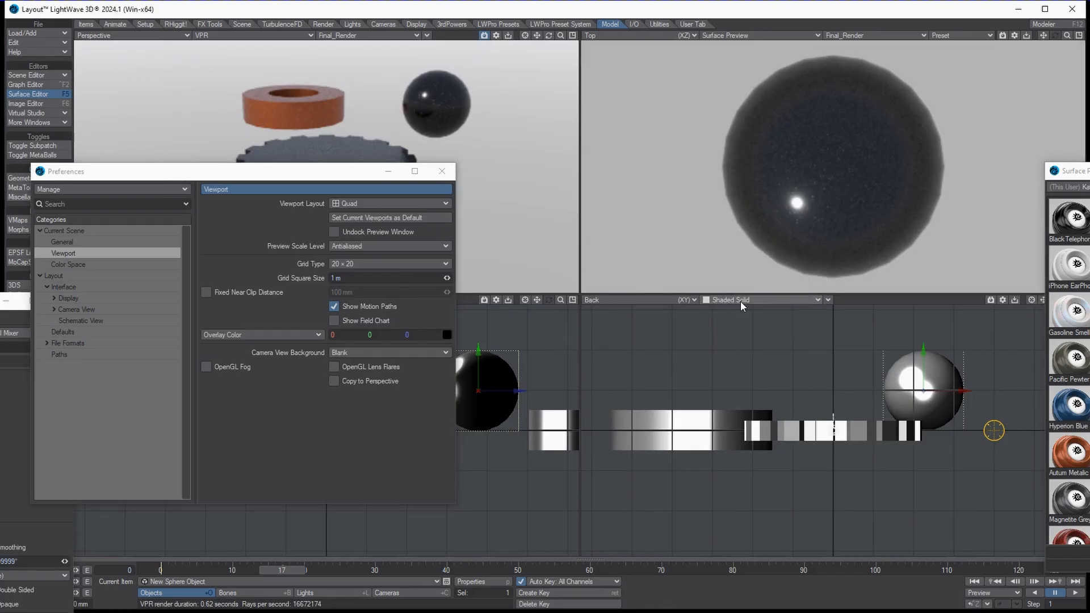
pyautogui.click(765, 299)
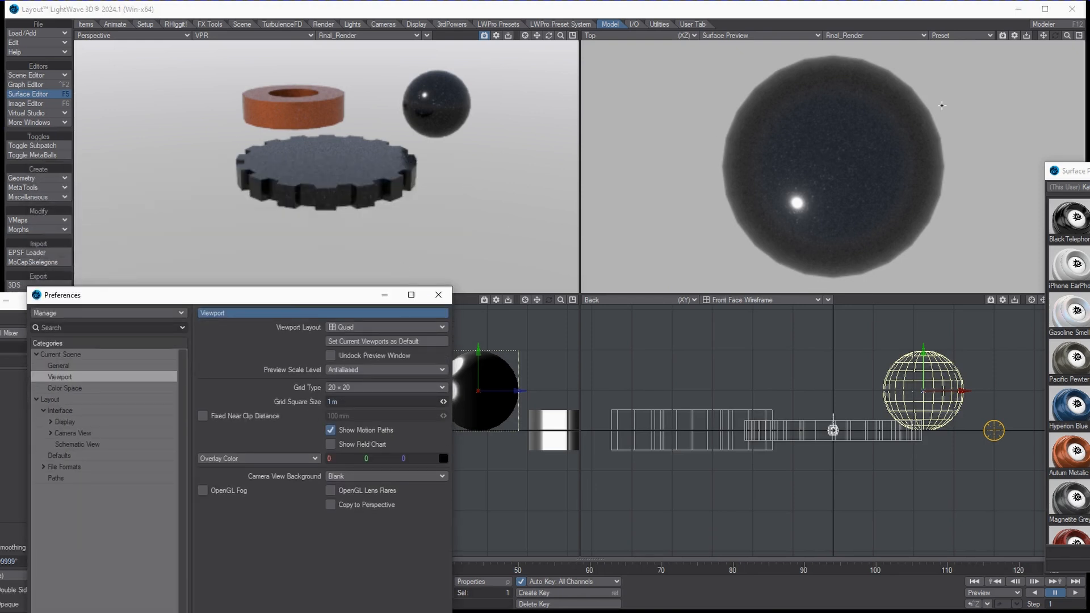
pyautogui.moveTo(688, 308)
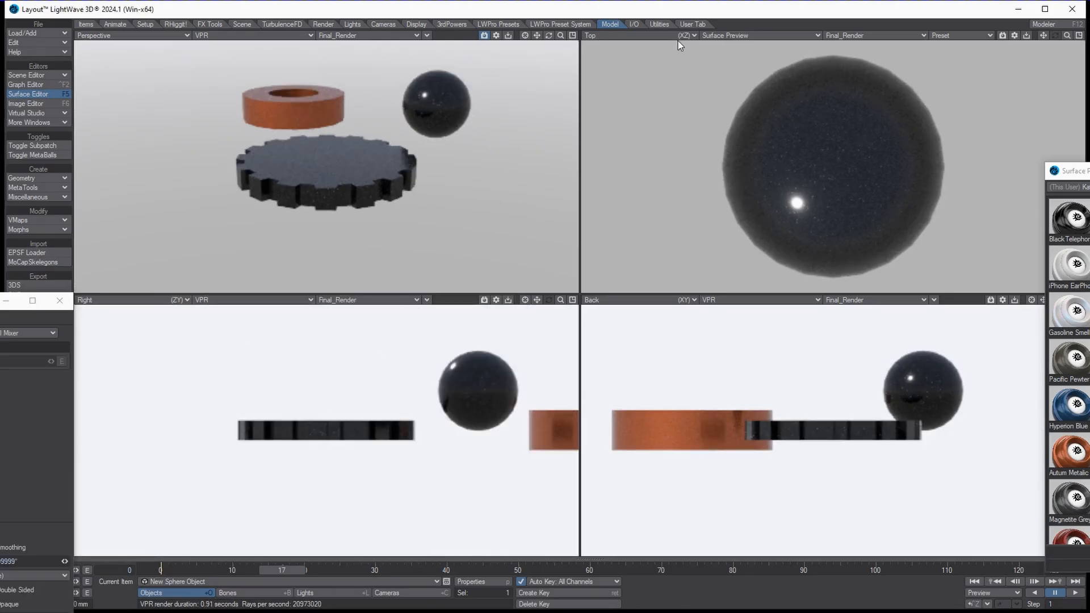
# Switch the top-left viewport from Perspective to Camera.
pyautogui.click(93, 35)
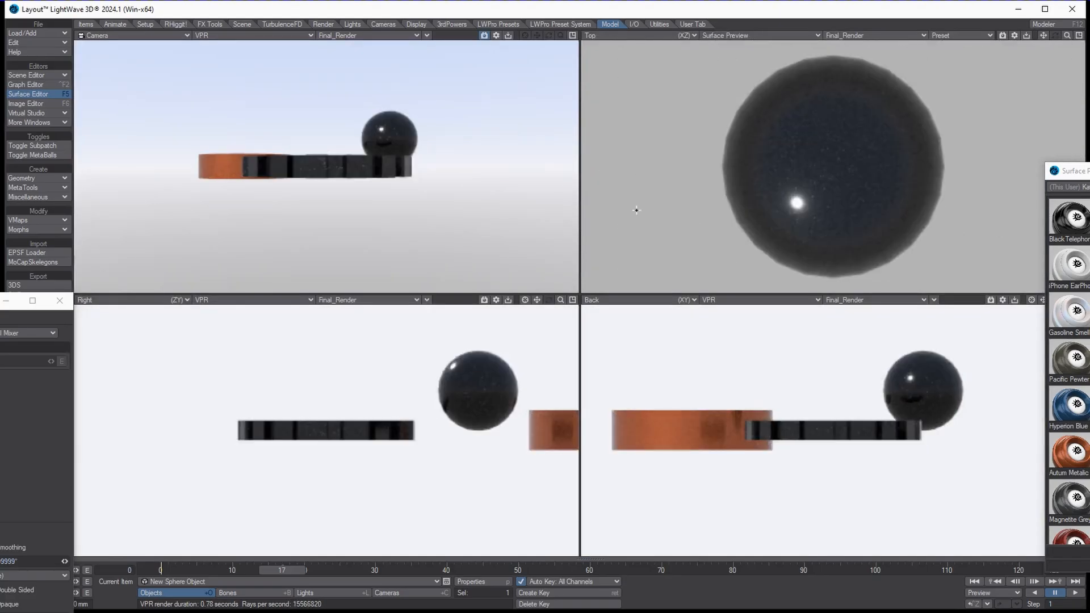
pyautogui.moveTo(399, 259)
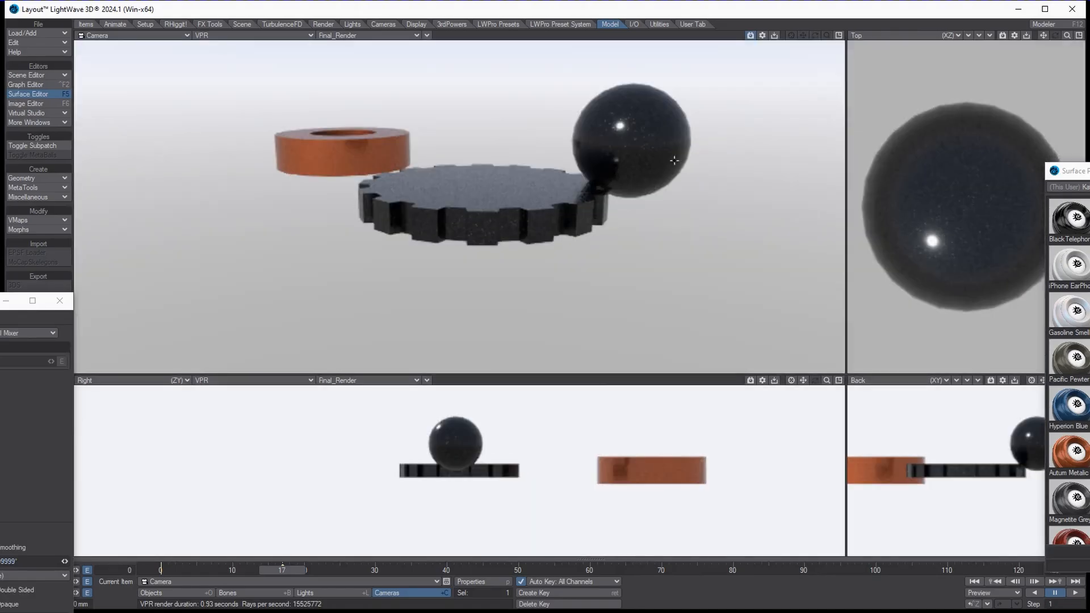
pyautogui.moveTo(299, 388)
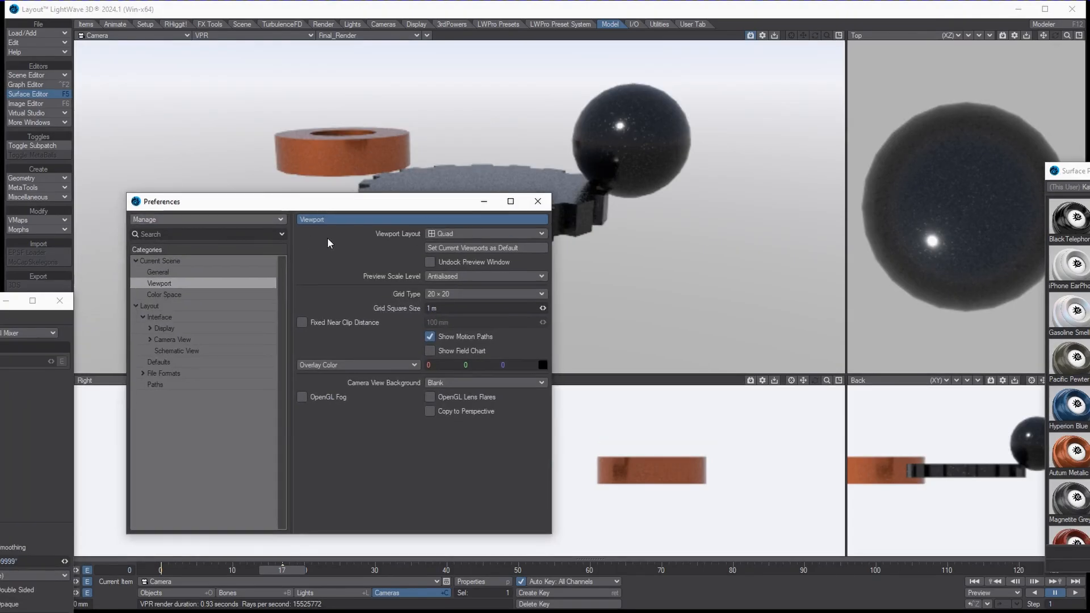
pyautogui.moveTo(357, 210)
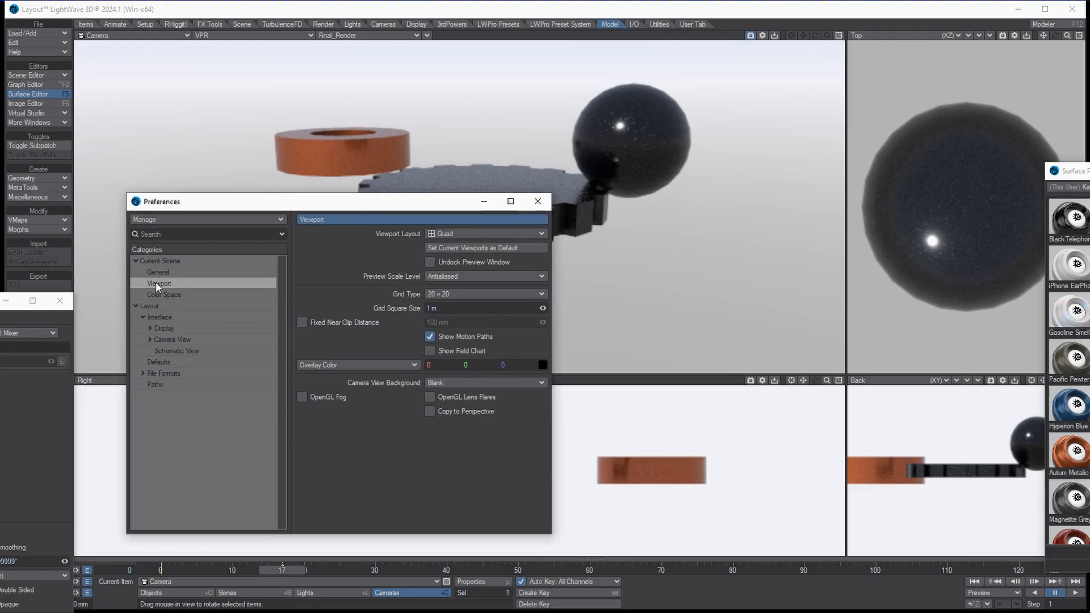
# Reopen the Viewport preferences and keep the layout on Quad.
pyautogui.click(484, 233)
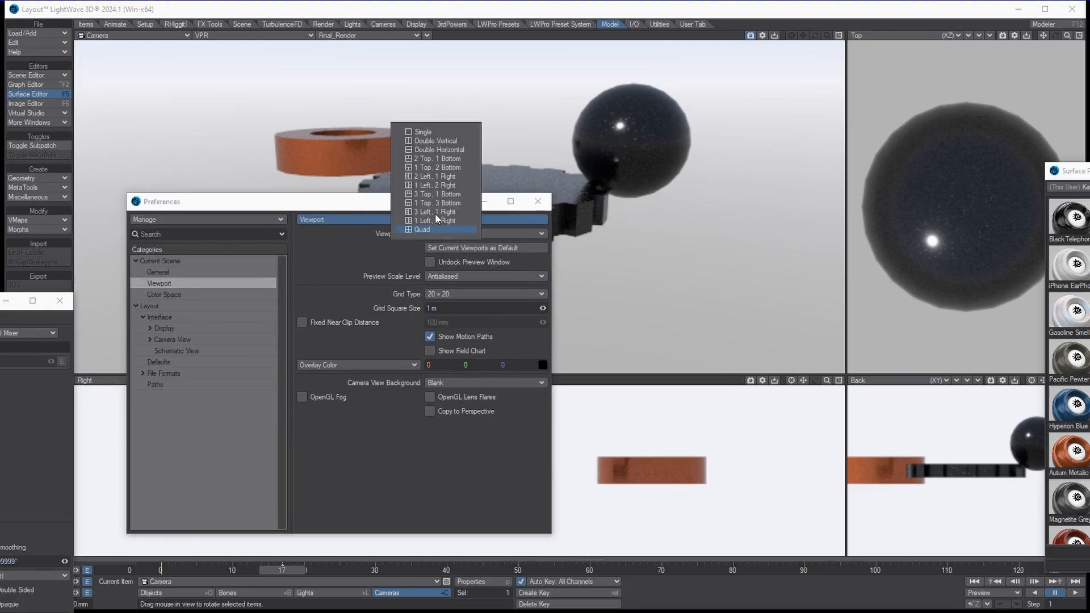
pyautogui.click(421, 230)
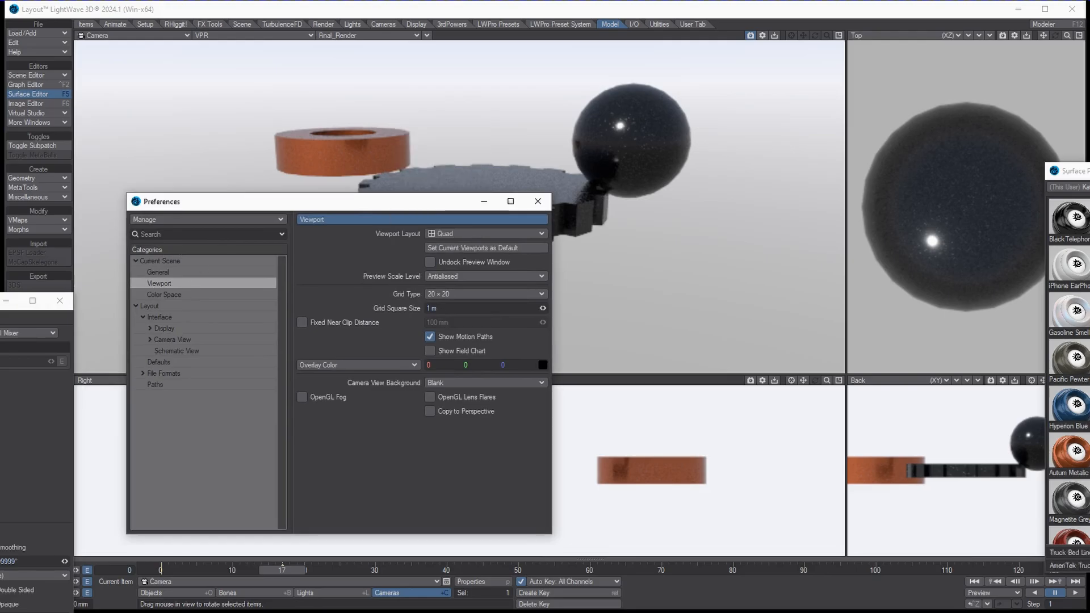